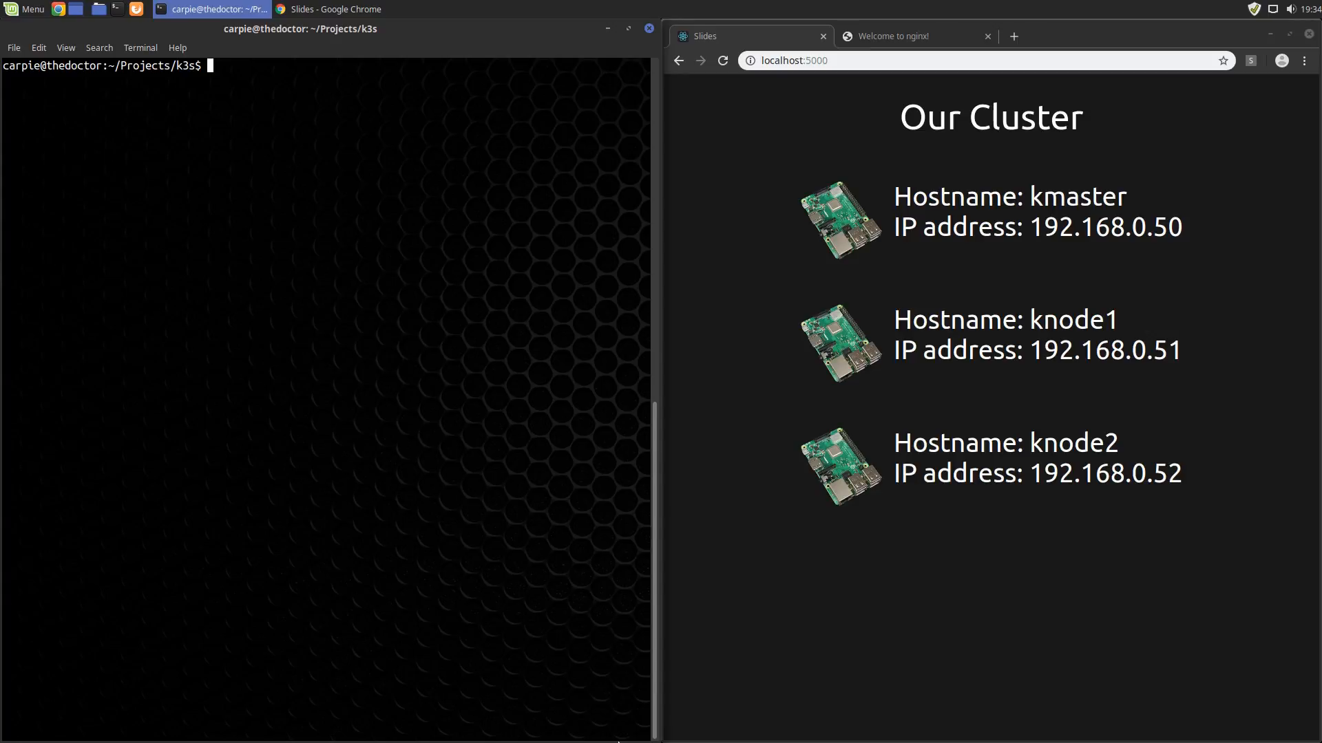
Append the kmaster entry 192.168.0.50 to /etc/hosts via echo piped to sudo tee -a
text(echo)
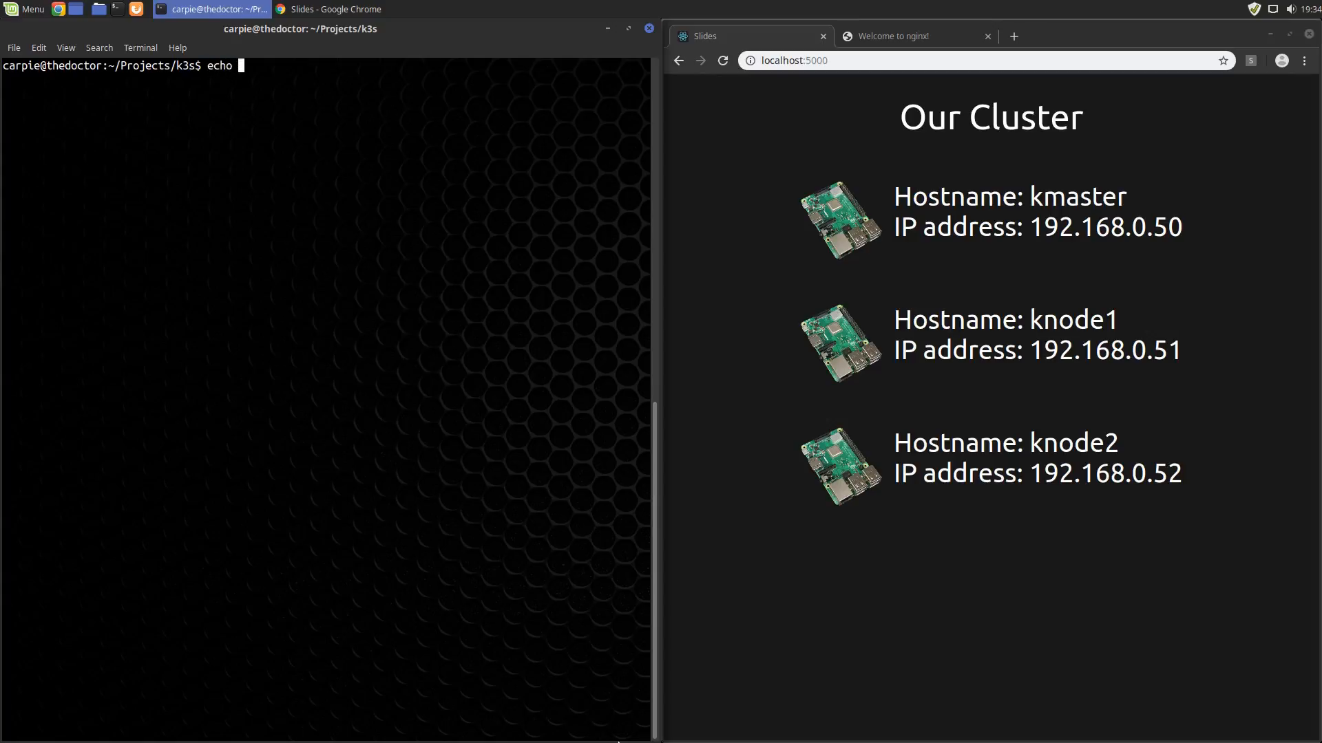
text(")
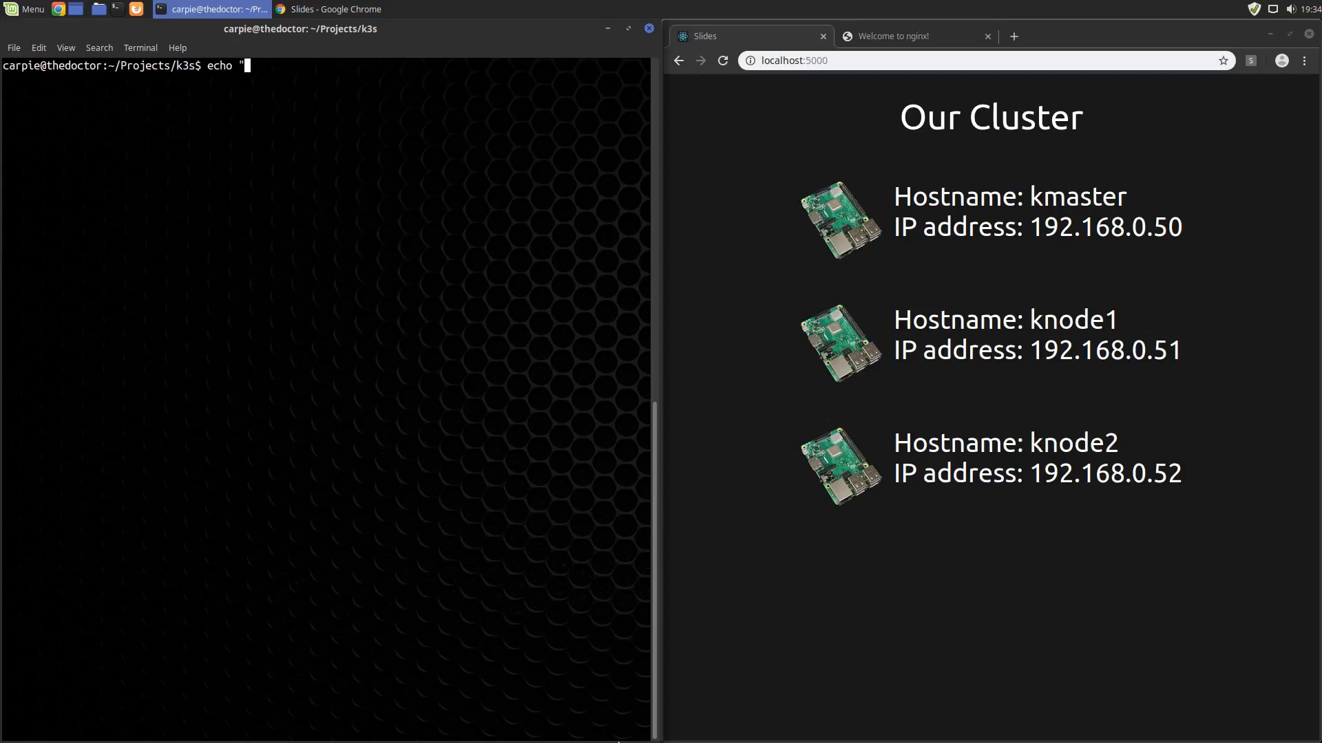
text(-e)
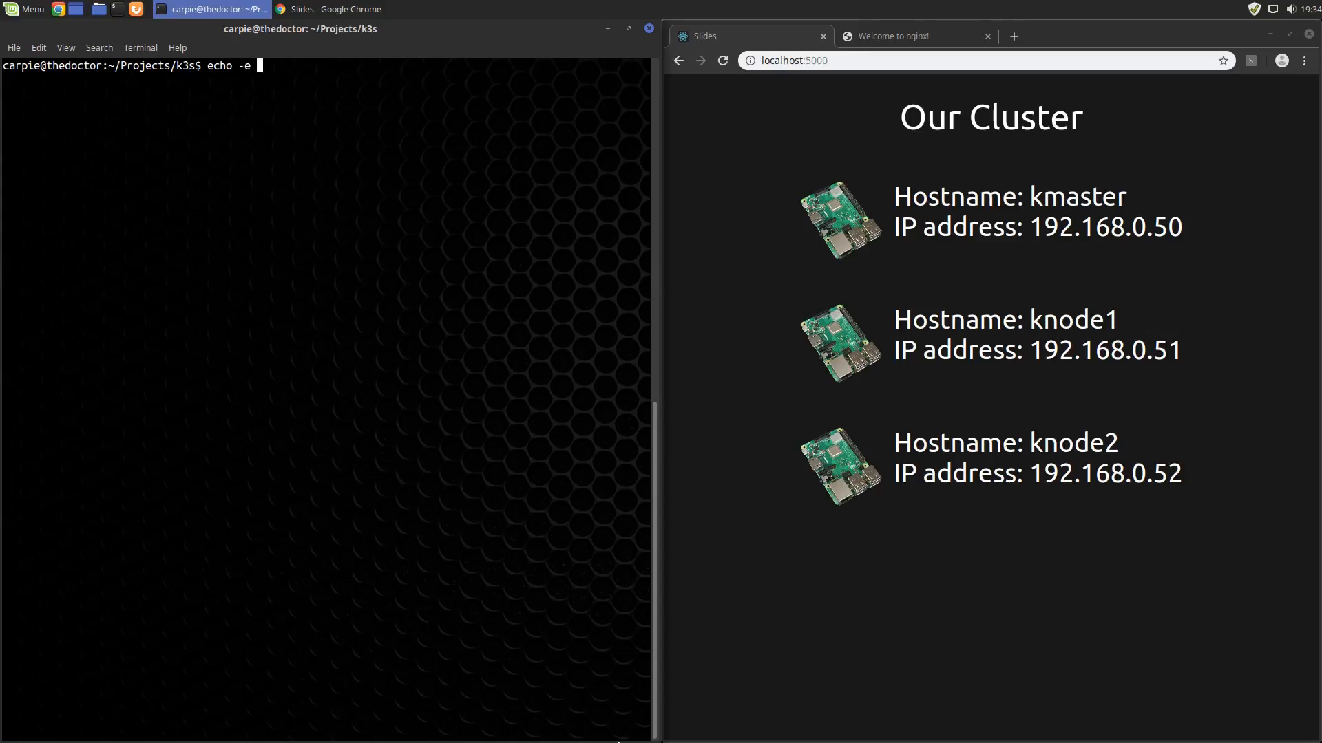
text("192.168)
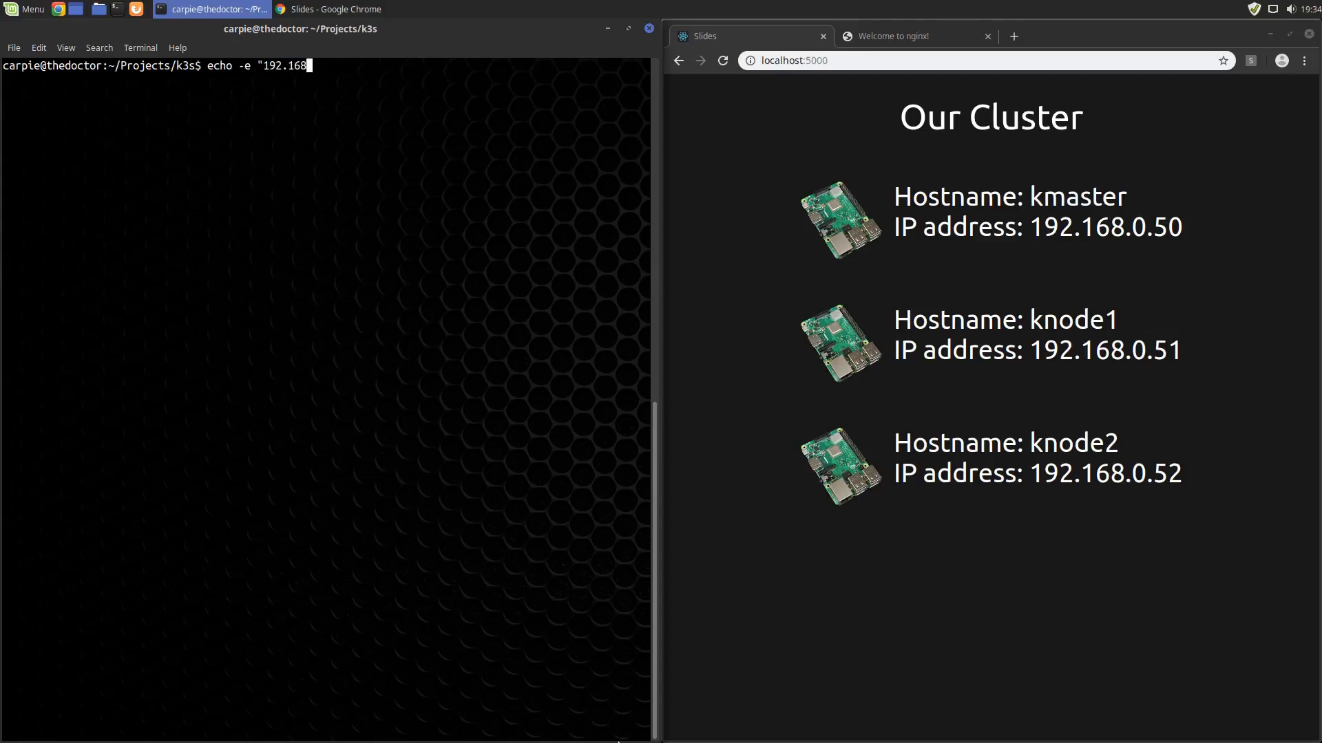
text(0.)
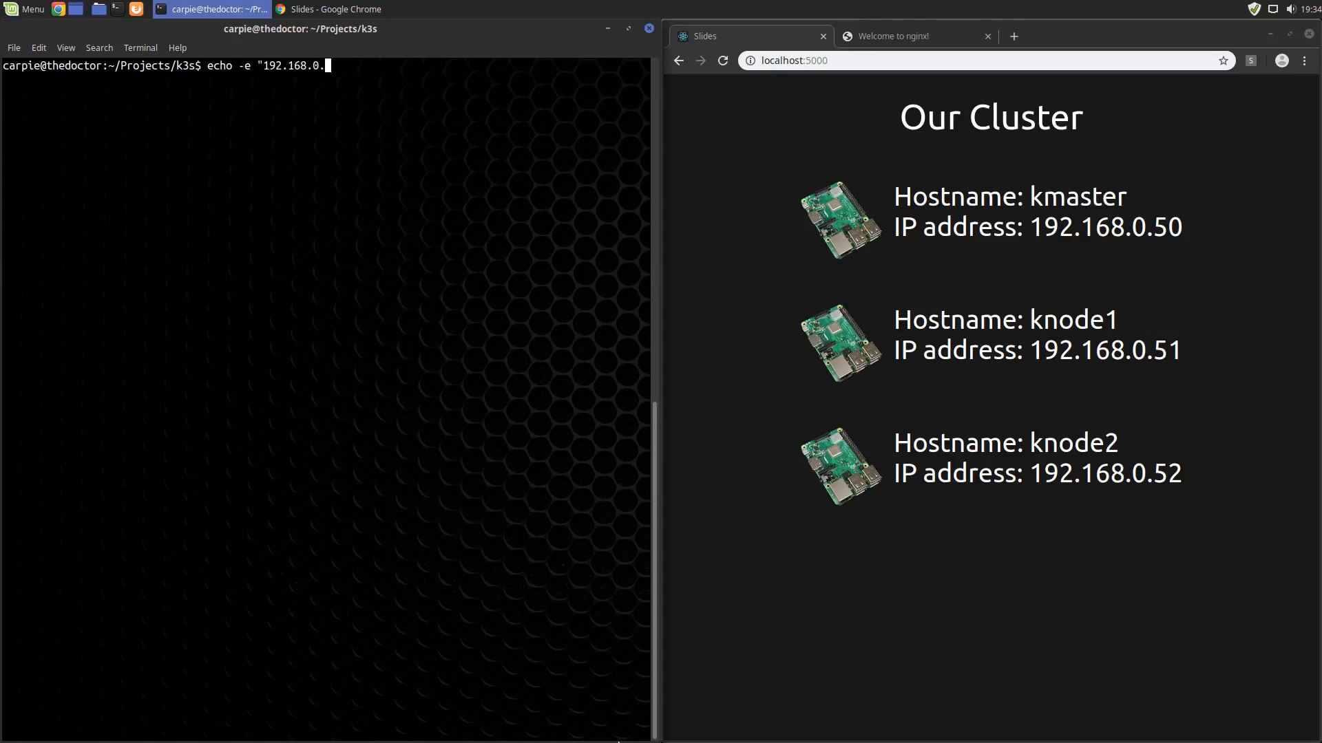
text(50\tkmast)
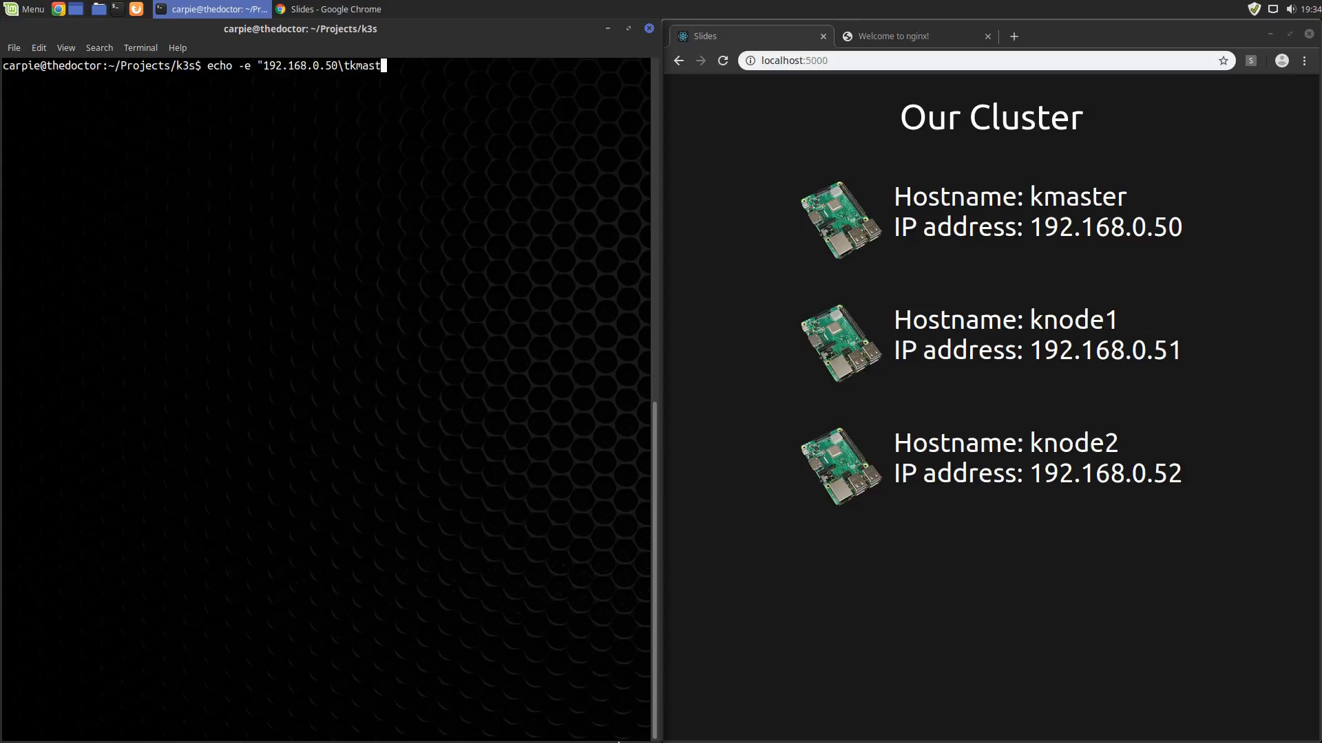
text(er" | sudo tee)
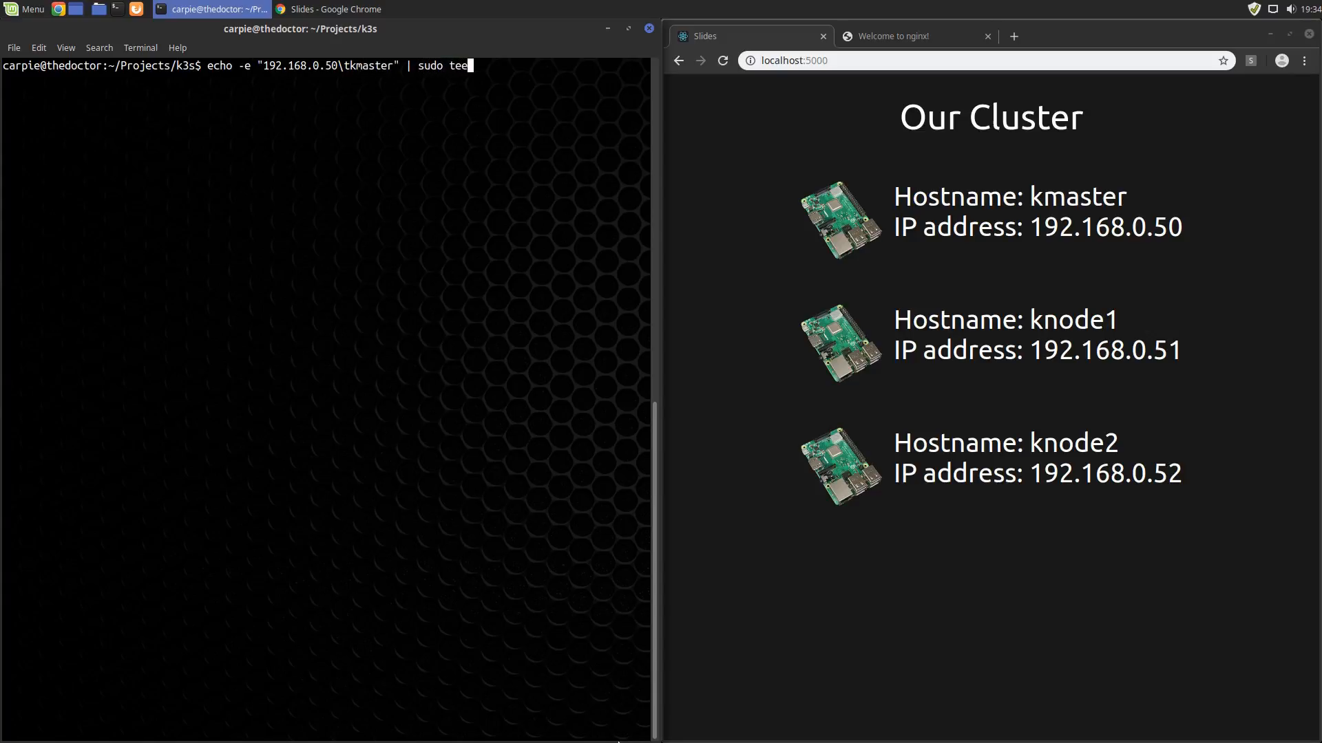
text(-a /etc/)
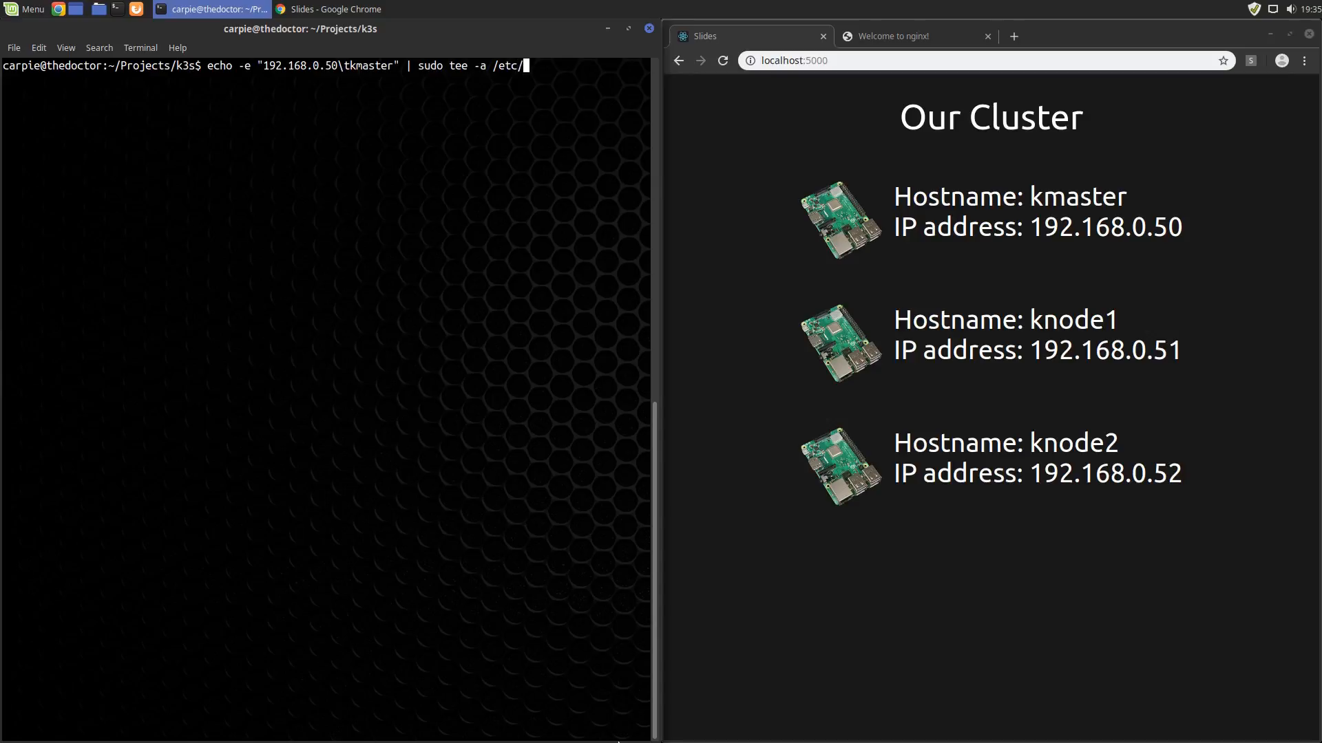
text(hosts)
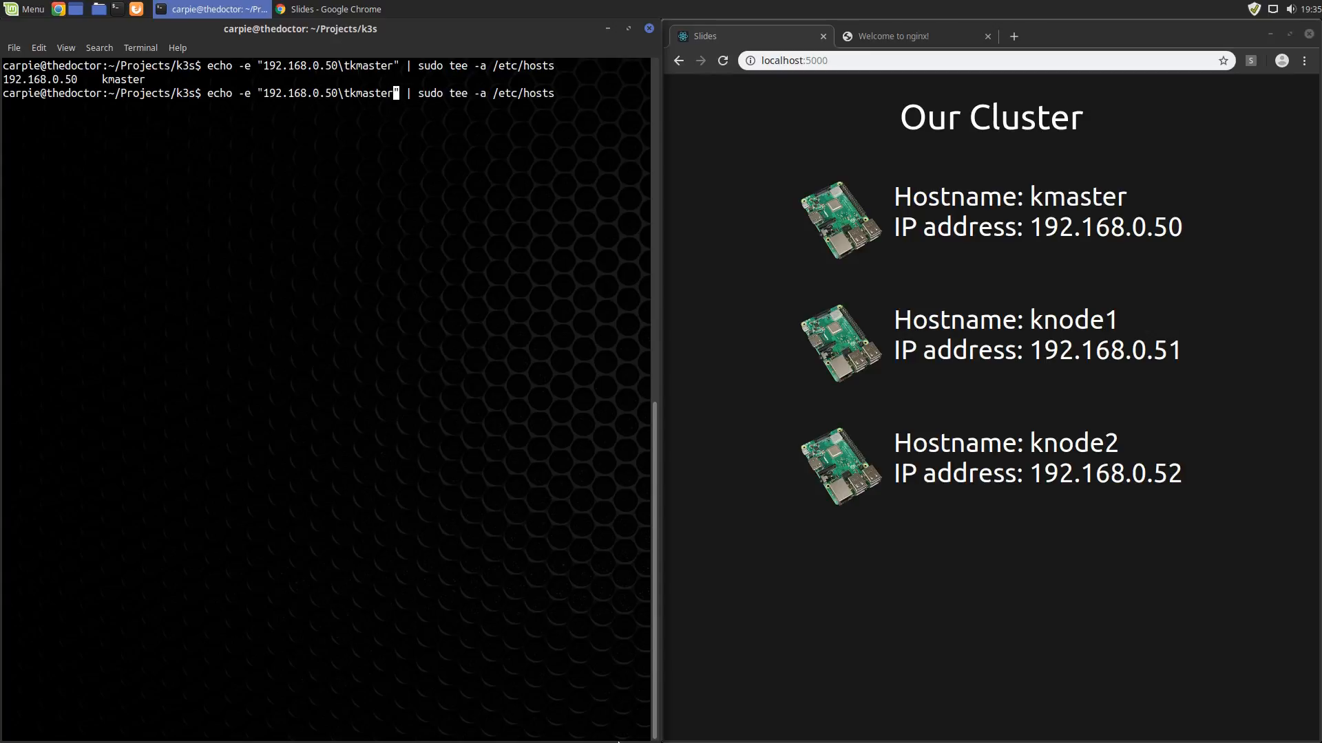
Append the knode entries the same way and confirm all three with cat /etc/hosts
text(node1)
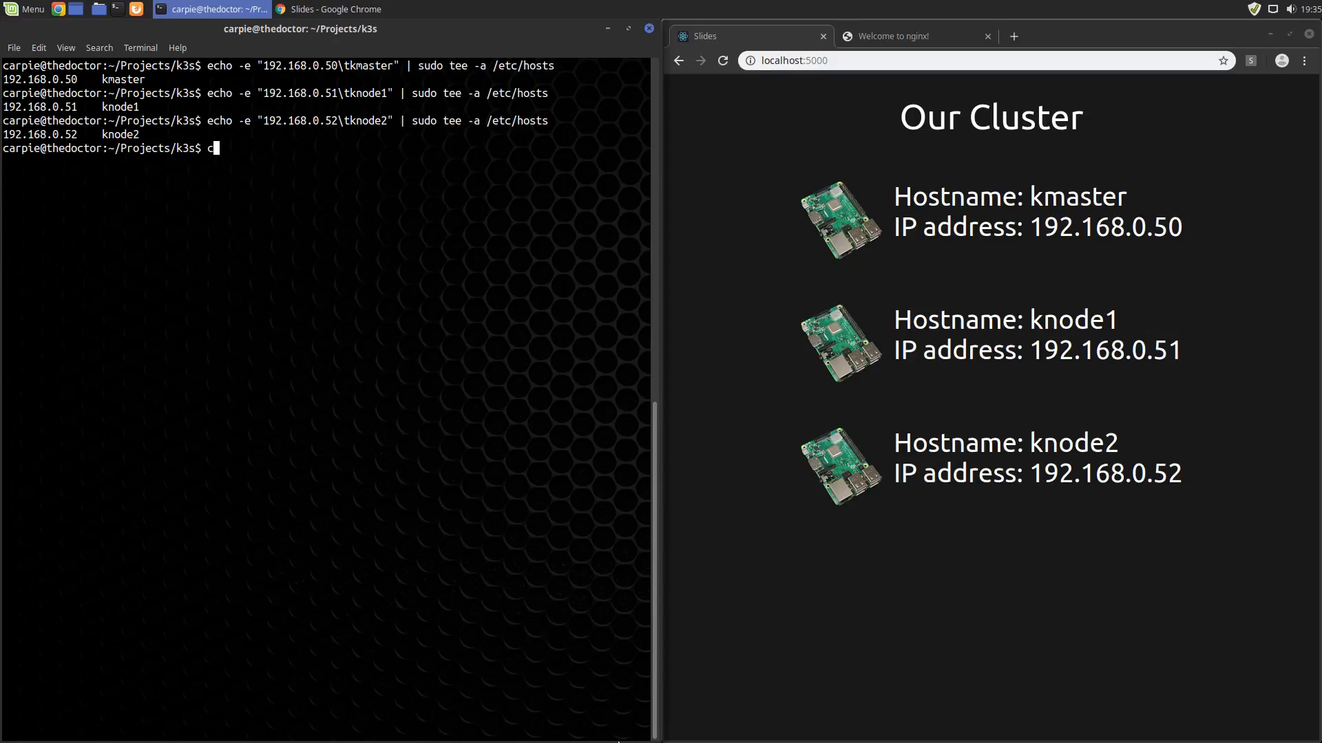
text(at /etc/hosts)
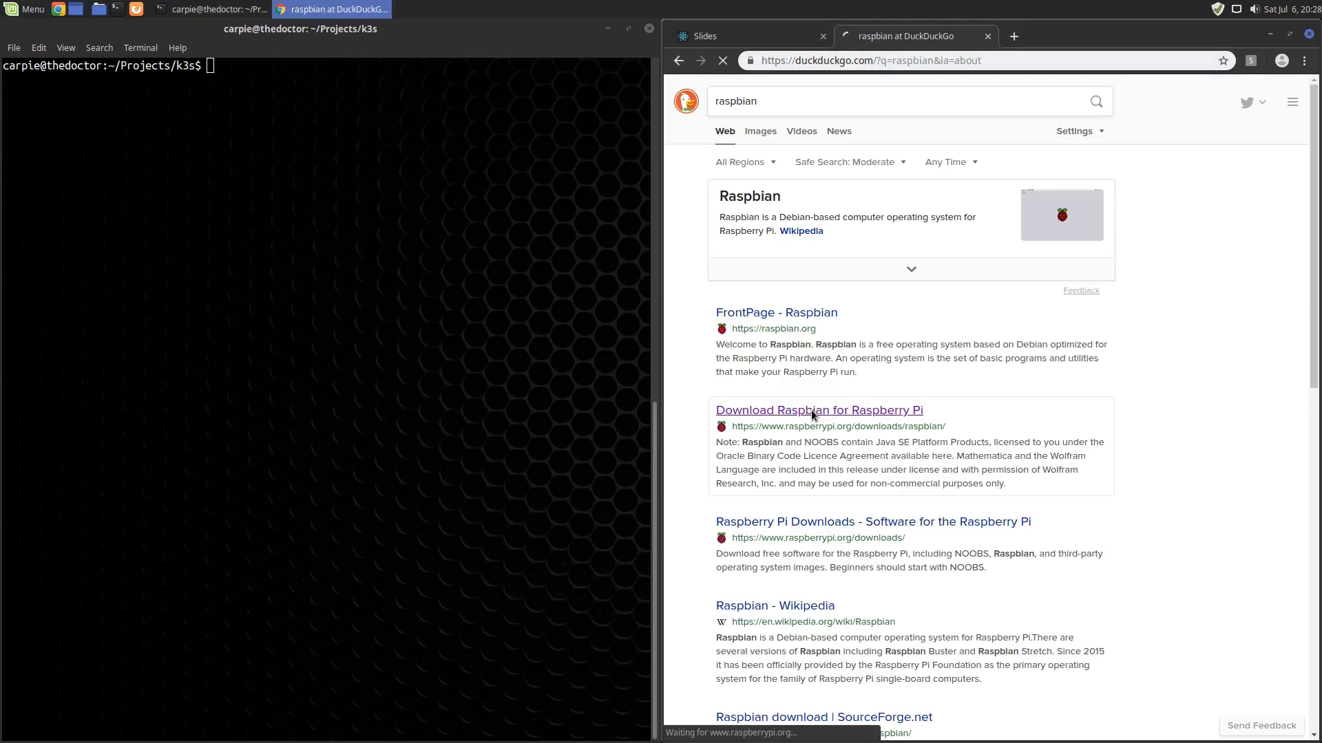
Start the Raspbian Buster Lite ZIP download from the Raspberry Pi downloads page
click(818, 411)
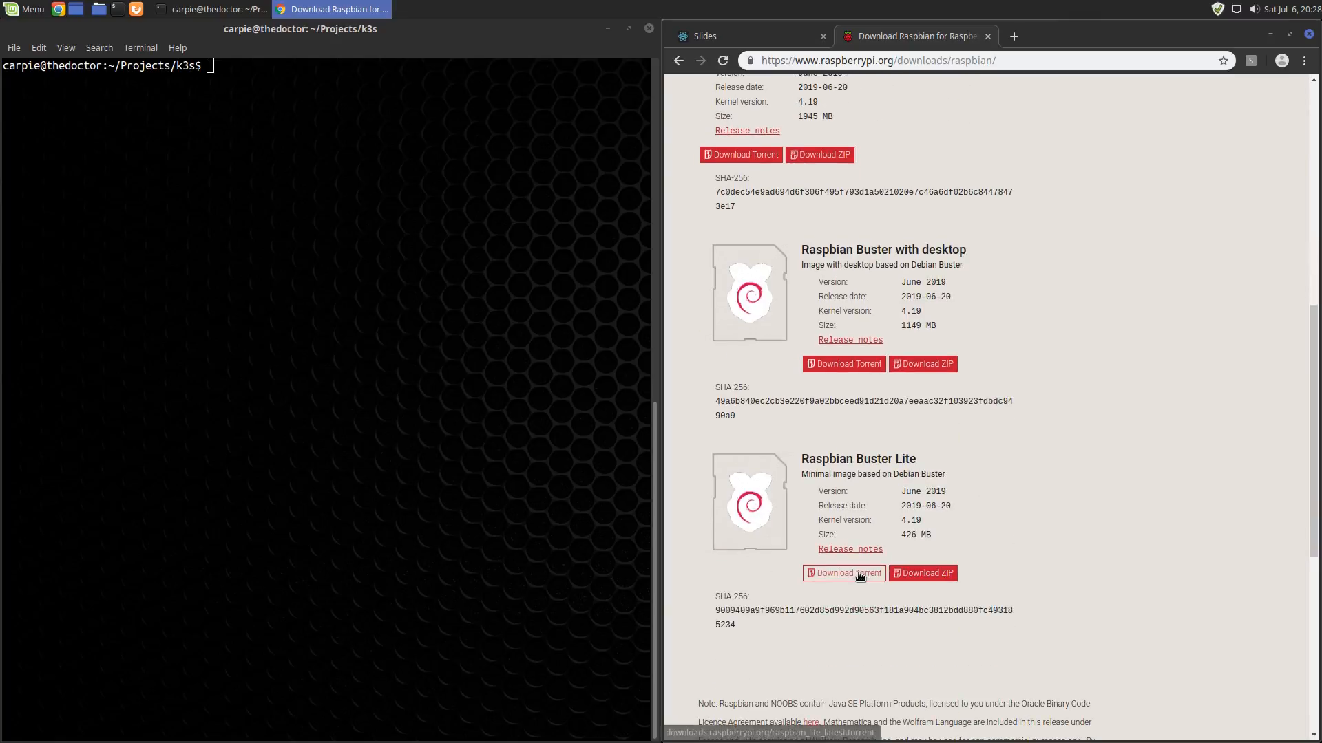
click(923, 573)
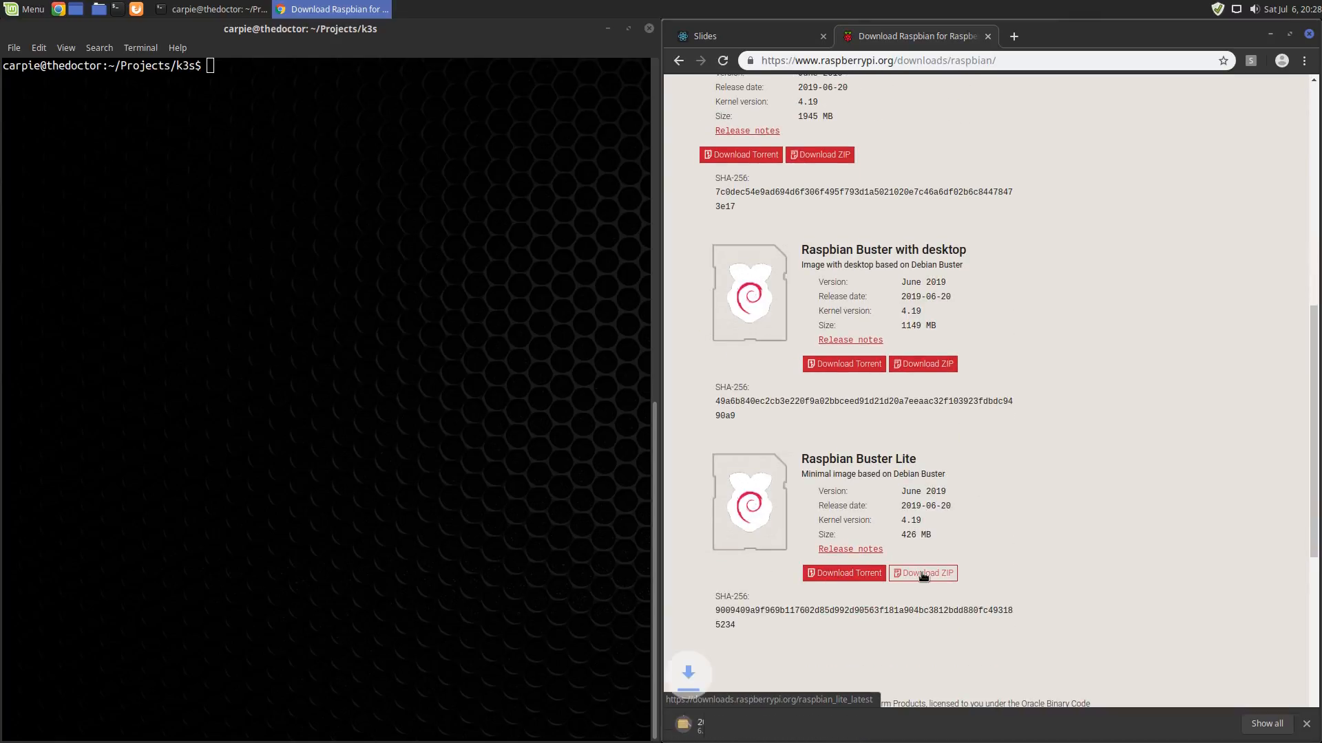
click(922, 573)
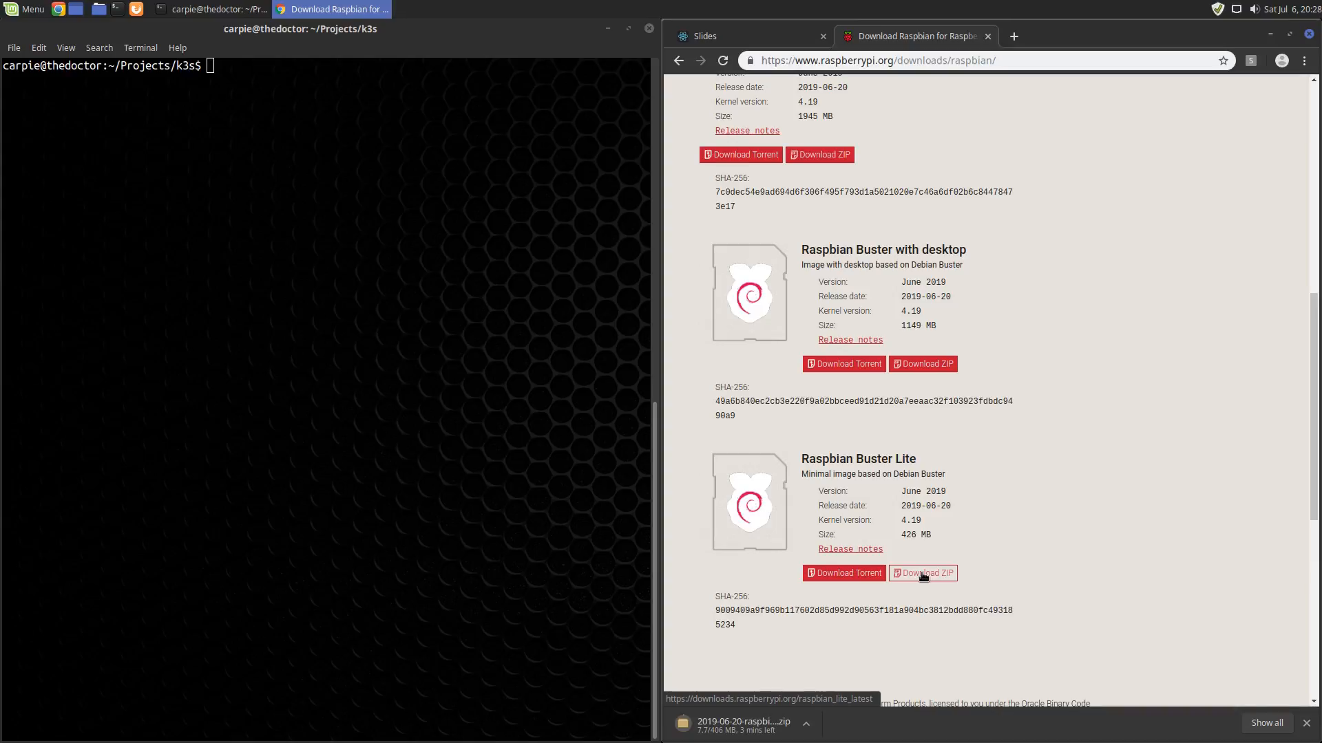
Check the sha256sum of 2019-06-20-raspbian-buster-lite.zip and unzip it into the project folder
text(sha256sum ~/)
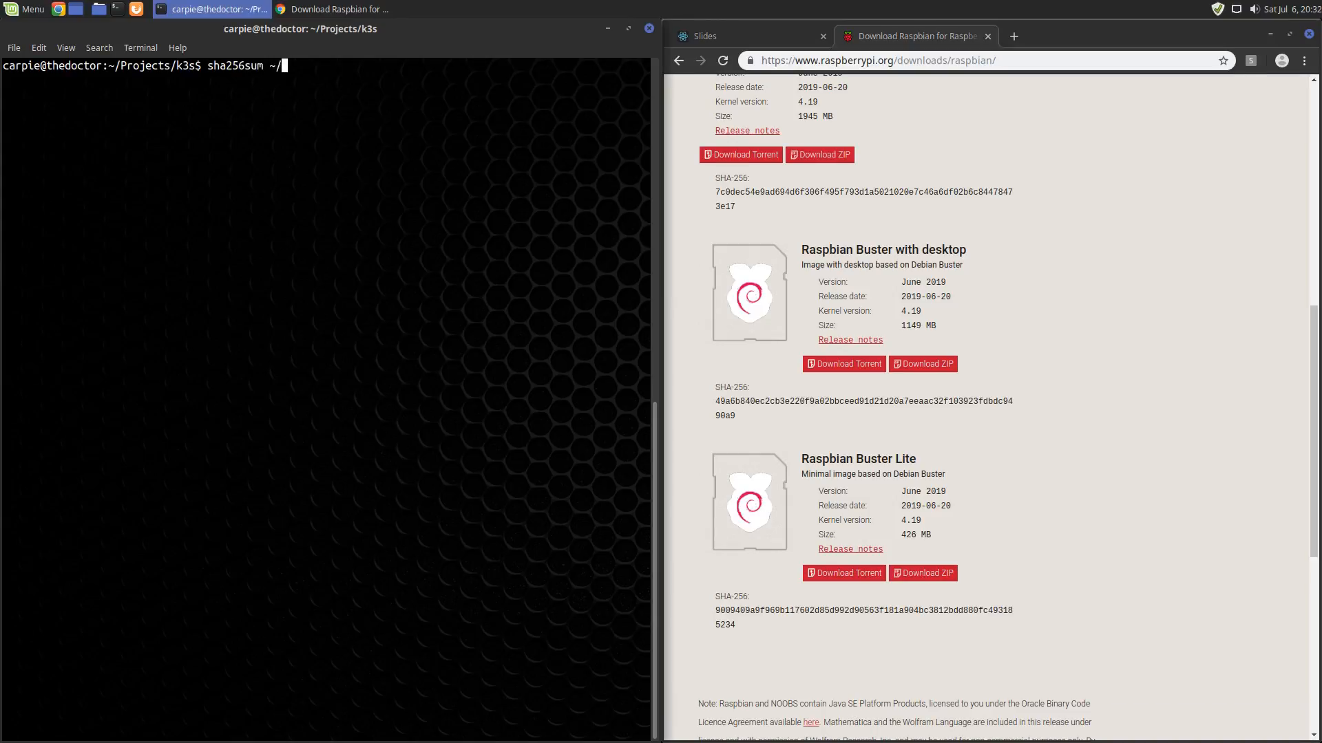
text(Downloads/)
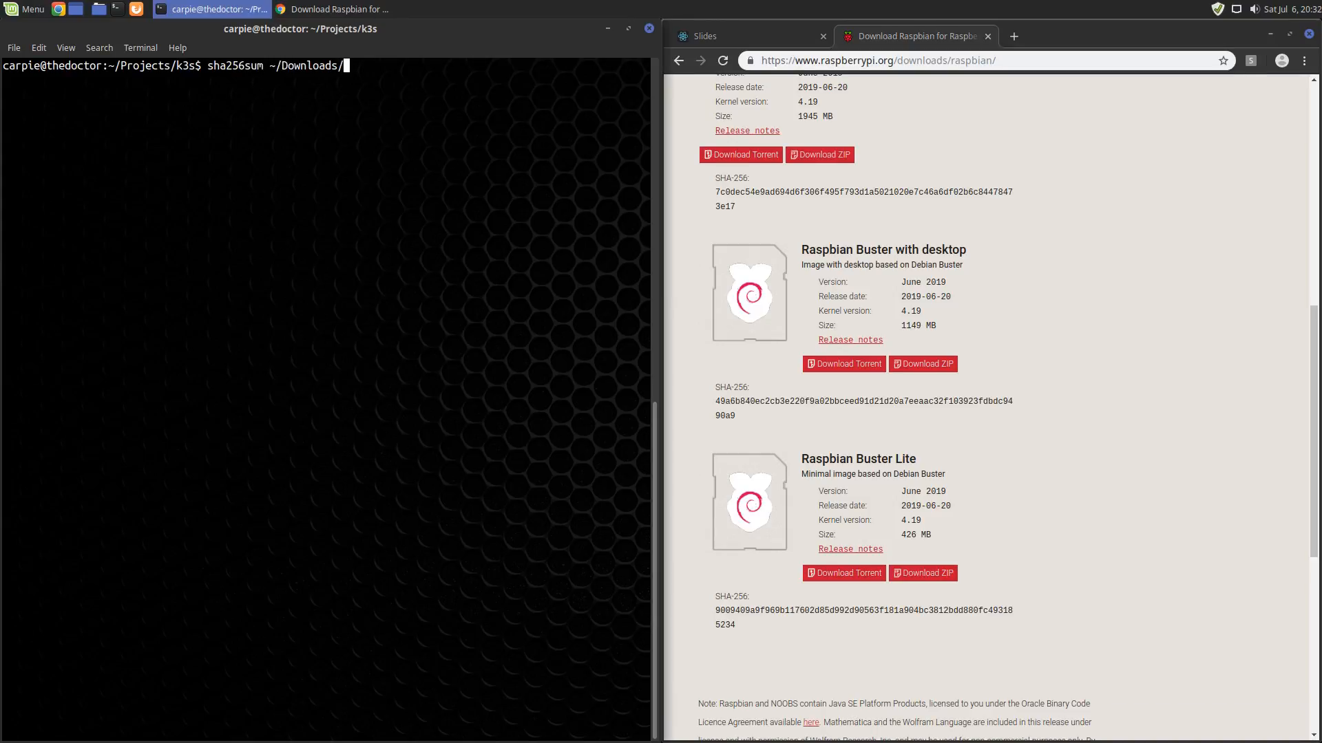
text(2019-06-20-raspbian-buster-lite.zip)
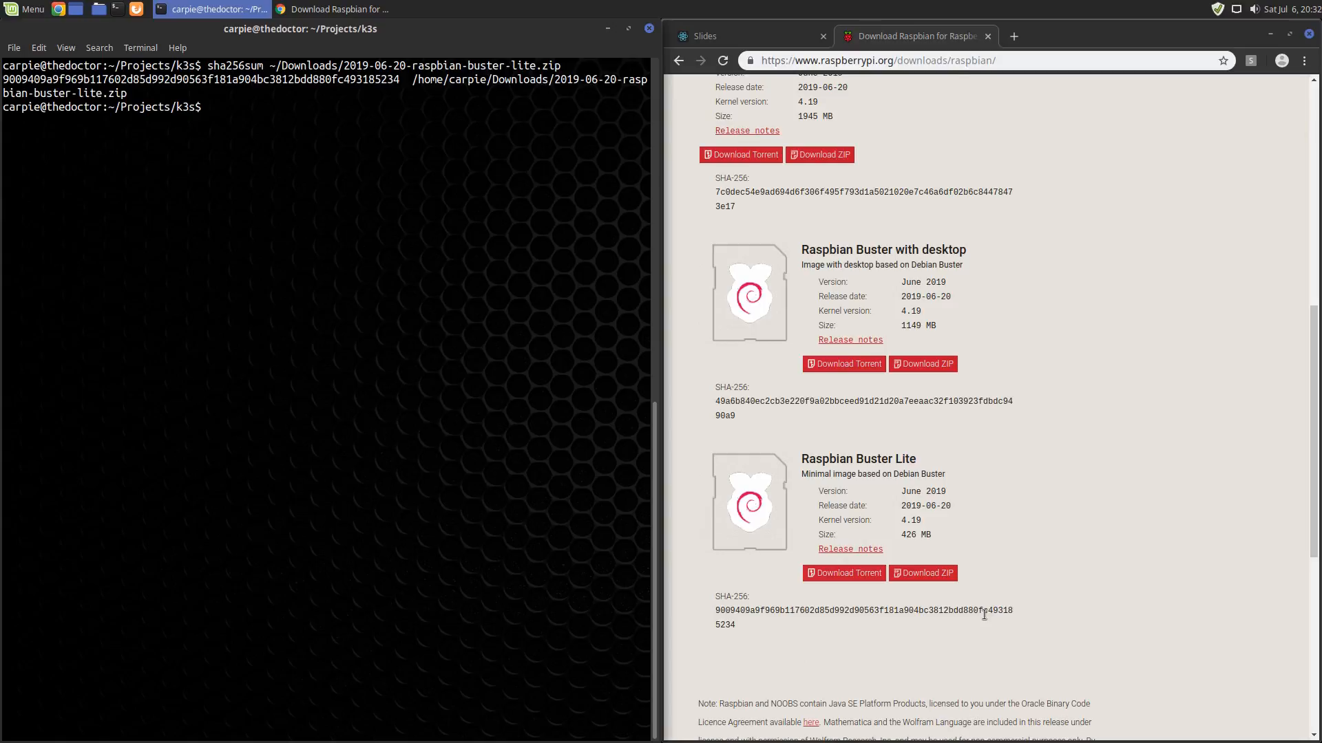
text(unzip)
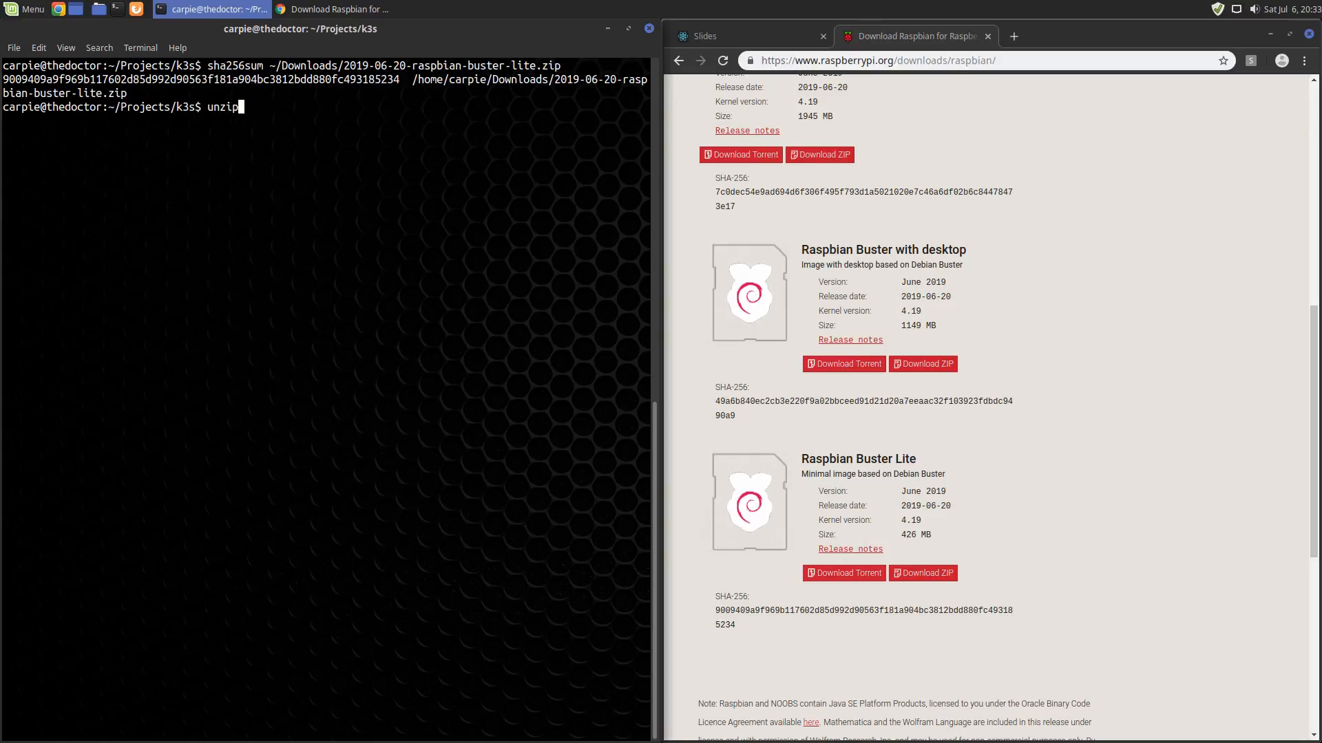
text(~/Downloads/2019-06-20-raspbian-buster-lite.zip)
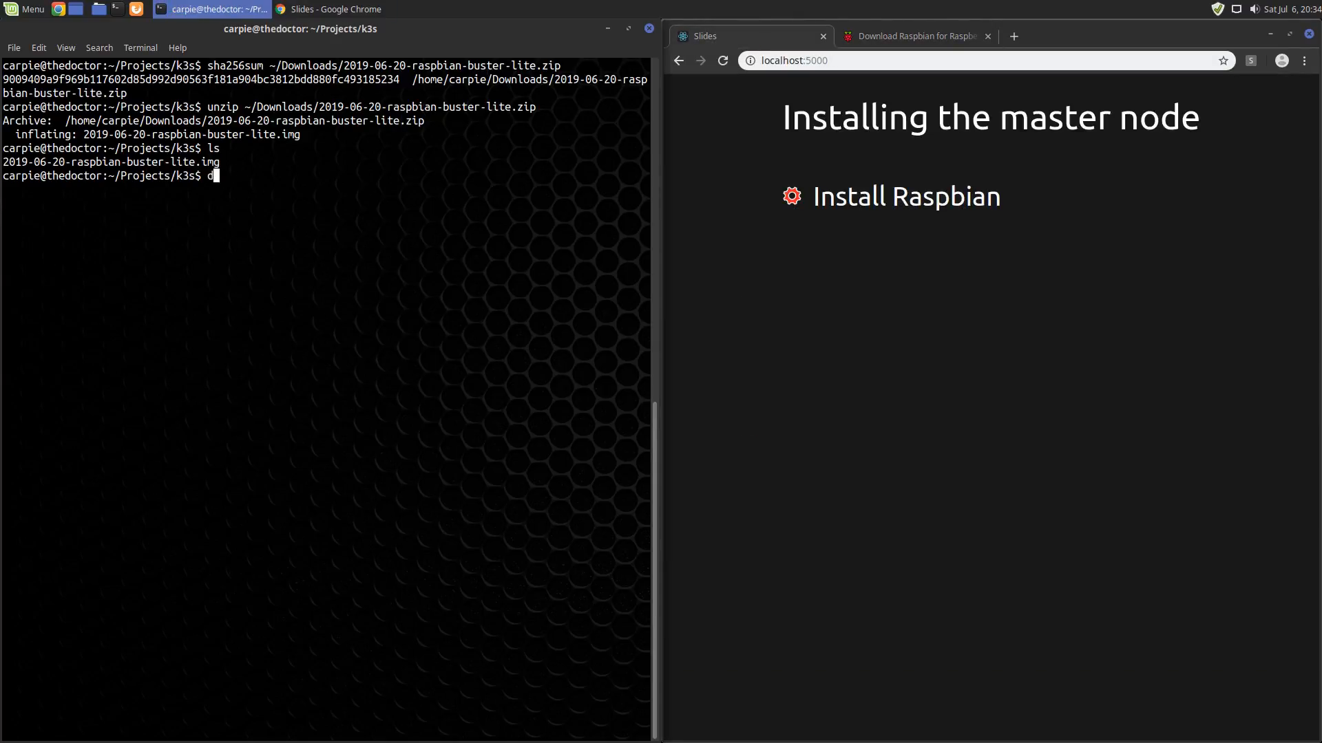
Find the card in dmesg, then dd the buster-lite .img to /dev/sde with bs=16M
key(Return)
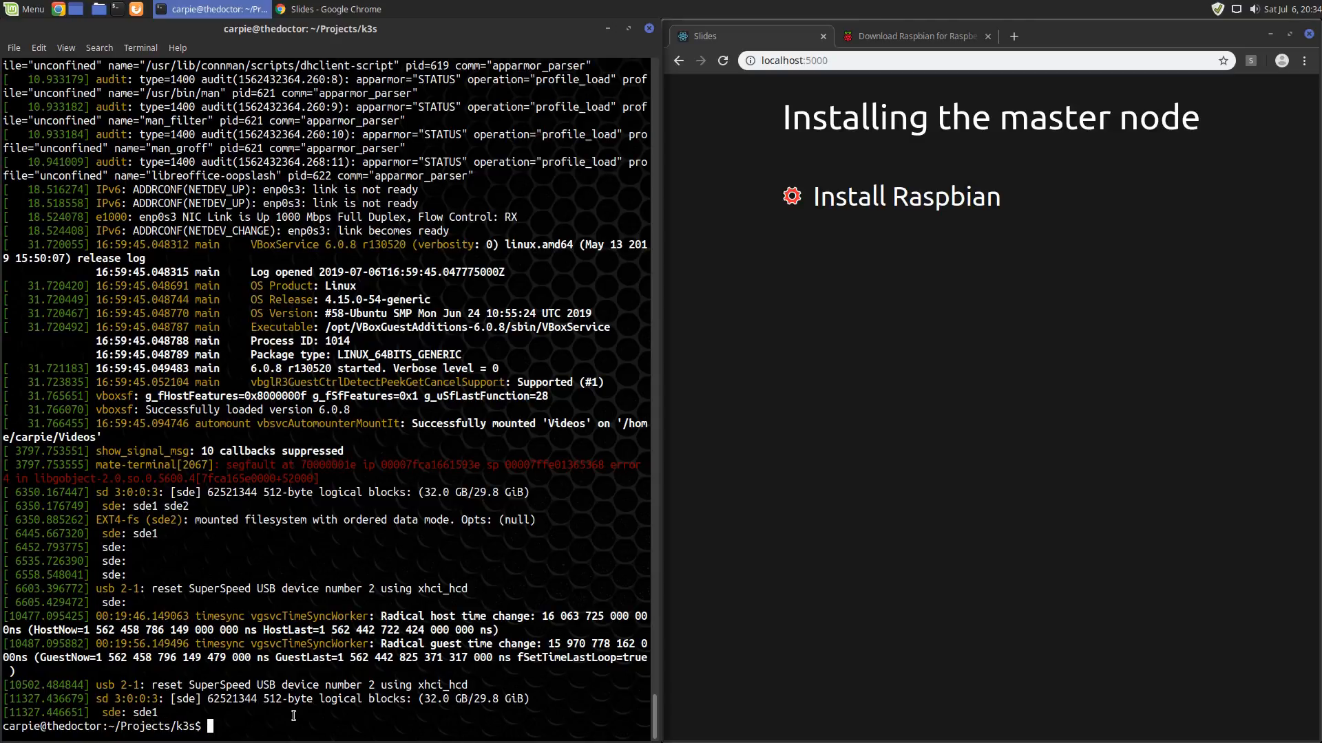
text(clear)
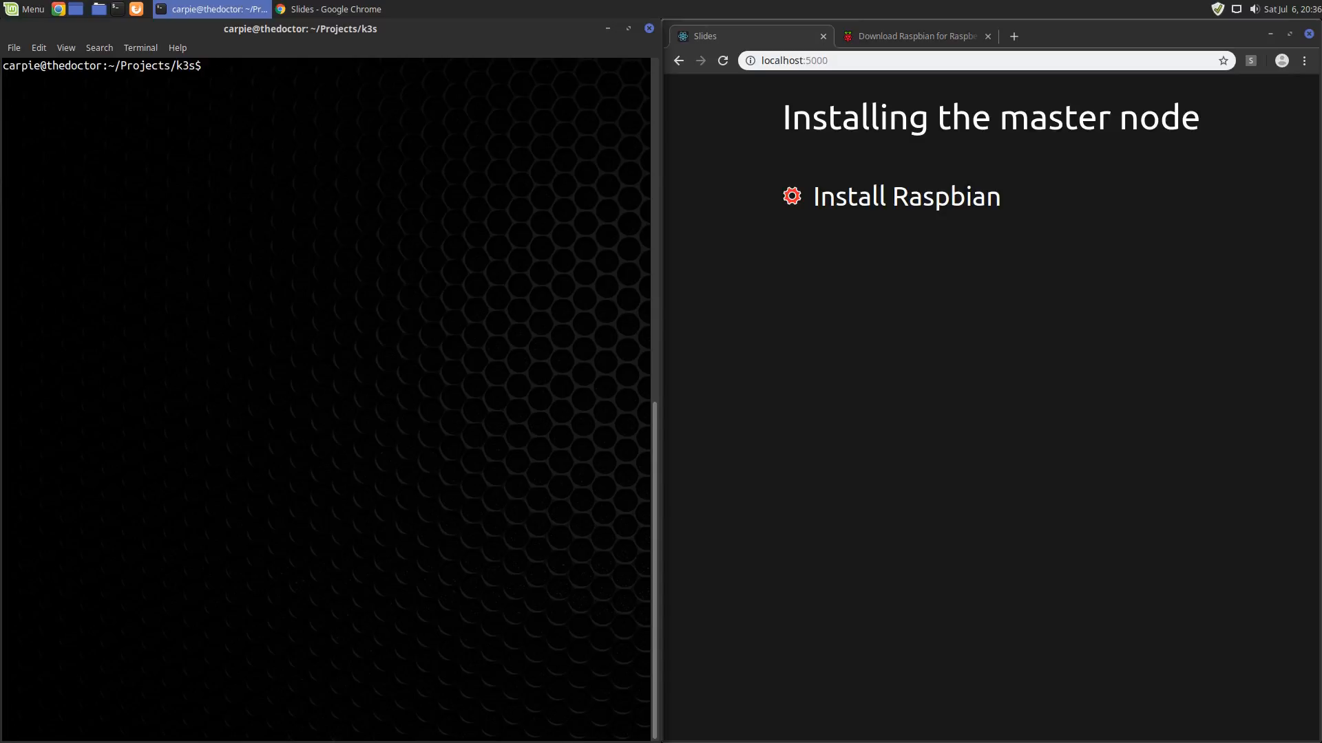
text(sudo)
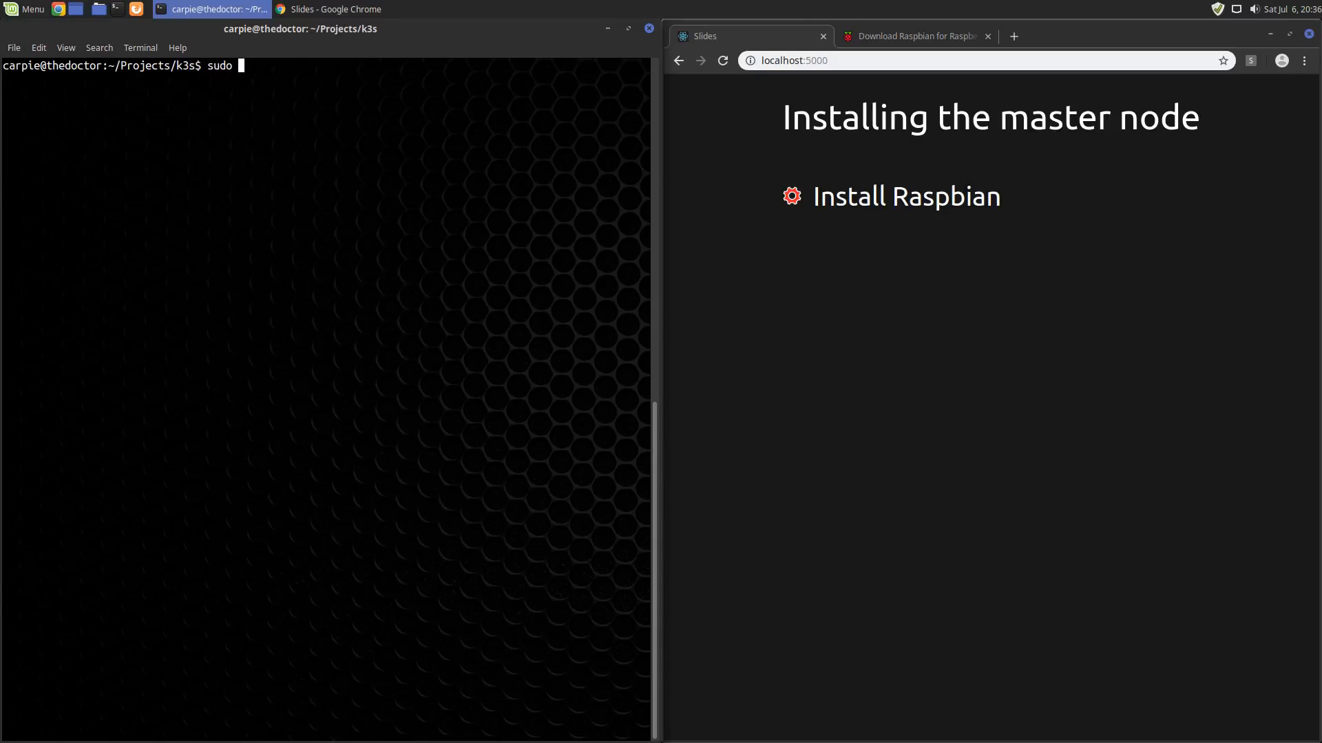
text(dd if=)
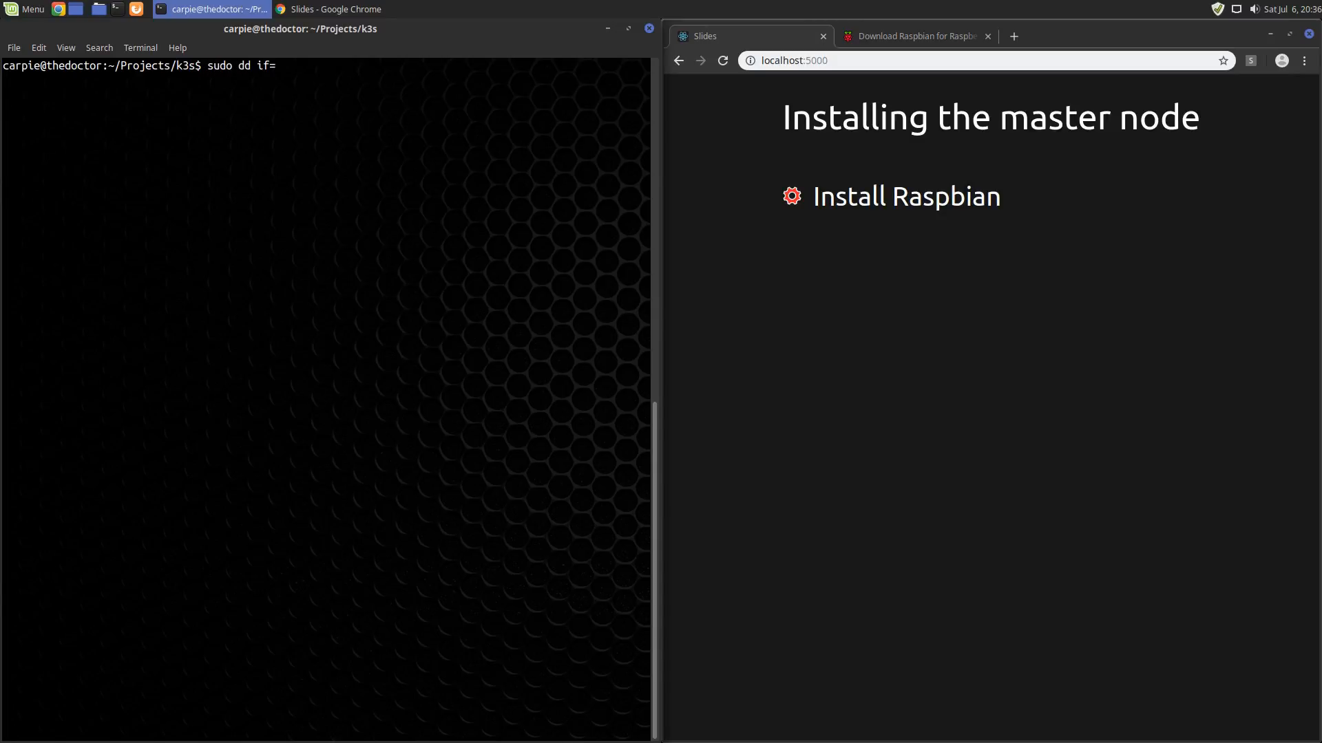
text(2019-06-20-raspbian-buster-lite.img of=/dev/sd)
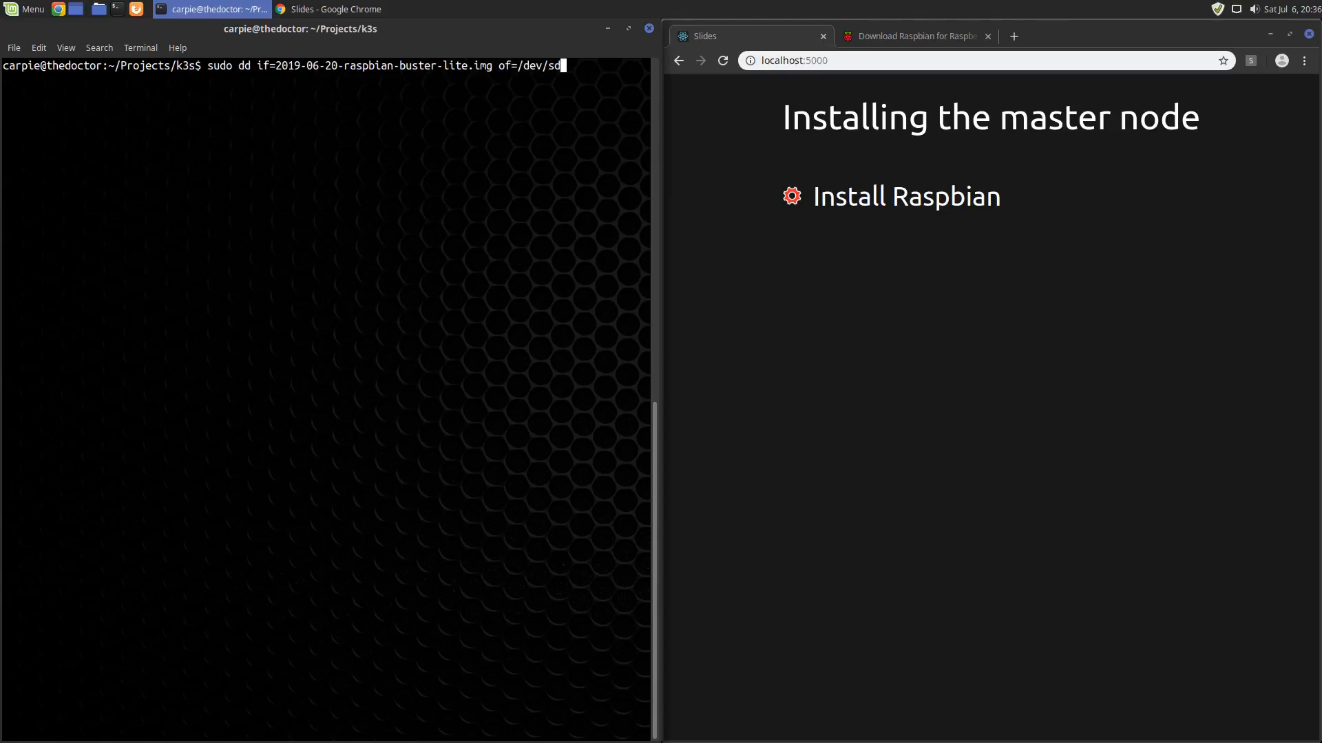
text(e)
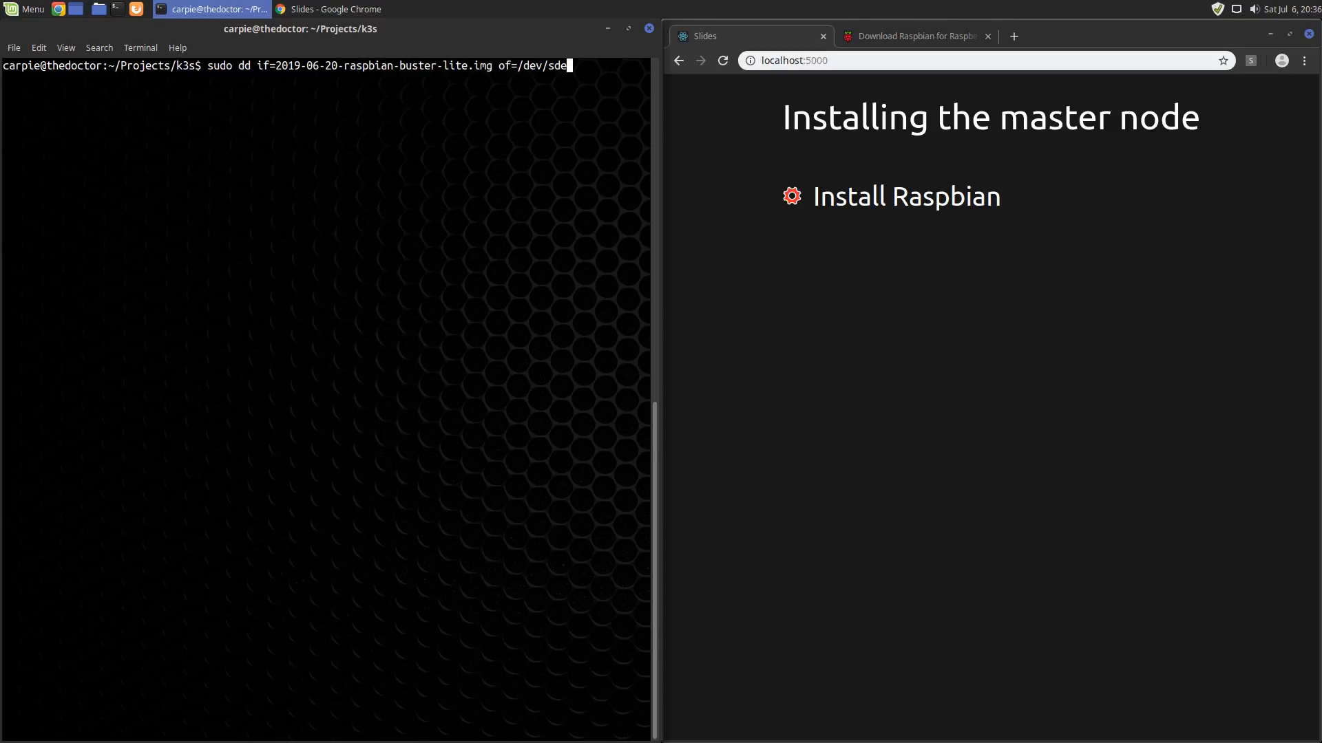
text(bs=16M)
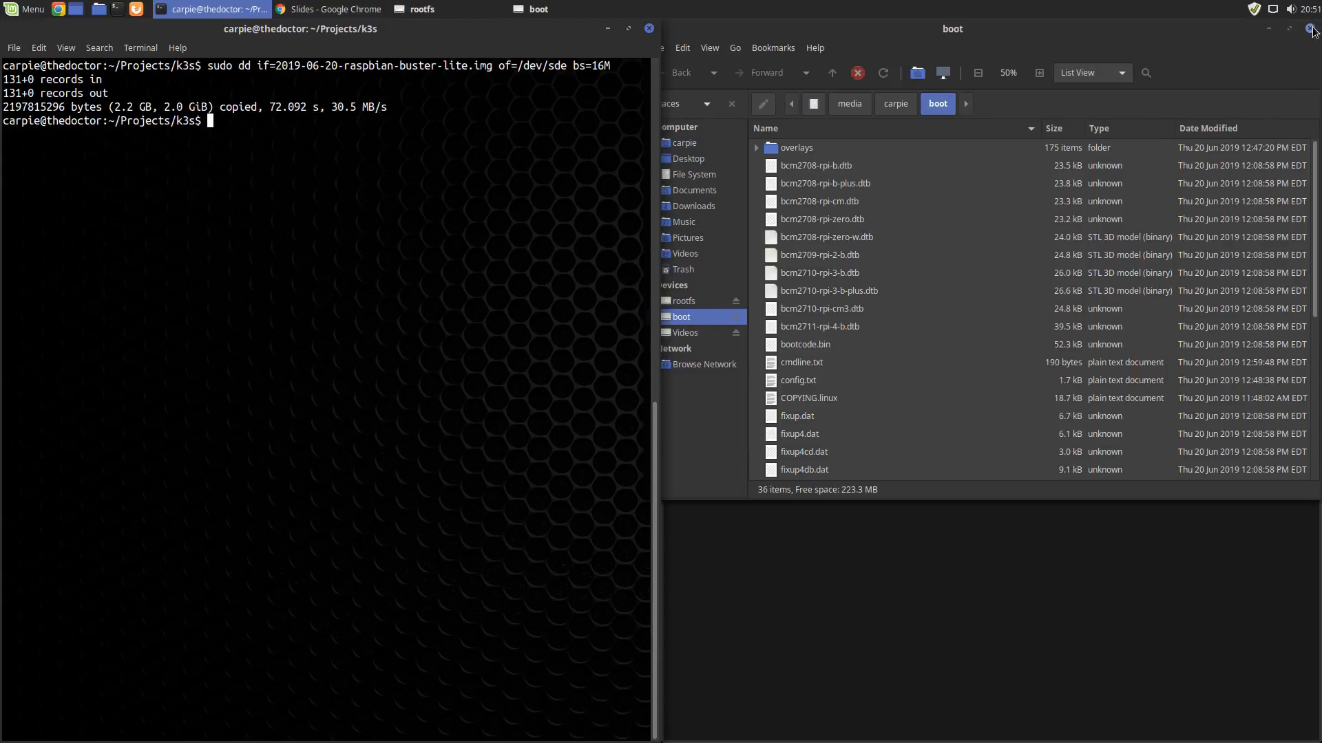
Create an empty /media/carpie/boot/ssh file with sudo touch to enable SSH
click(683, 301)
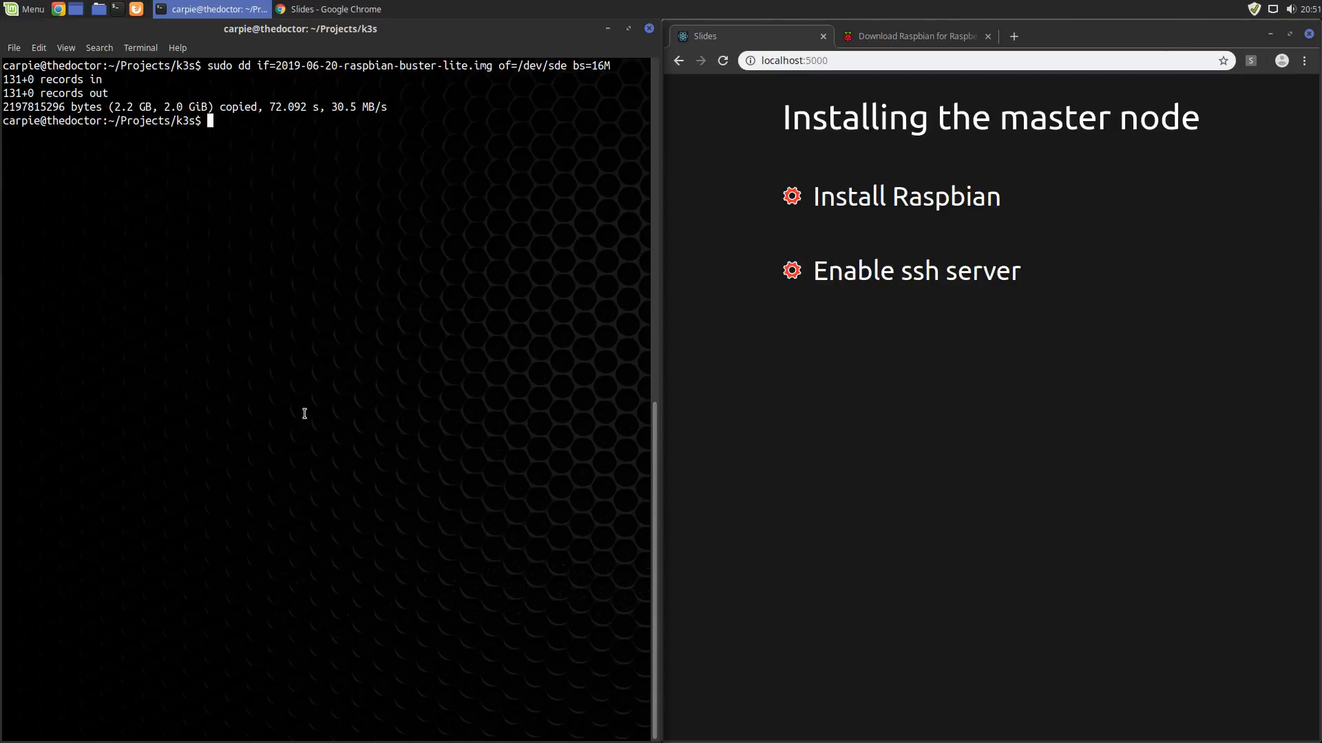
text(sudo)
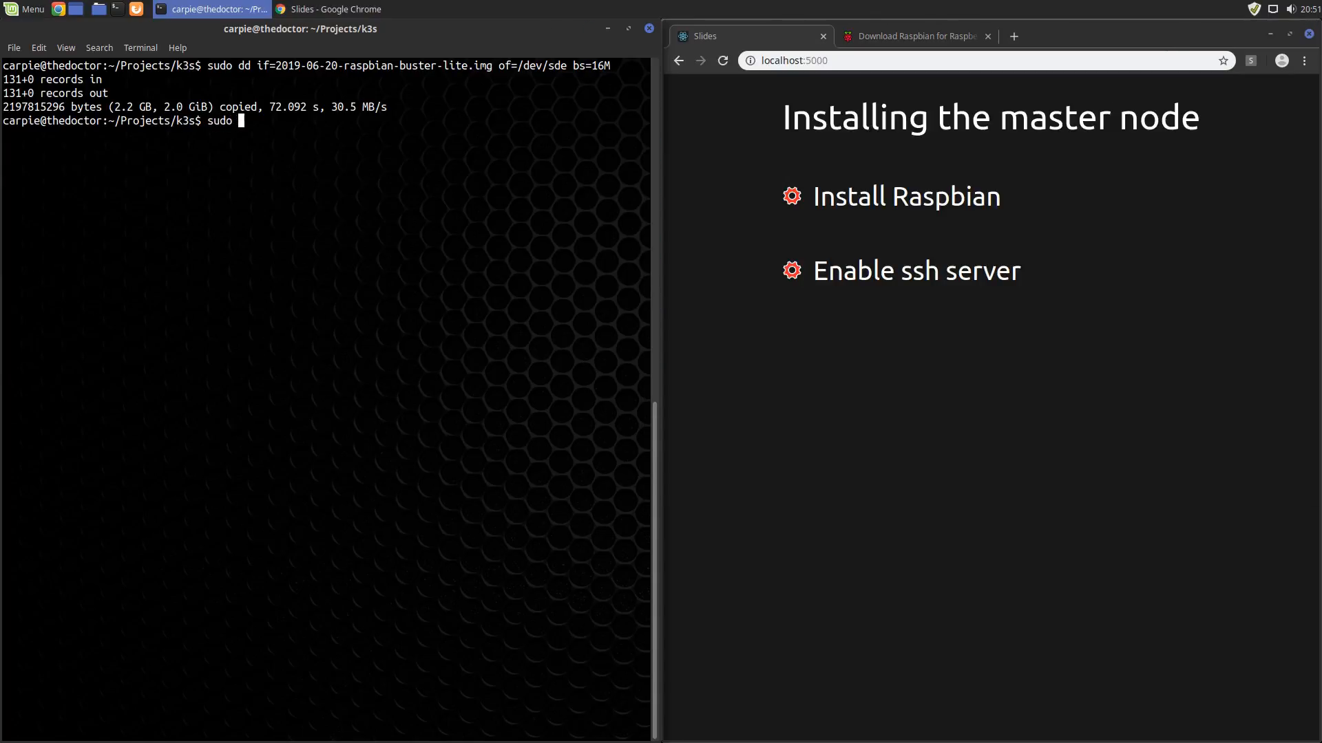
text(touch /media/ca)
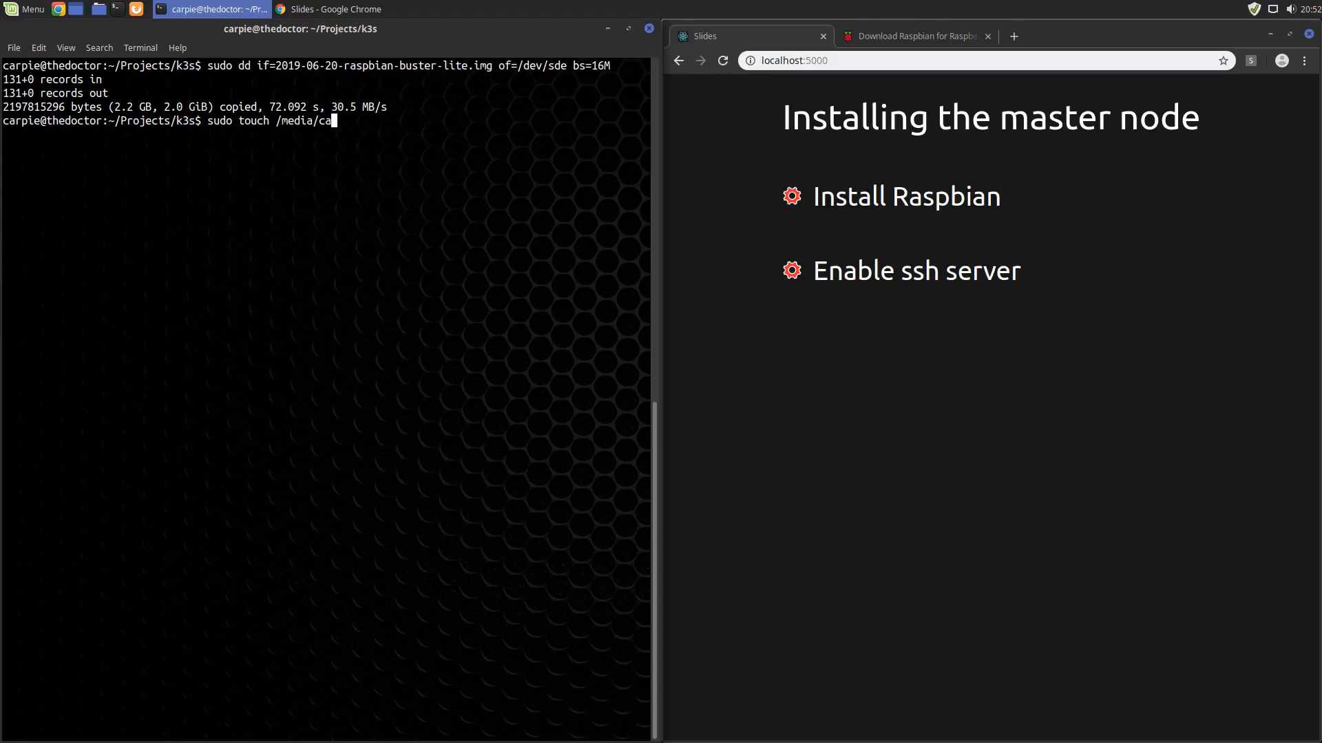
text(rpie/boot/ssh)
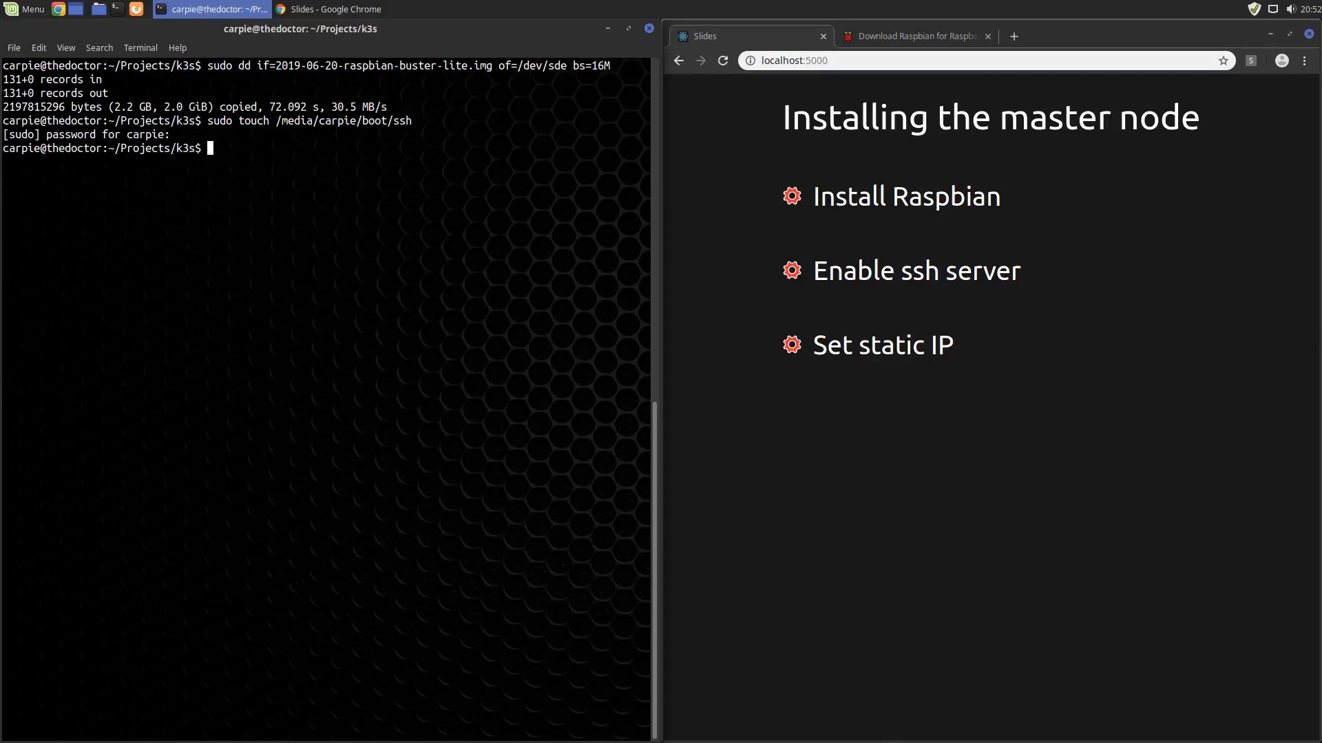
text(sudo vi /me)
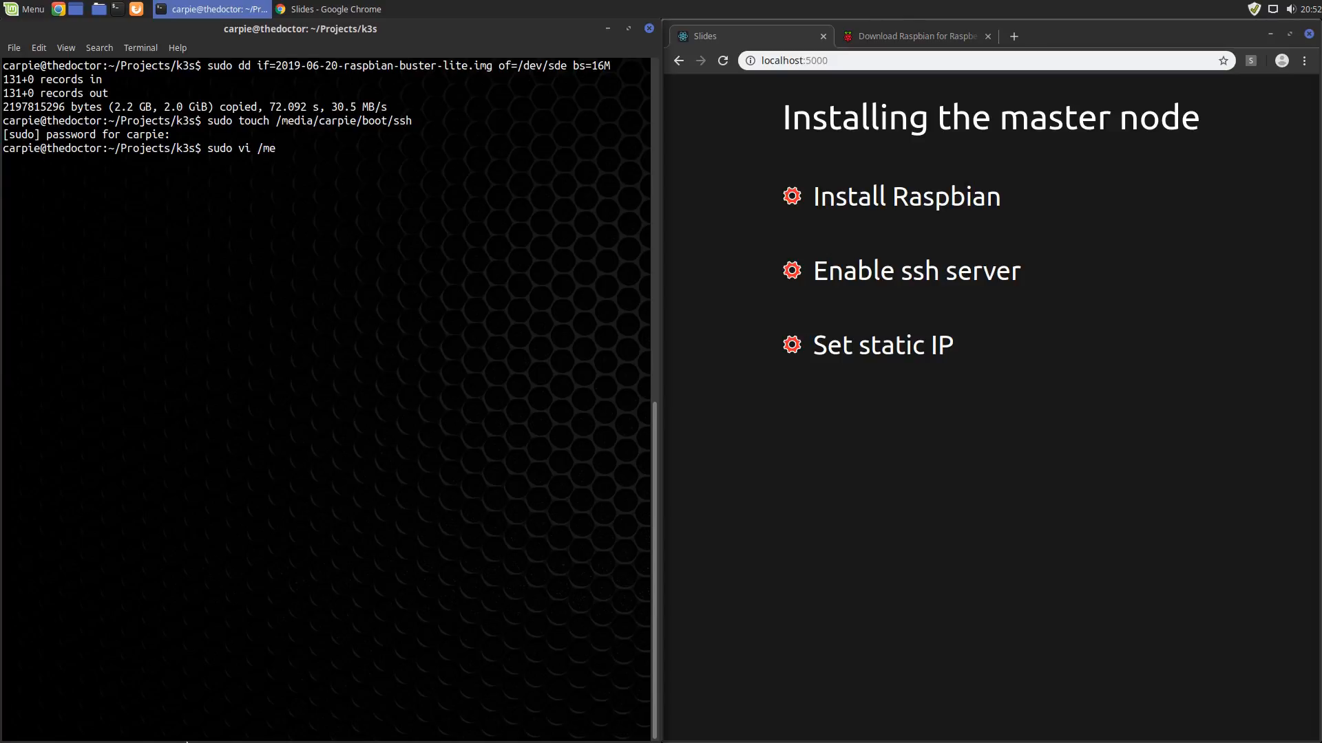
Edit /media/carpie/rootfs/etc/dhcpcd.conf with sudo vi
text(dia)
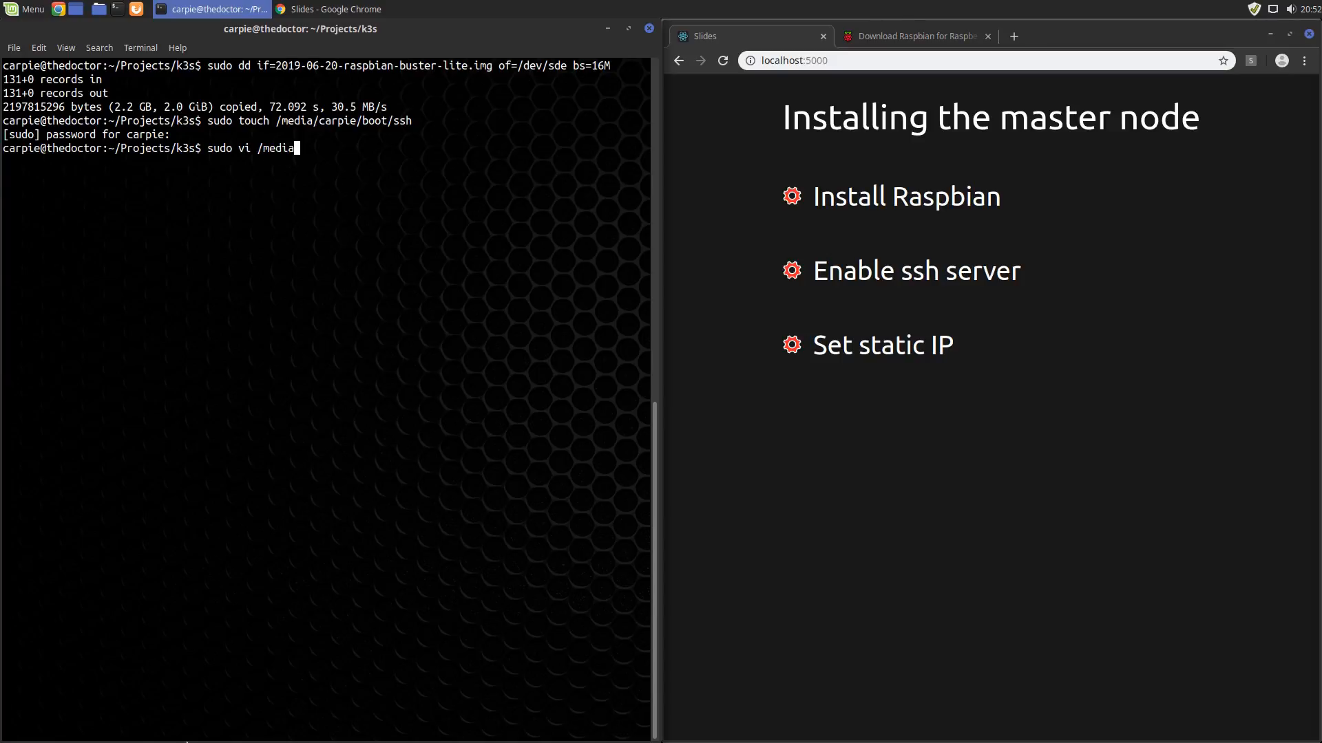
text(carpie/)
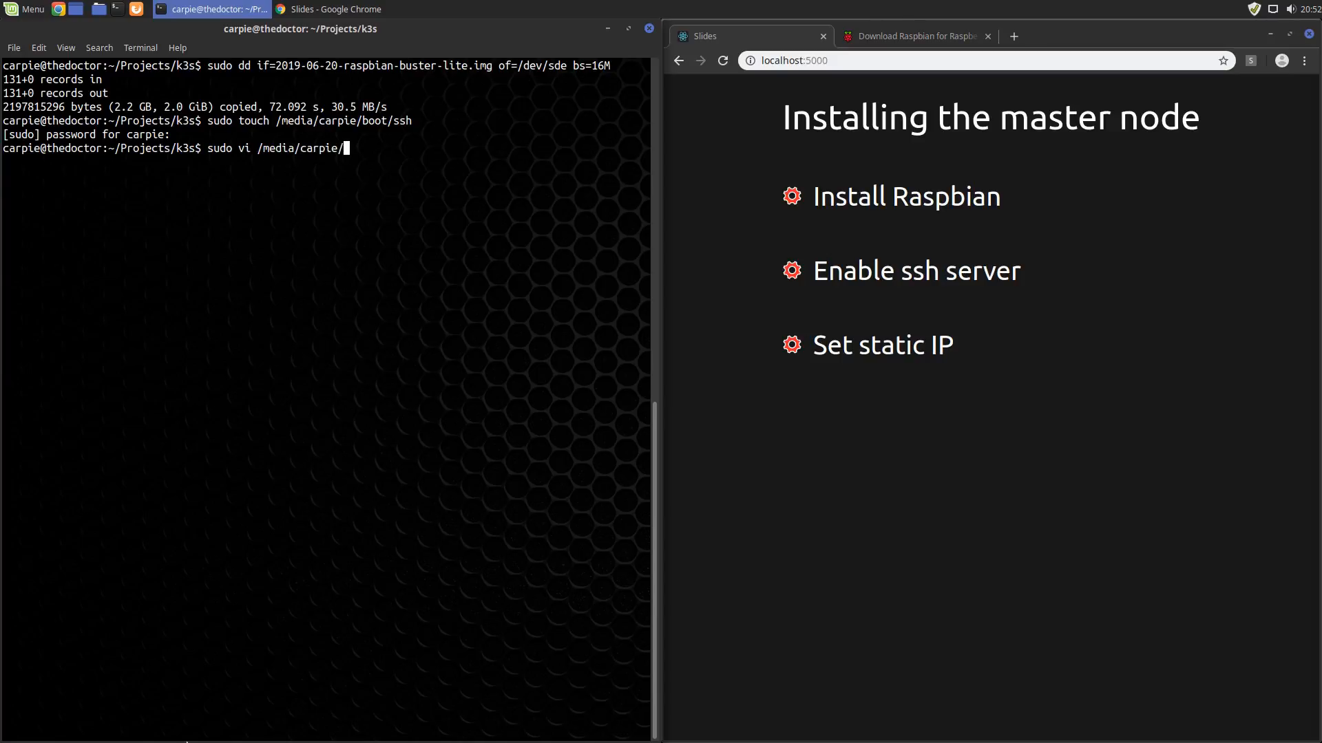
text(rootfs/)
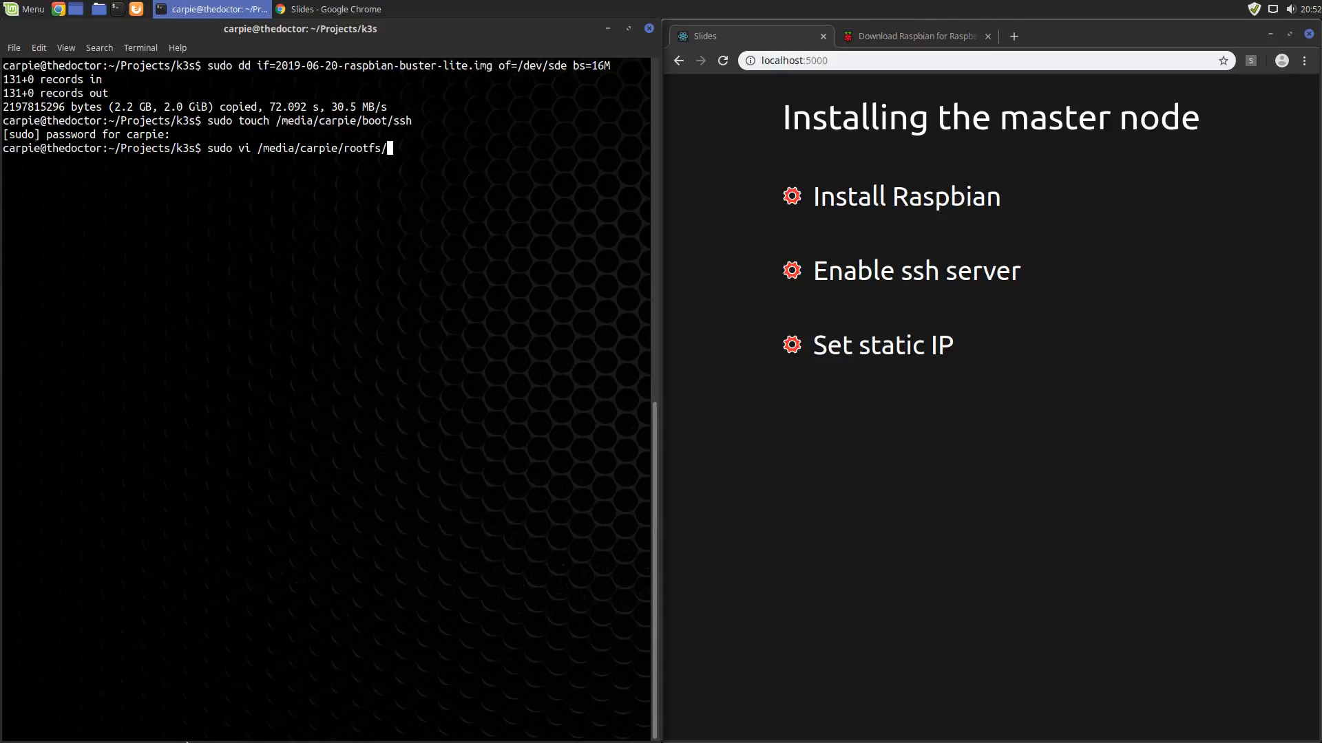
text(etc/d)
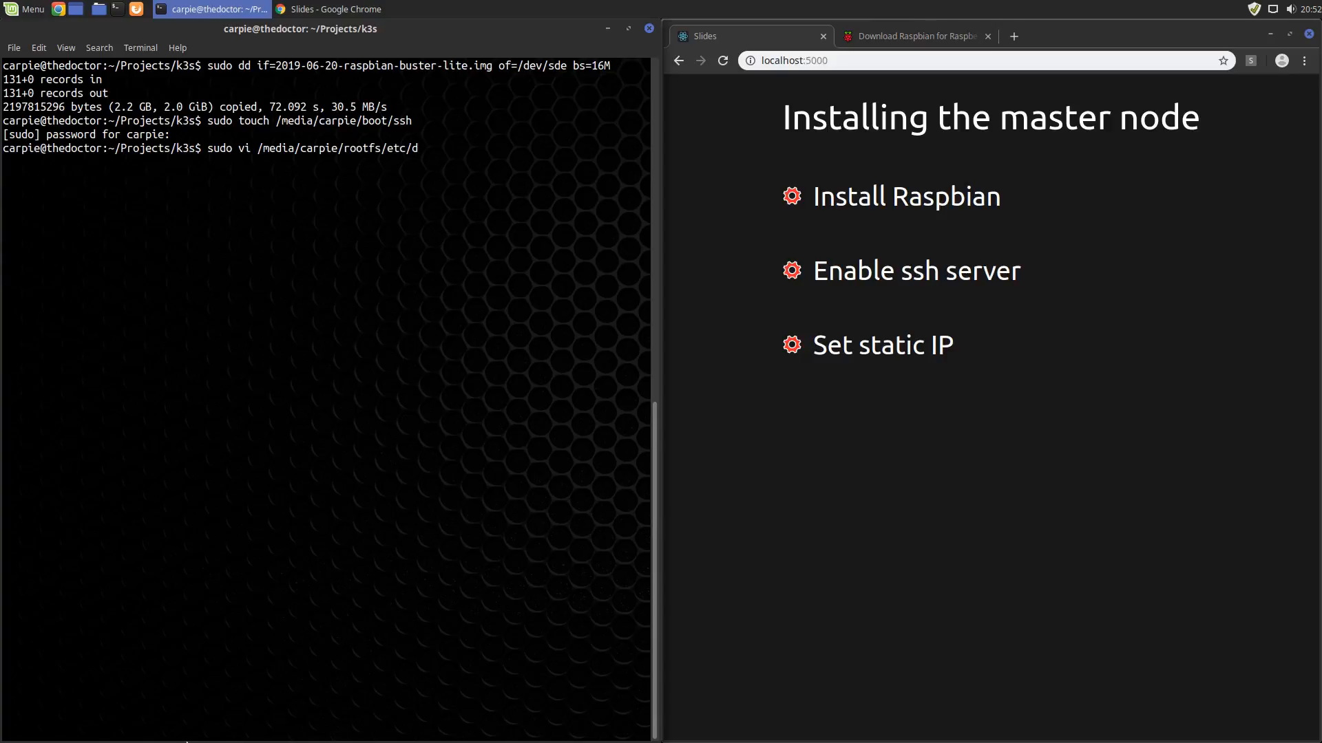
text(hcp)
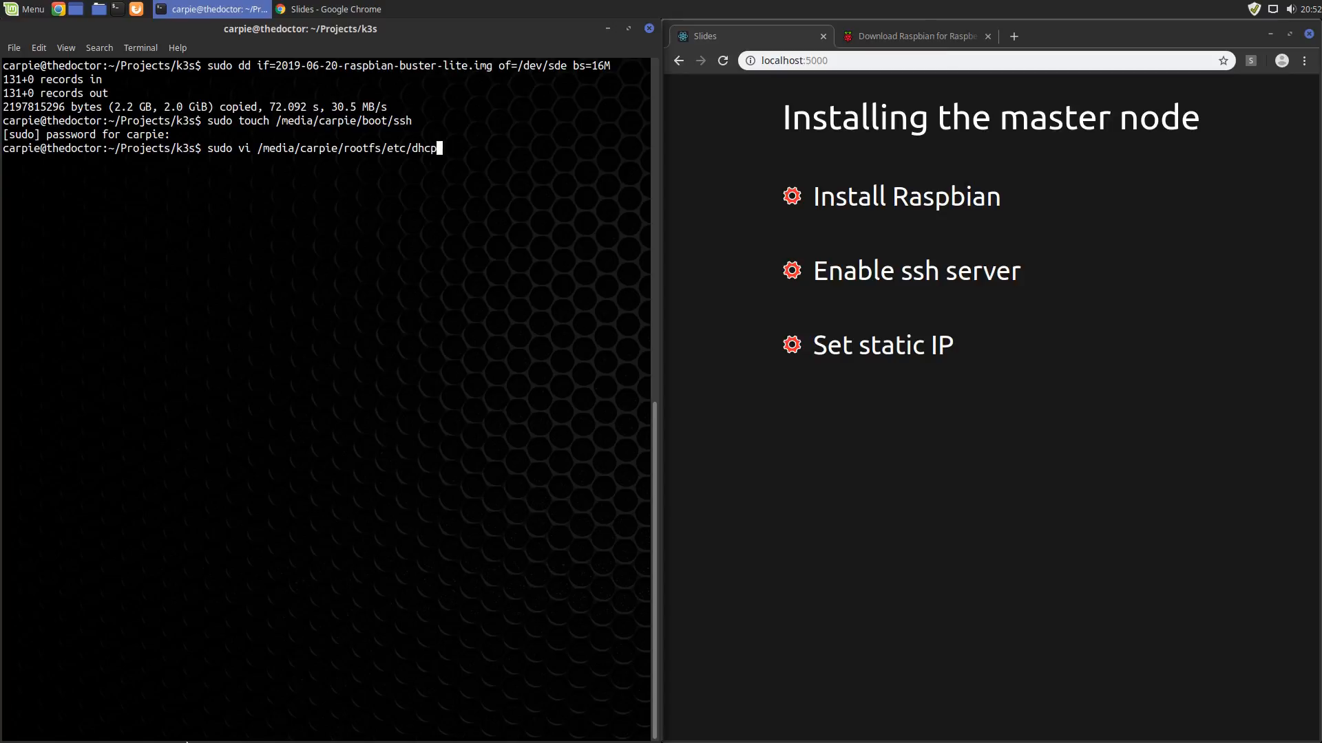
text(d.conf)
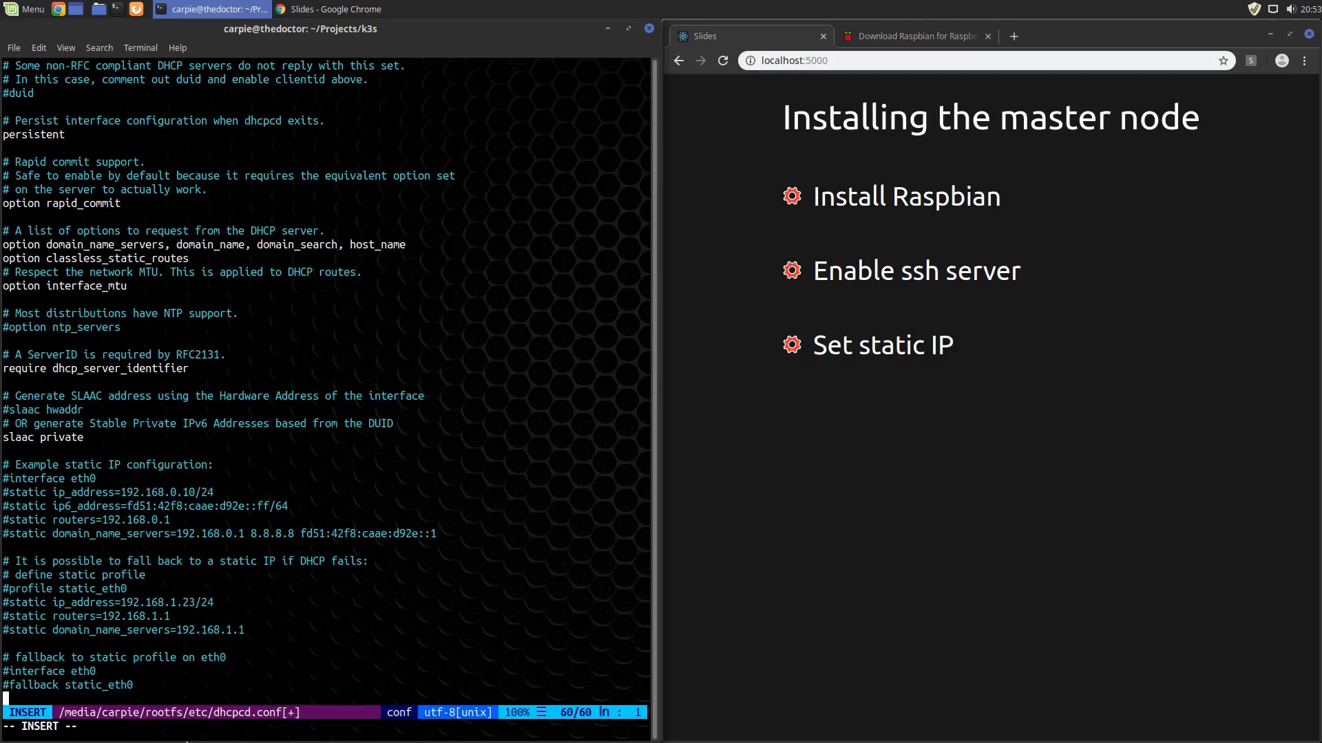
Add interface eth0 with static ip_address 192.168.0.50/24, routers and domain_name_servers 192.168.0.1
text(interface eth0)
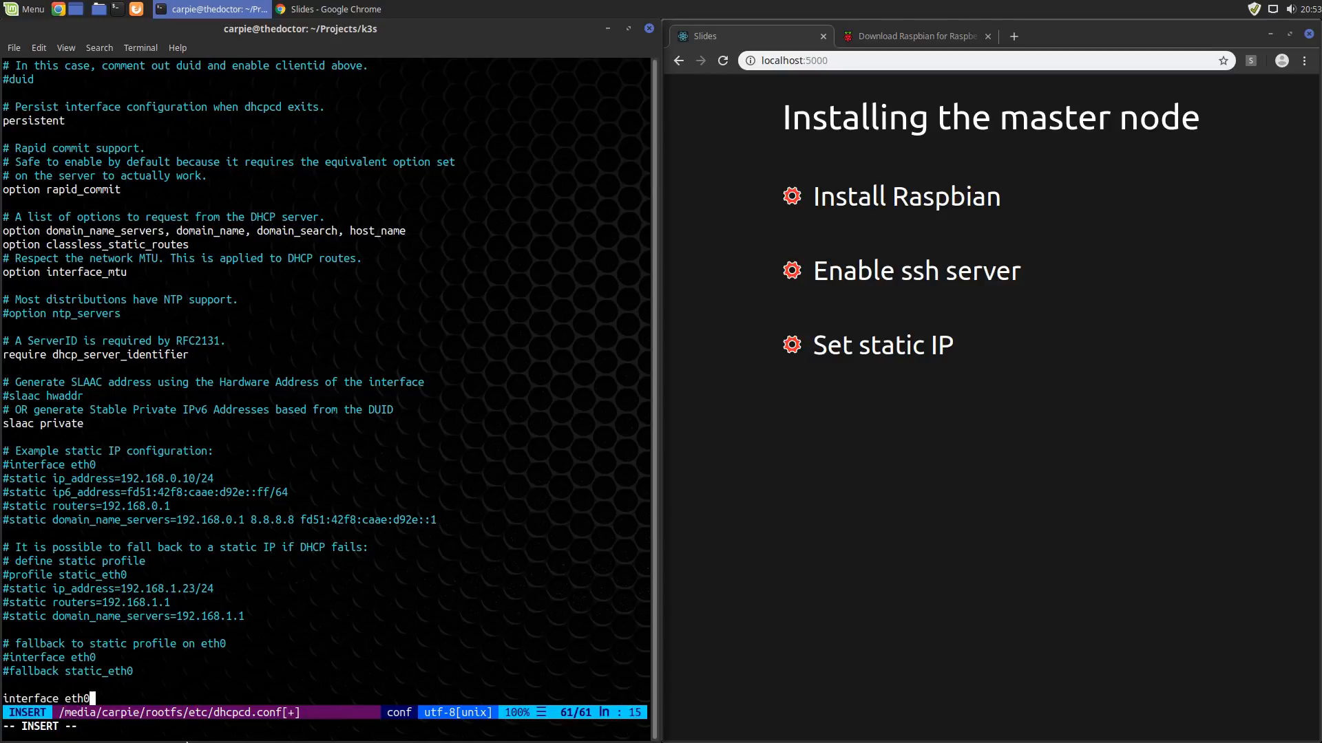
text(static ip_a)
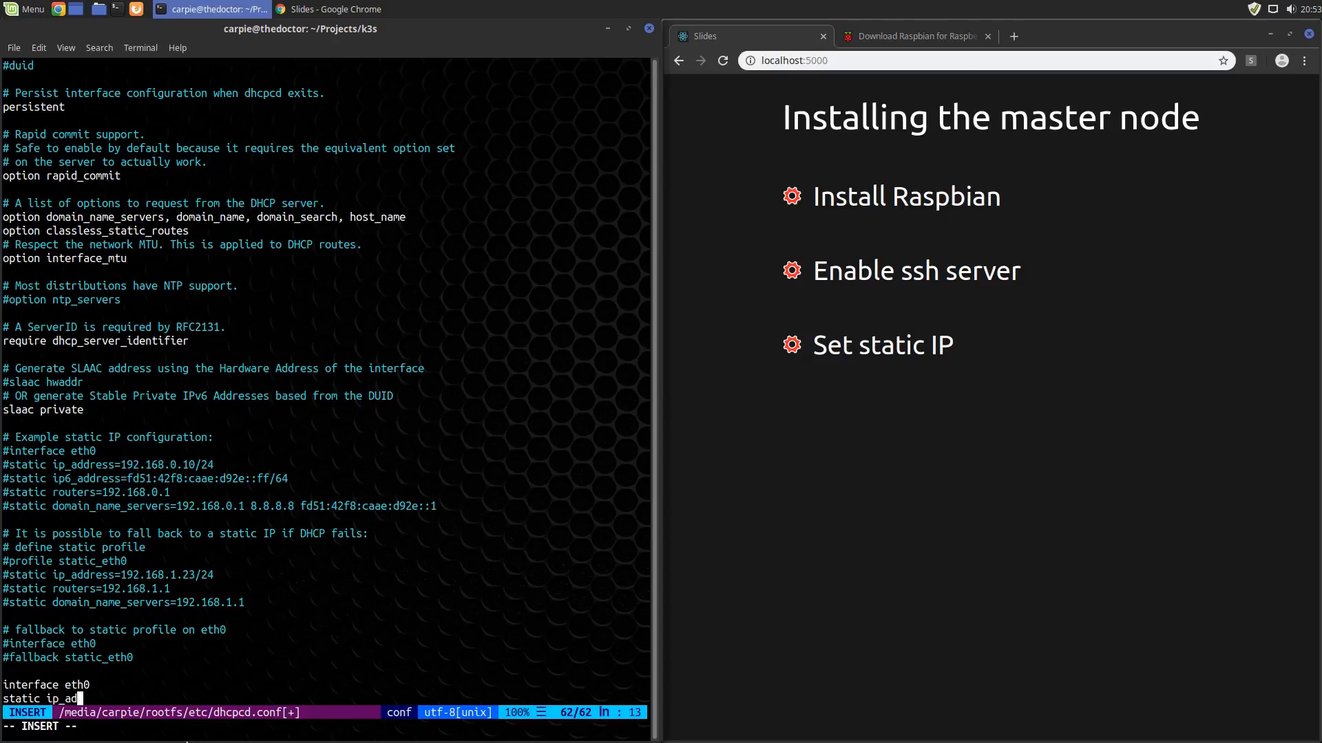
text(dress)
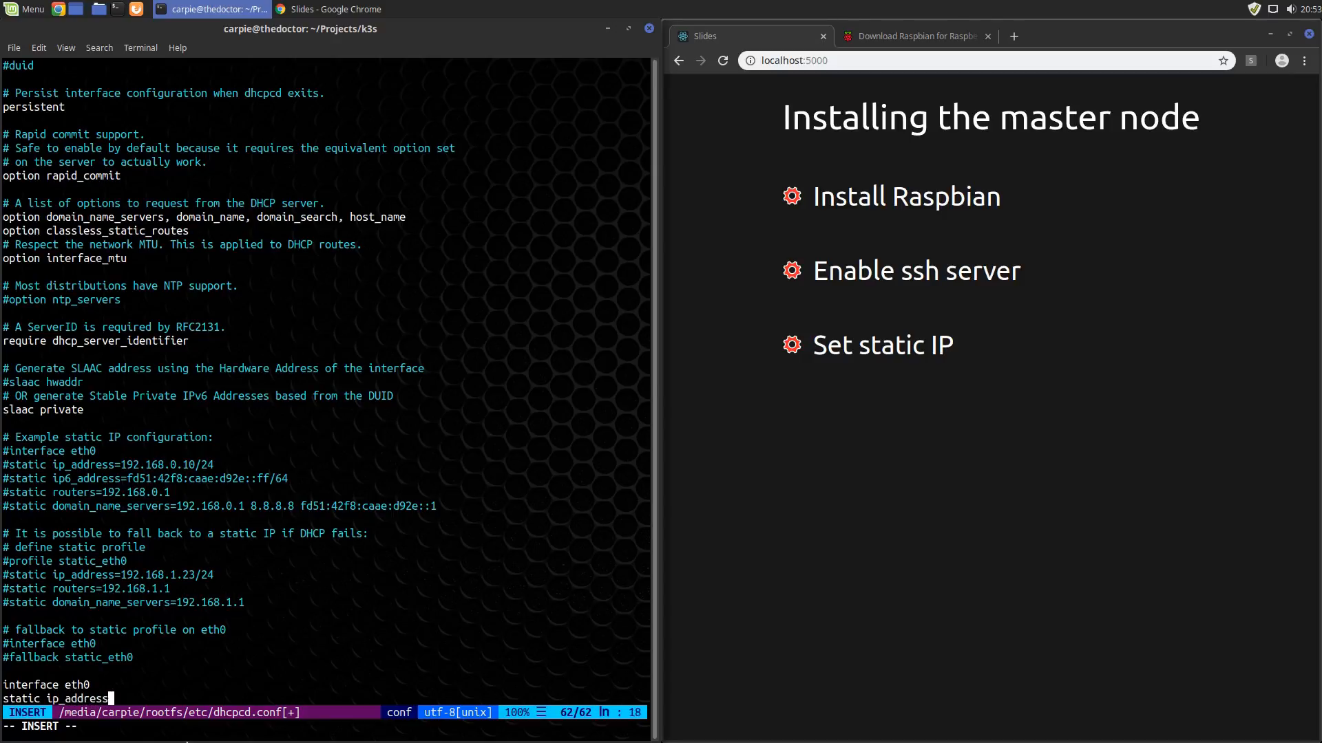
text(=192.16)
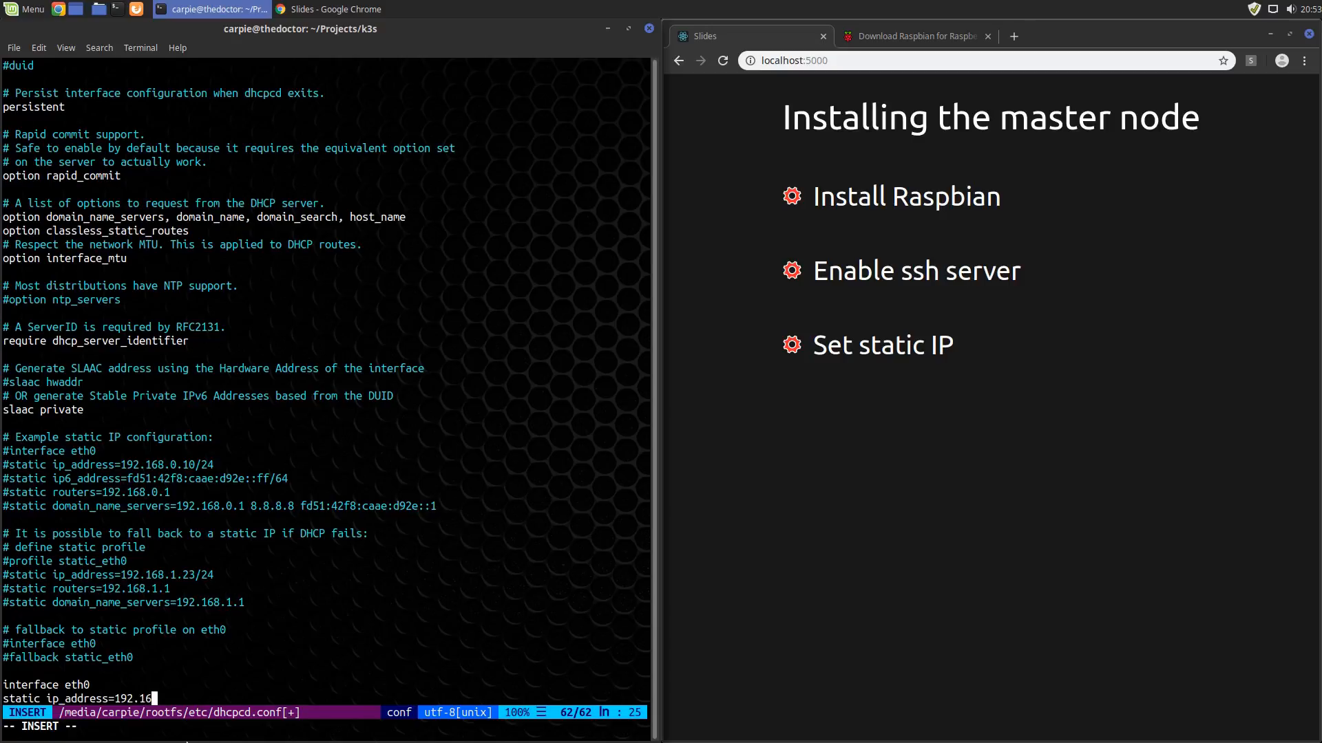
text(8.0.5)
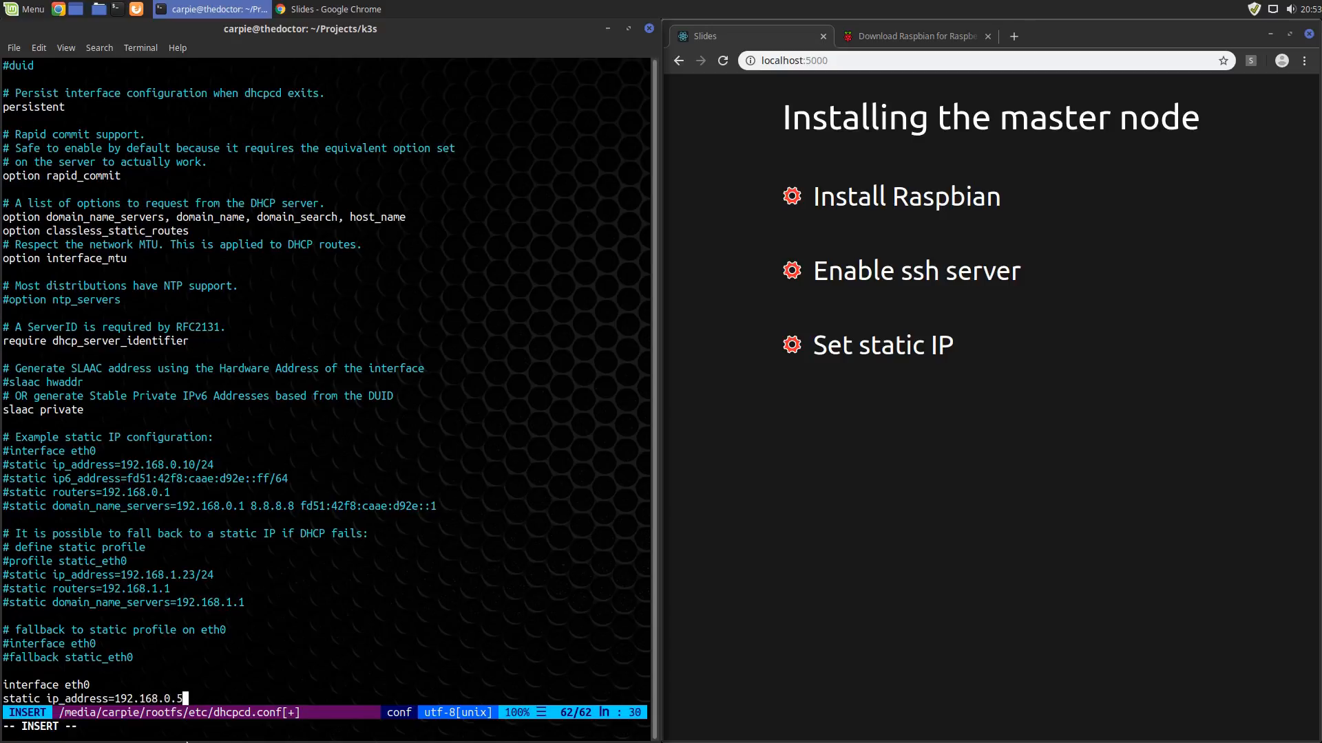
text(0/24)
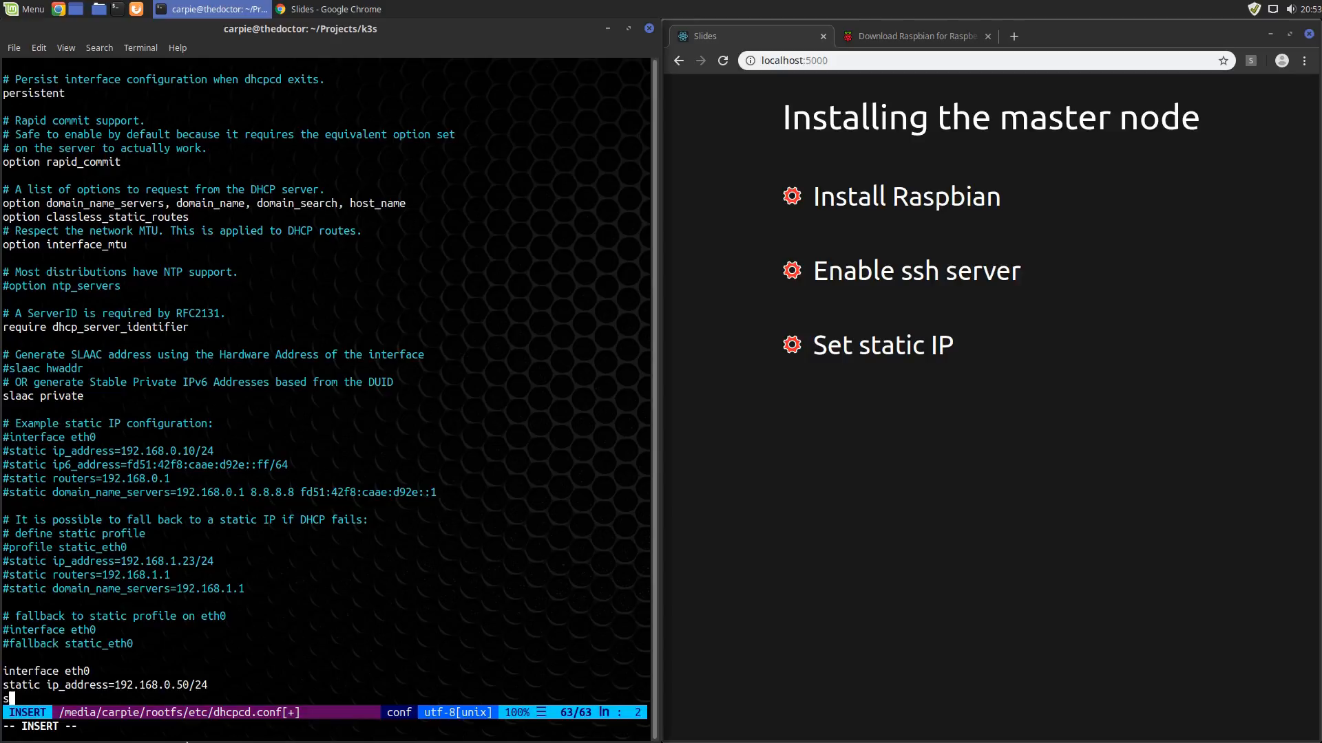
text(tatic routers=192.168.0.1)
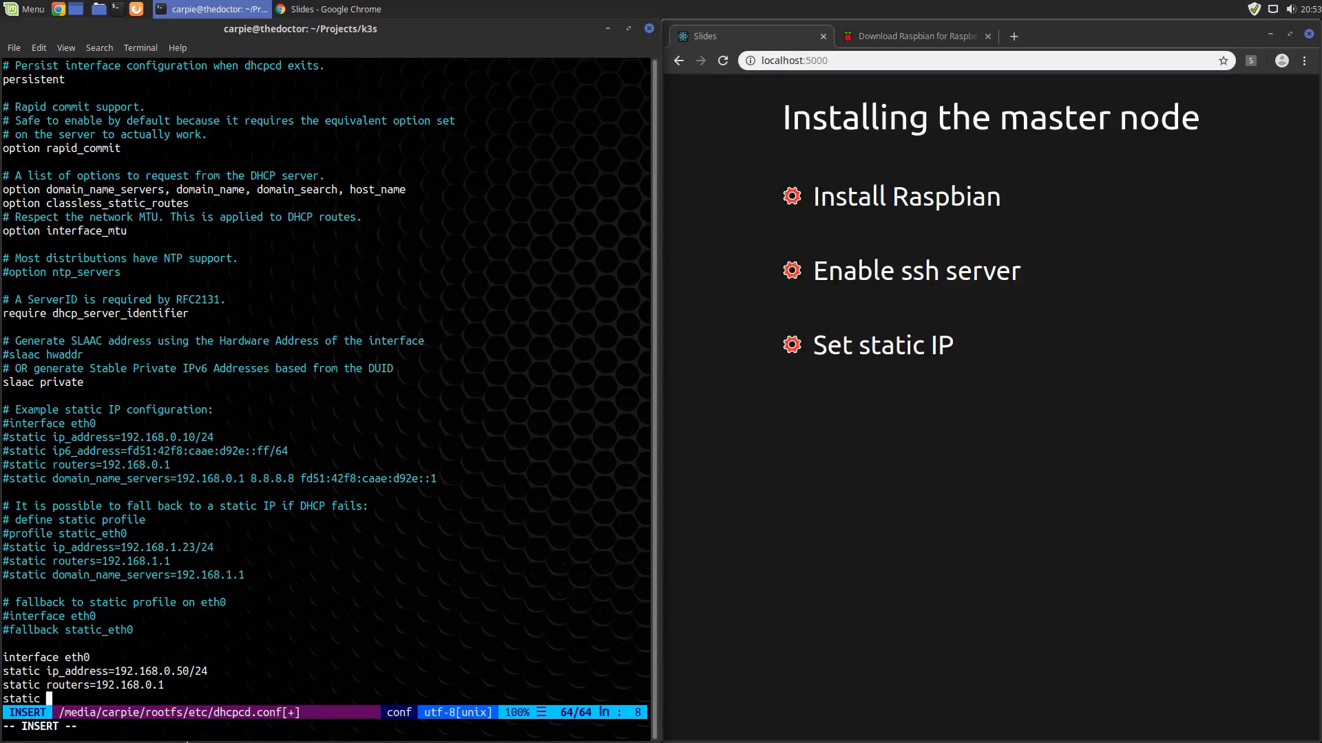
text(domain)
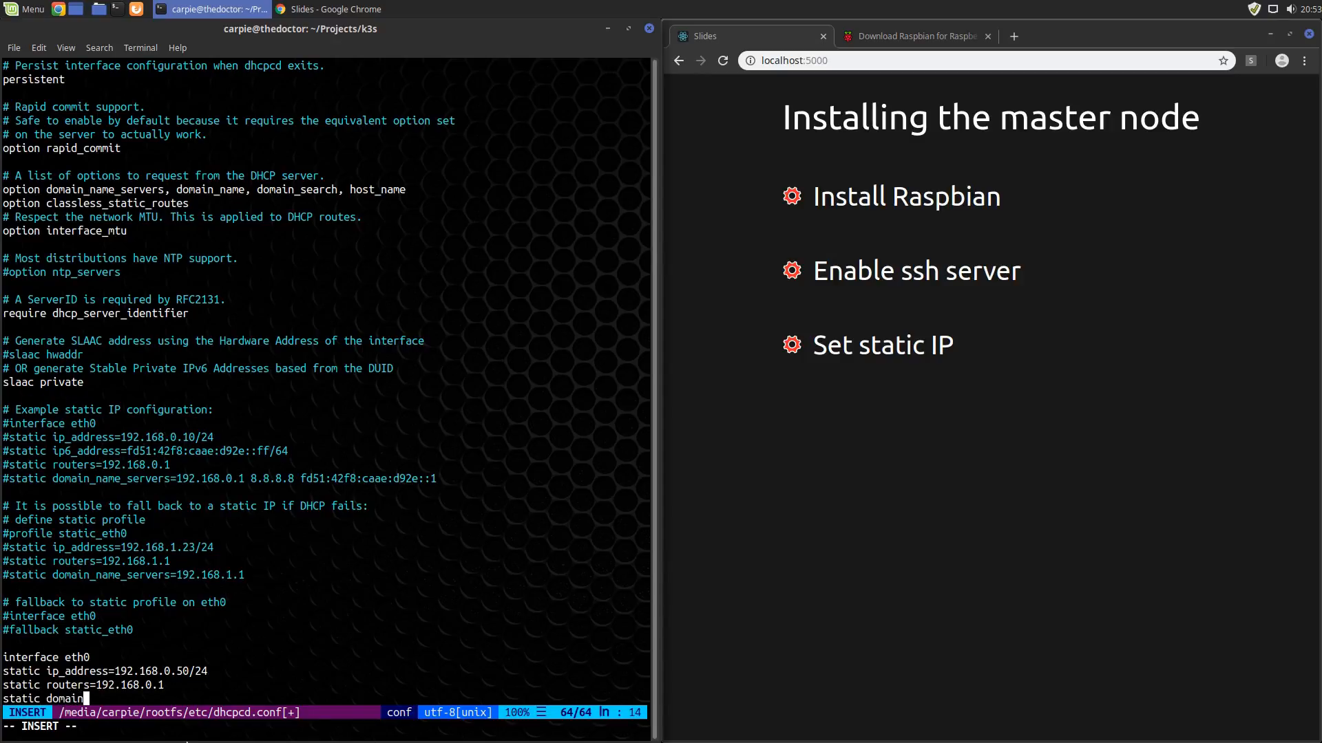
text(_name_servers=192.1)
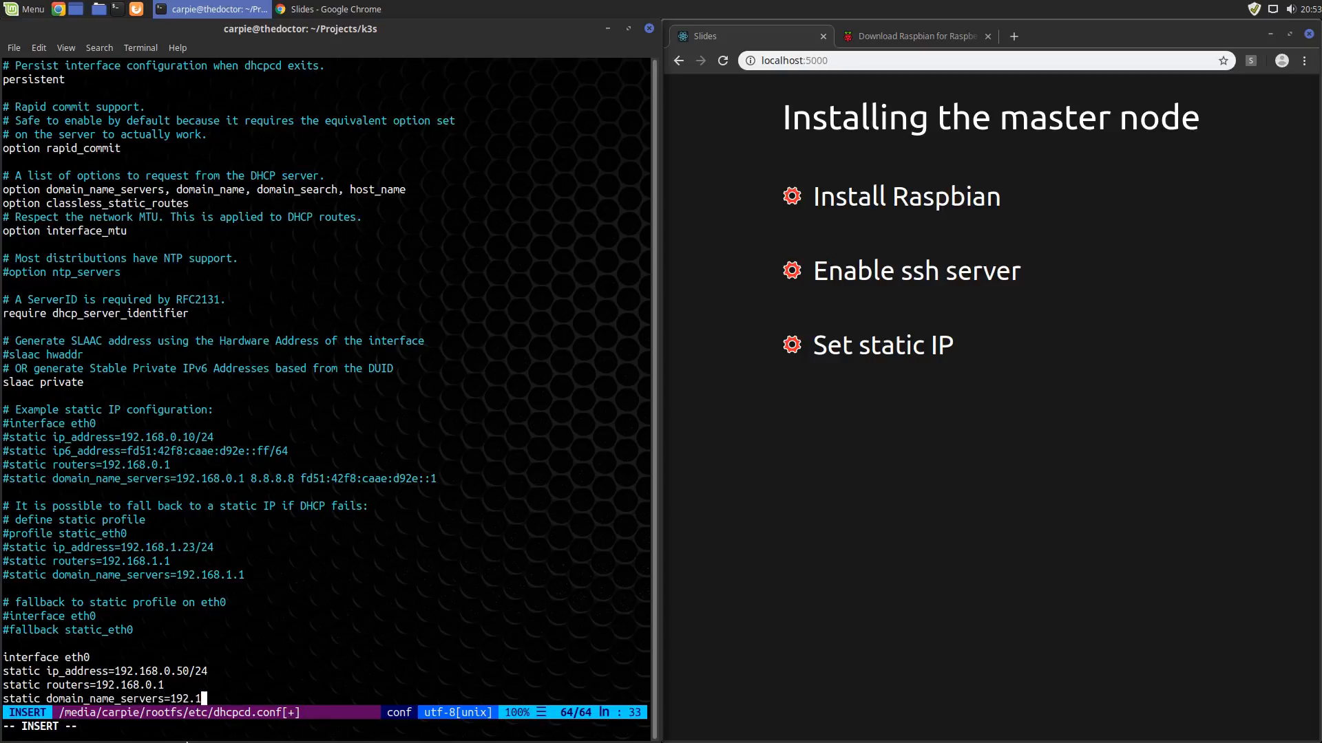
text(68.0.1)
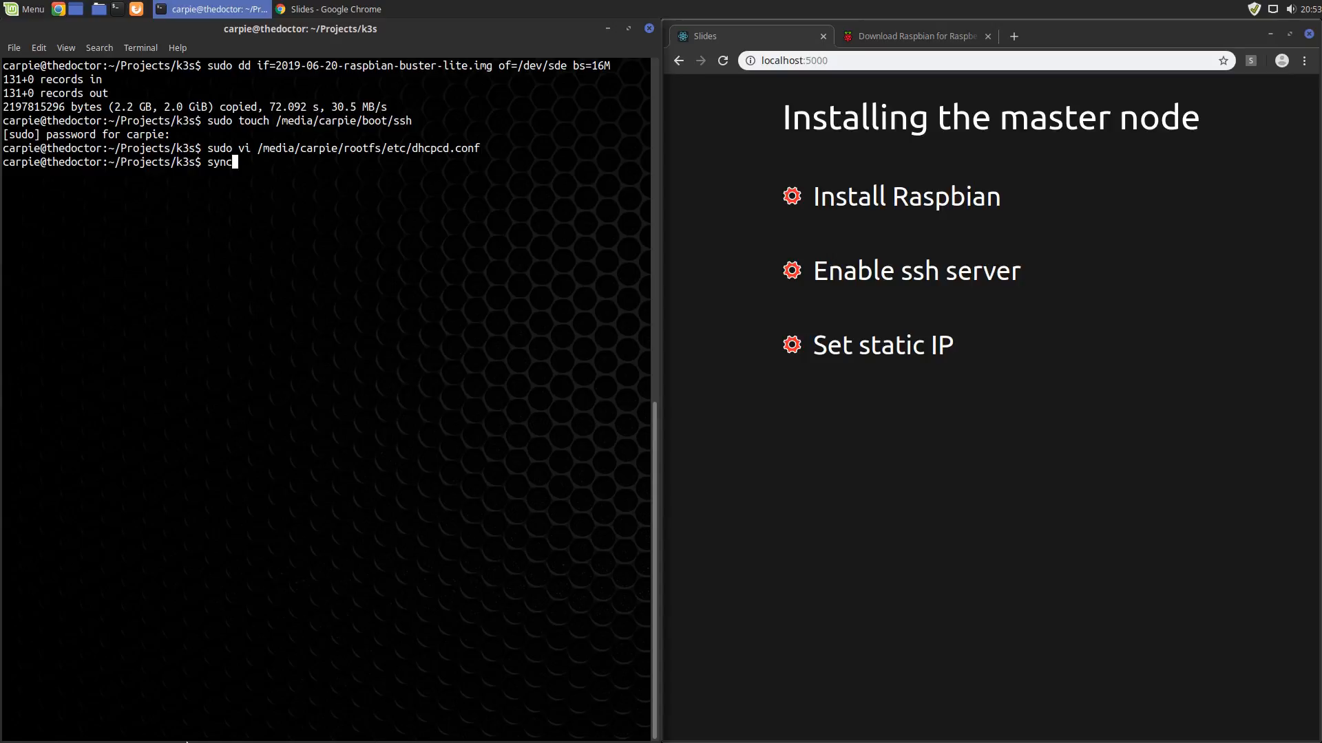
Unmount the SD card with sudo umount /dev/sde after syncing
text(sudo u)
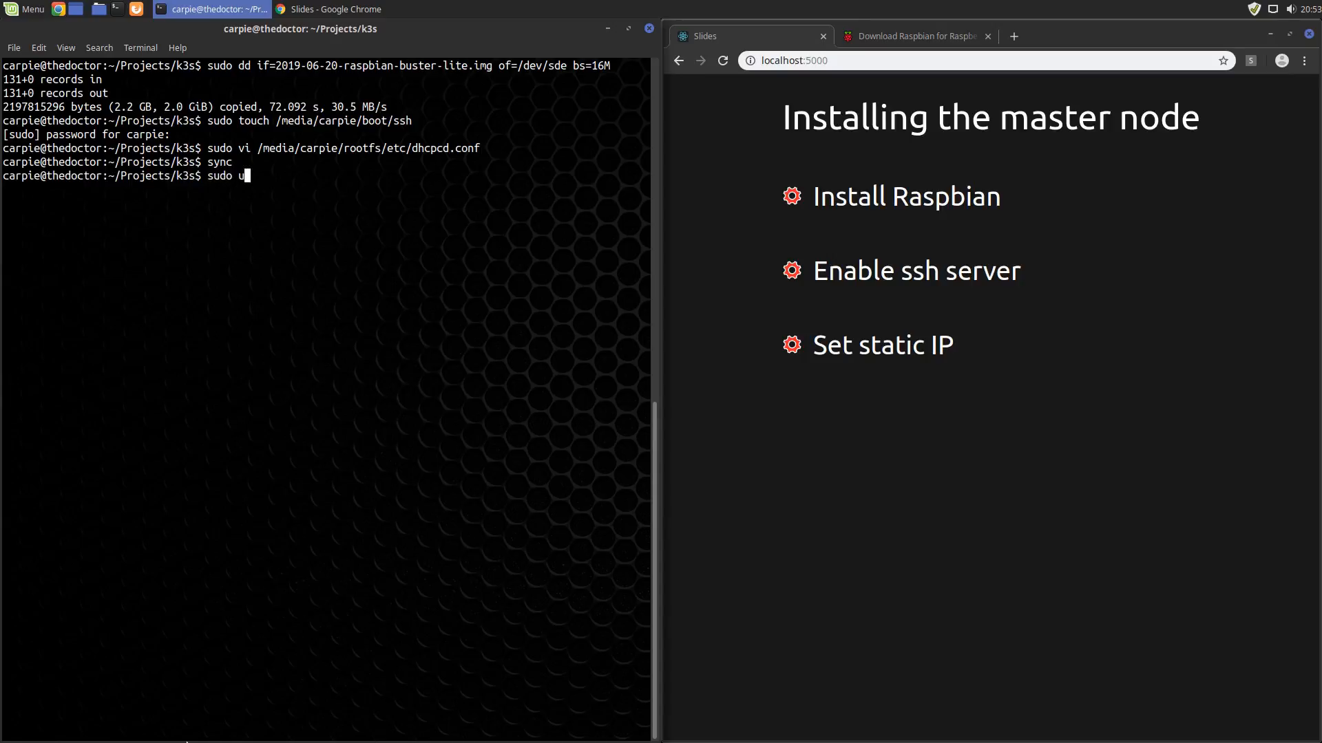
text(mount /d)
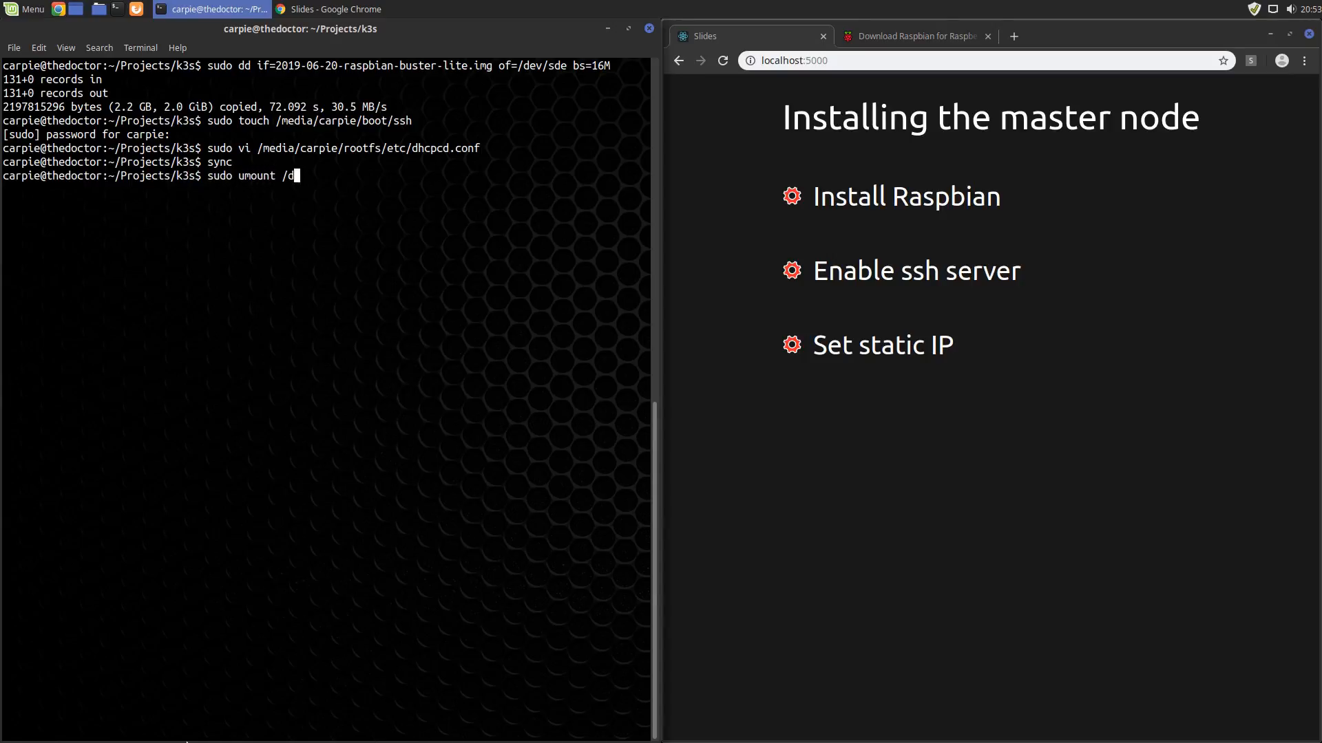
text(ev/sde)
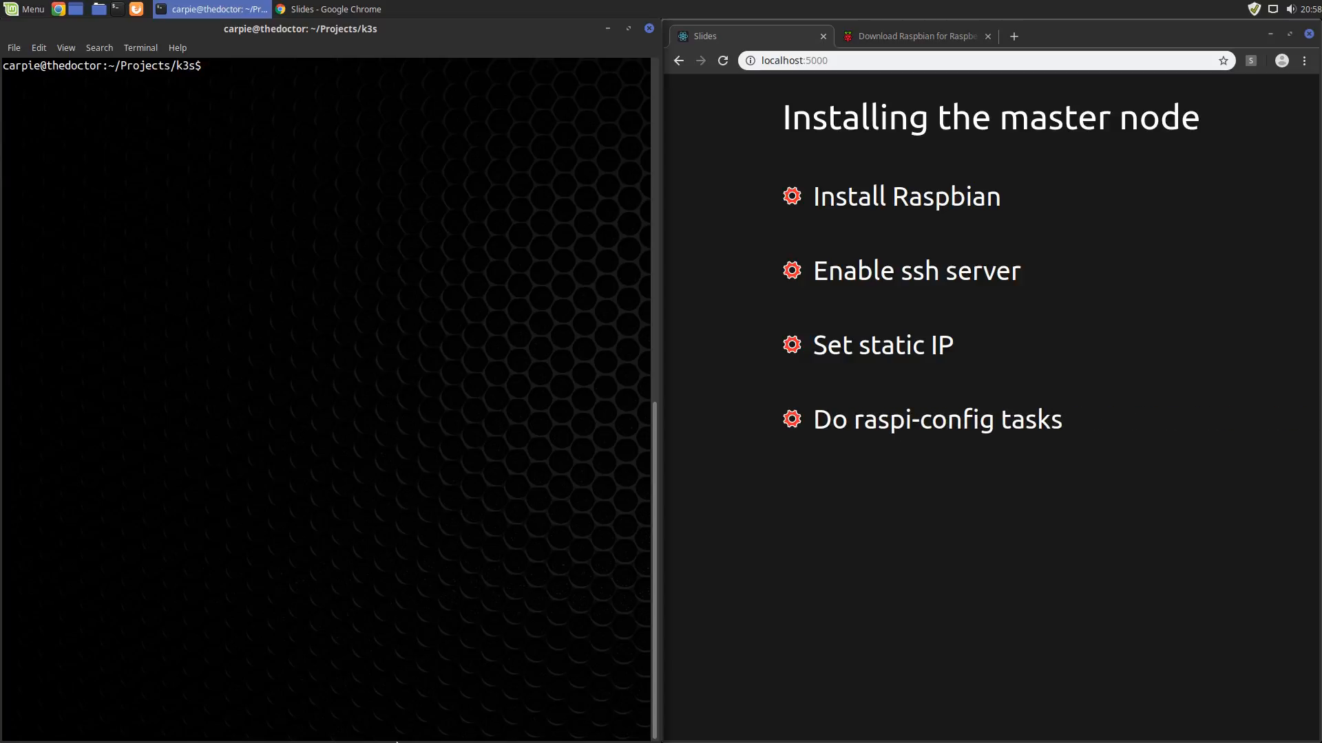
SSH into pi@kmaster, accept the host key, and launch sudo raspi-config
text(ssh pi@kmaster)
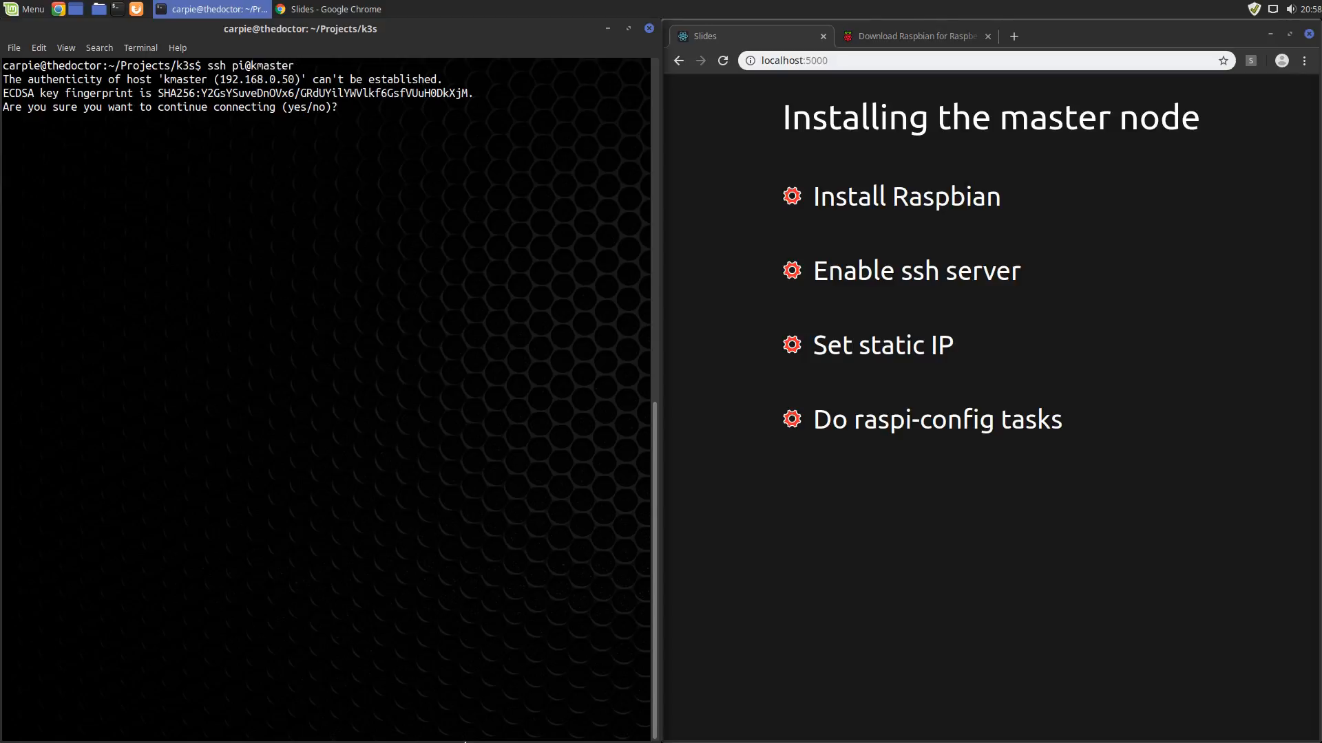
text(yes)
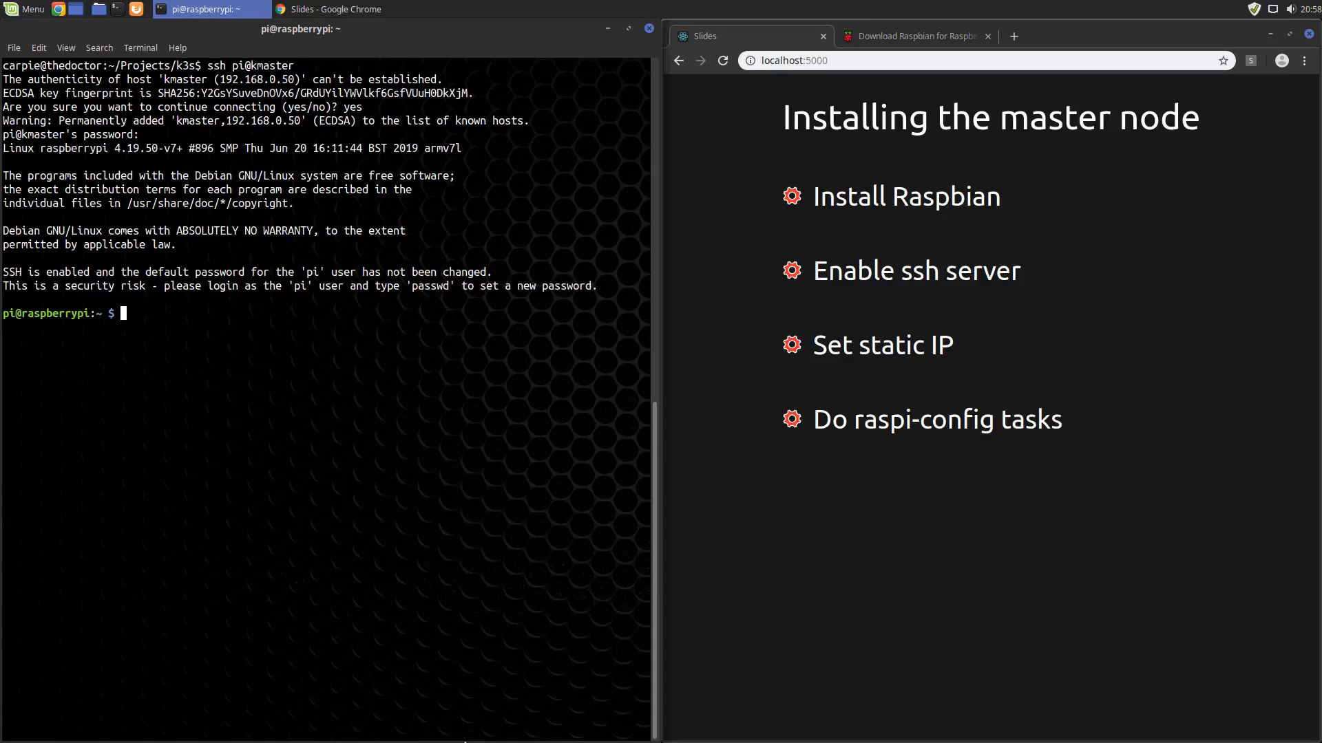
text(sudo raspi-c)
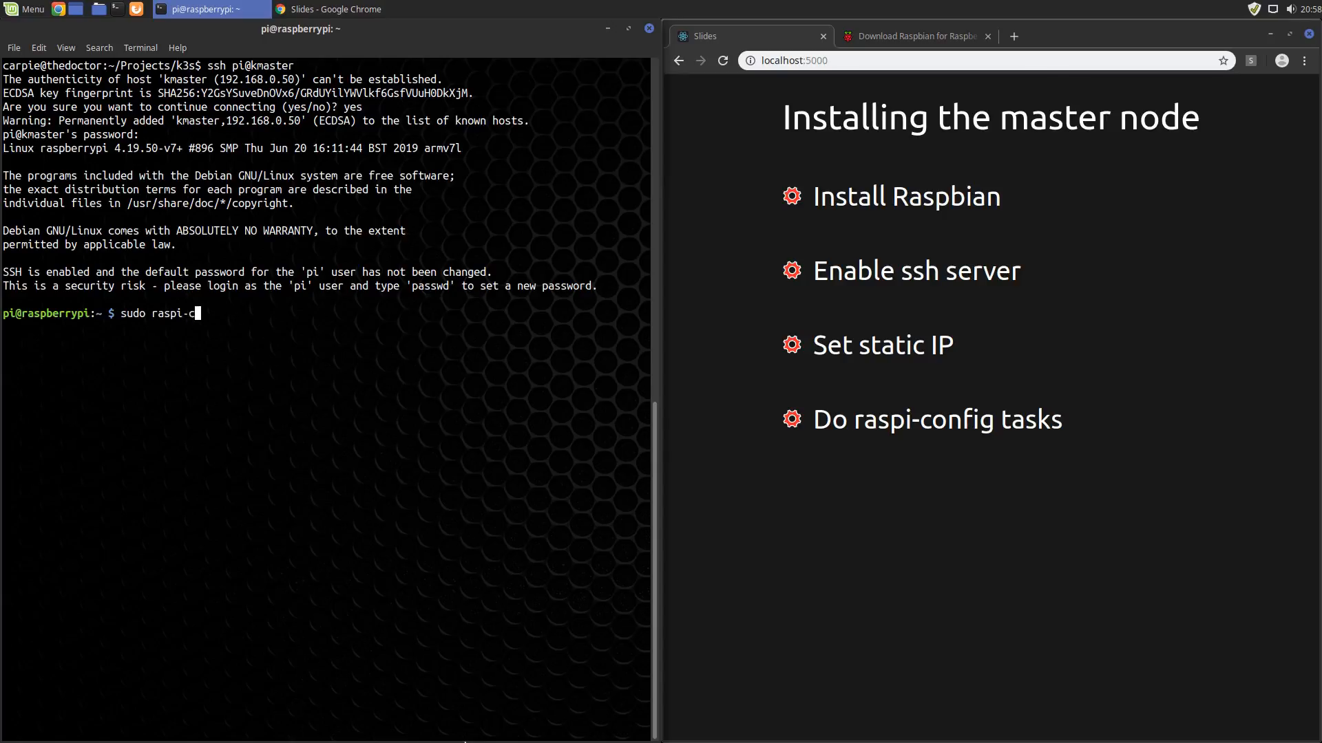
key(Return)
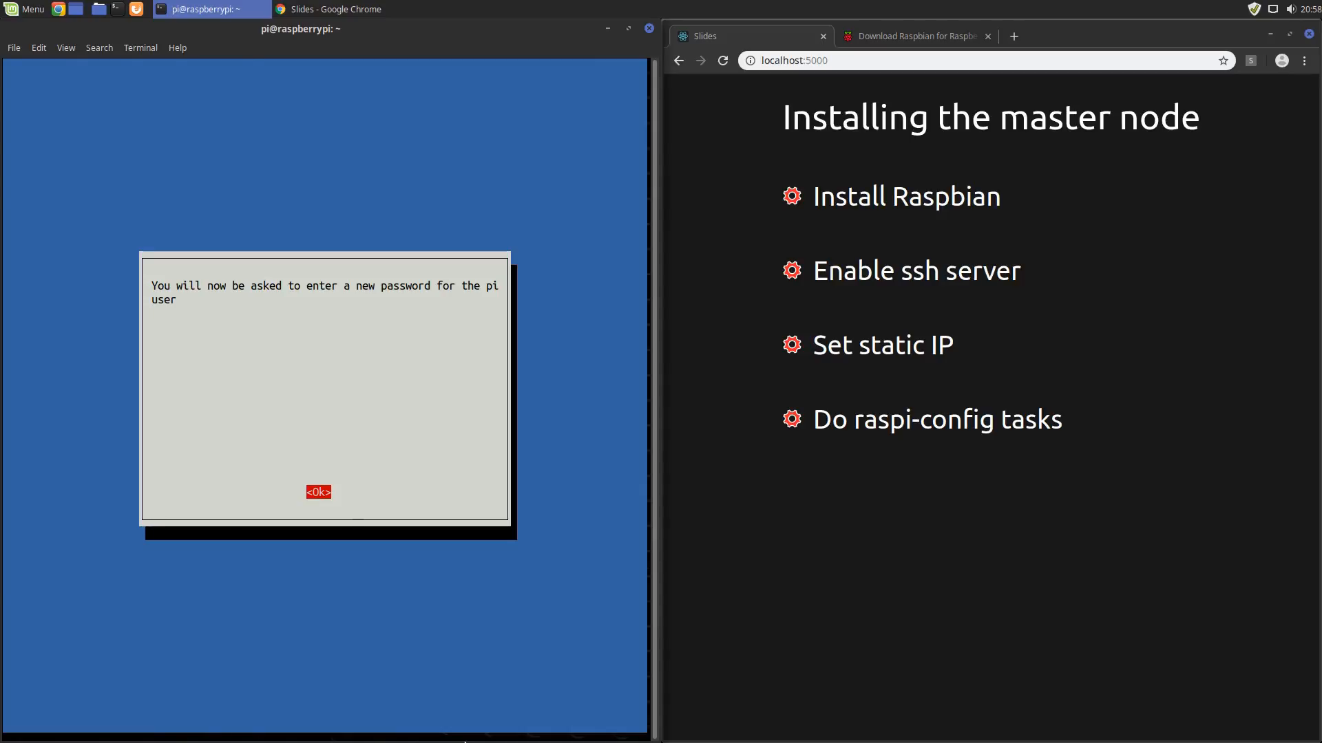
Acknowledge the password notice and set the Pi's hostname to kmaster
click(318, 492)
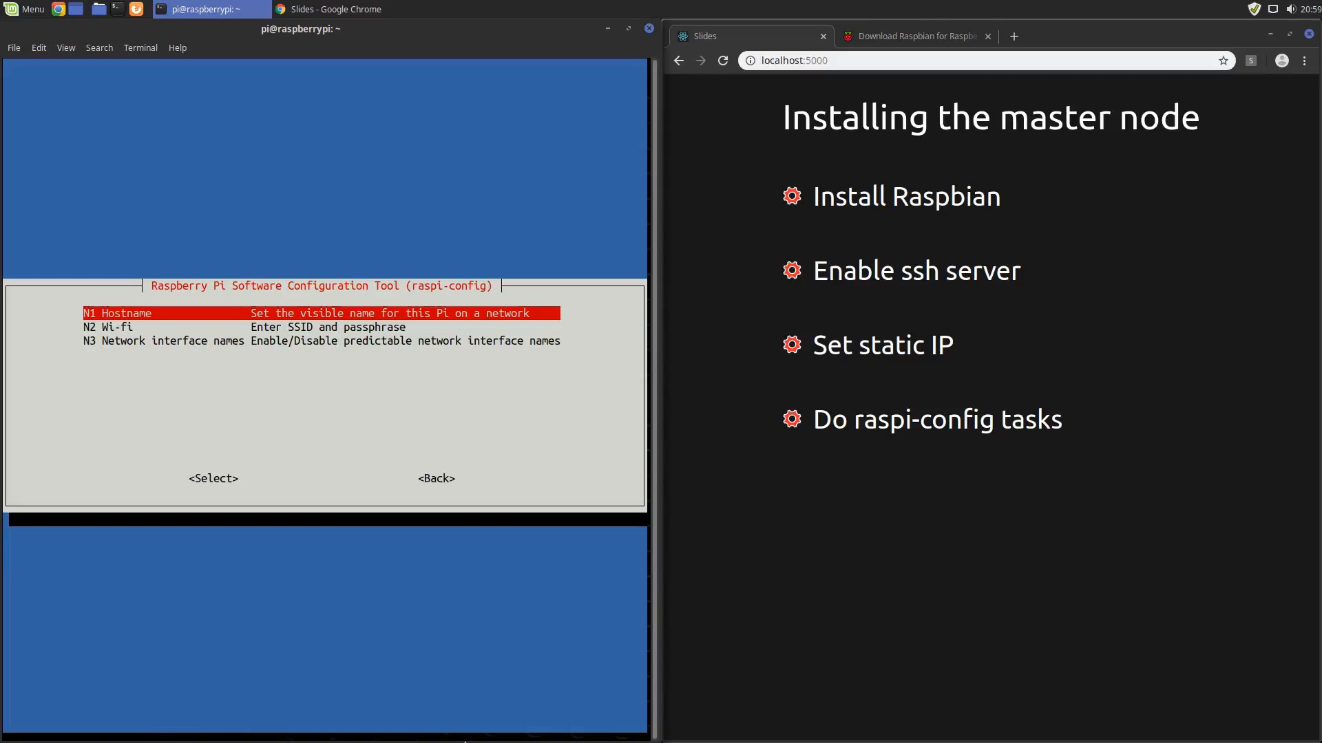
click(213, 477)
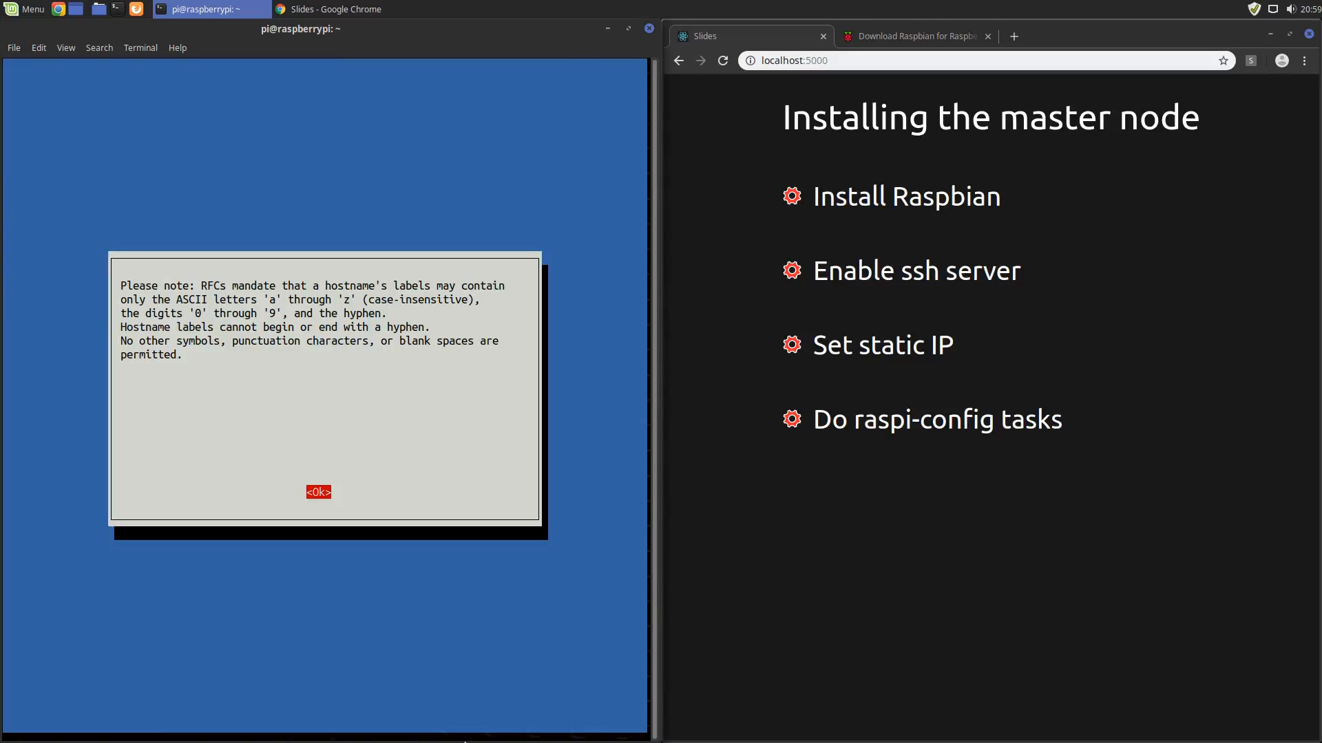
click(318, 492)
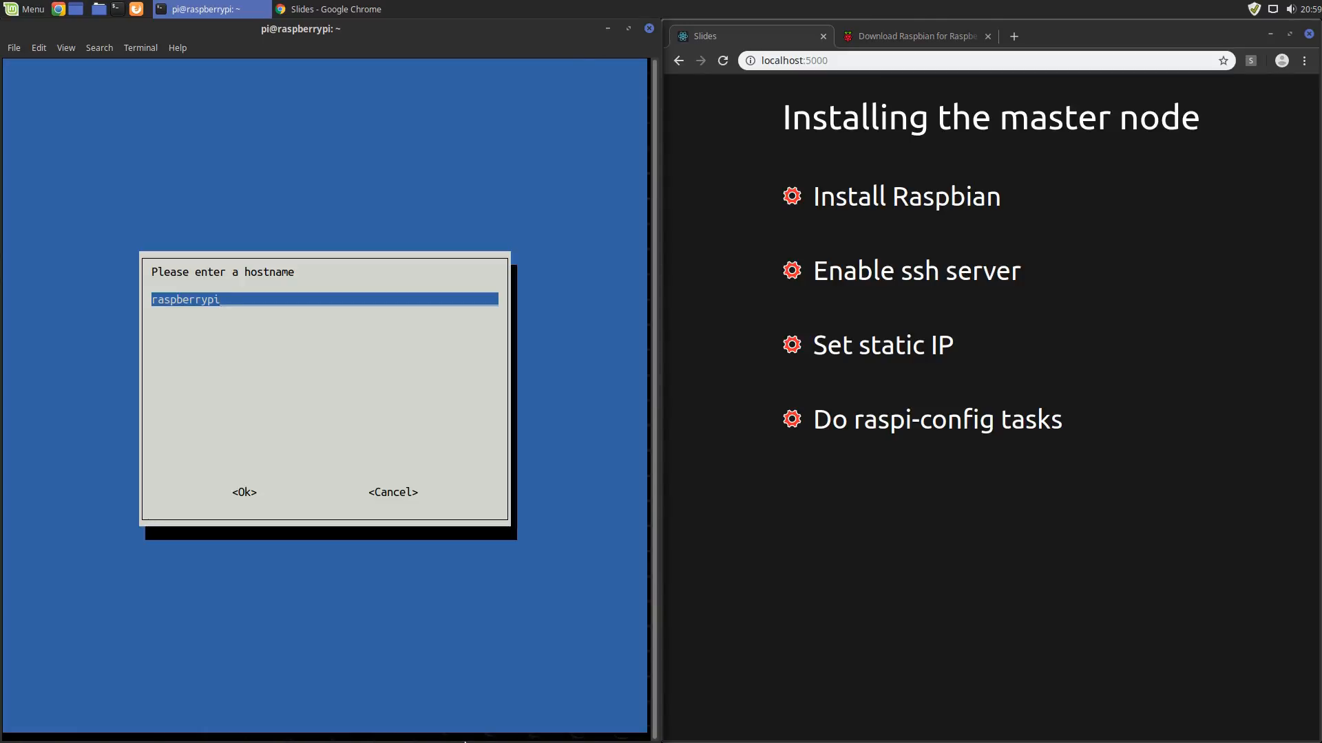
text(kmas)
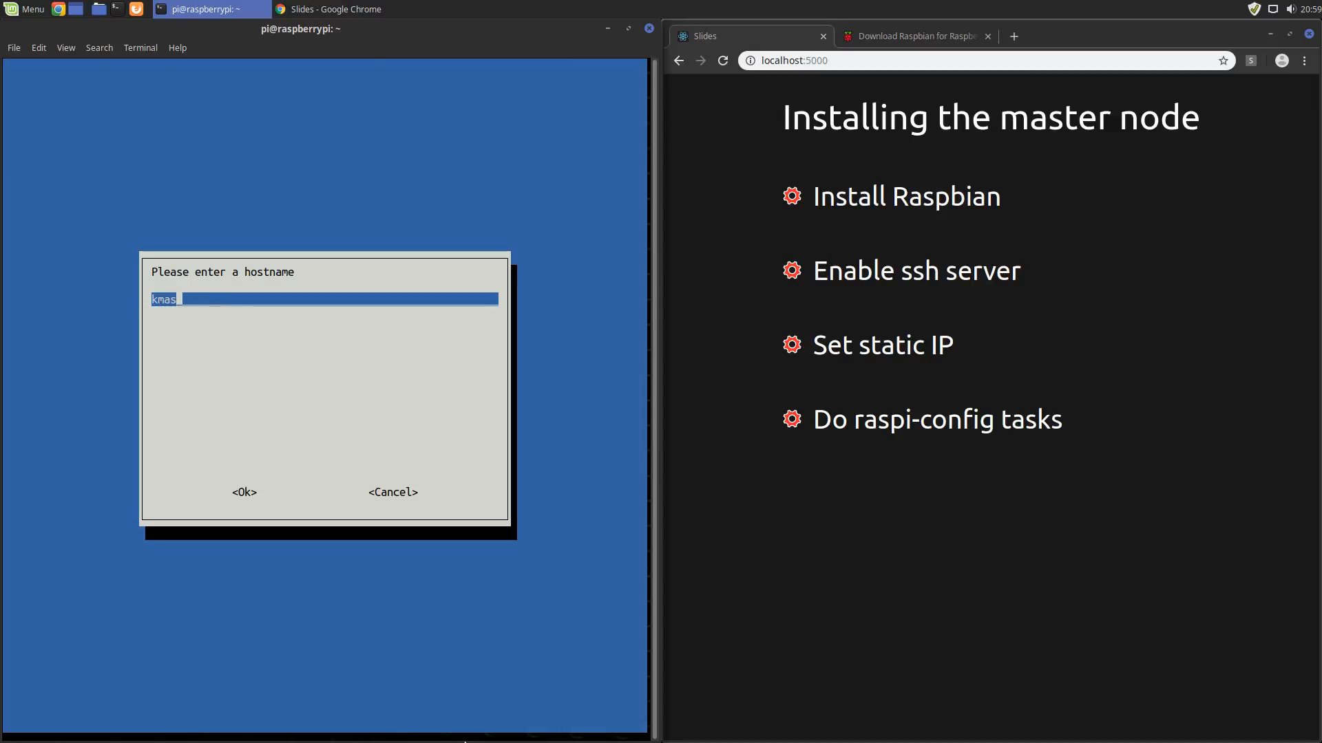
text(ter)
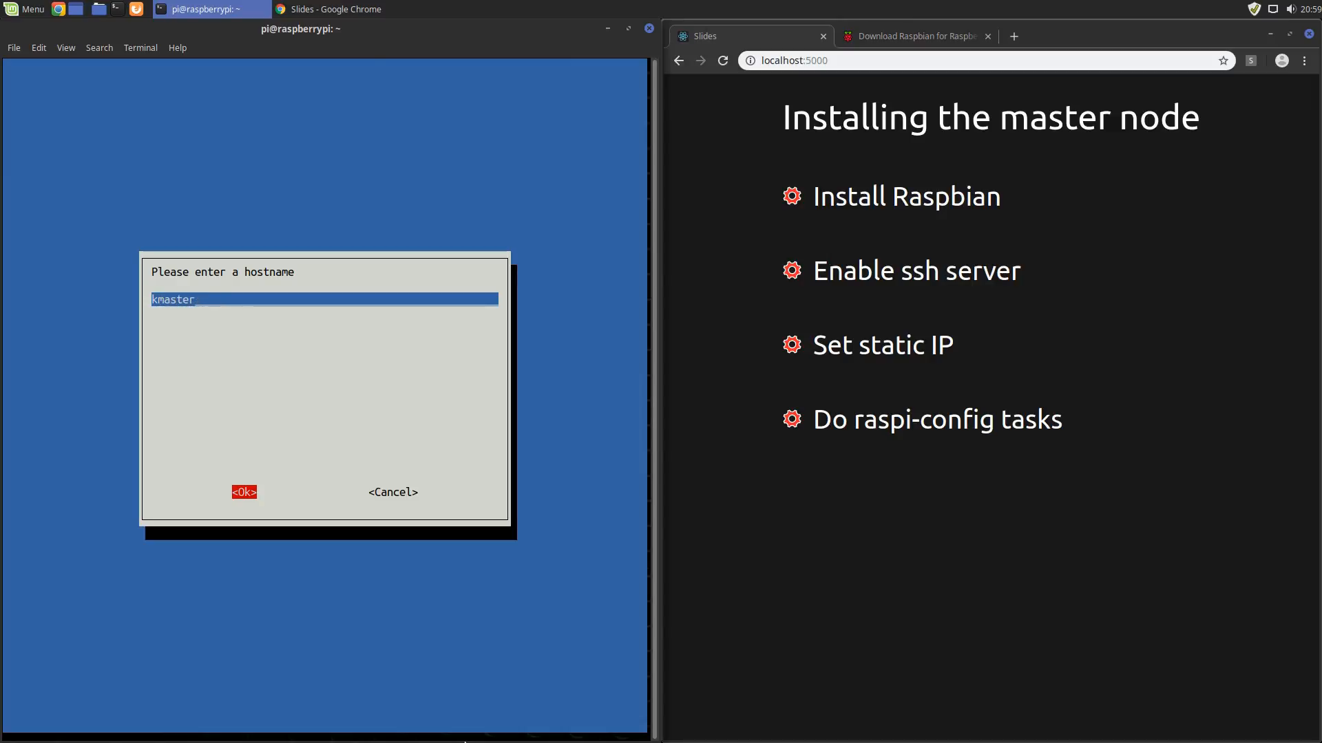
click(243, 491)
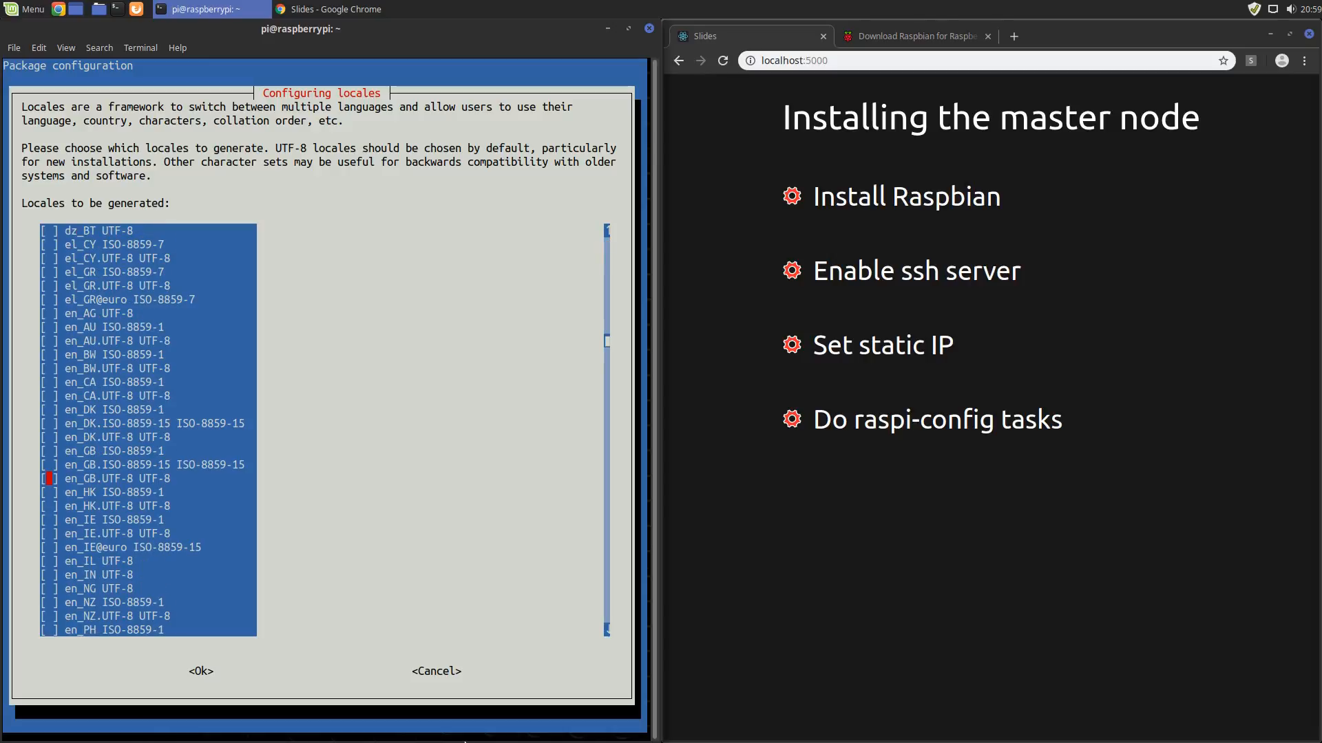
Enable the en_US.UTF-8 locale, set GPU memory to 16 MB and finish raspi-config
scroll(down, 3)
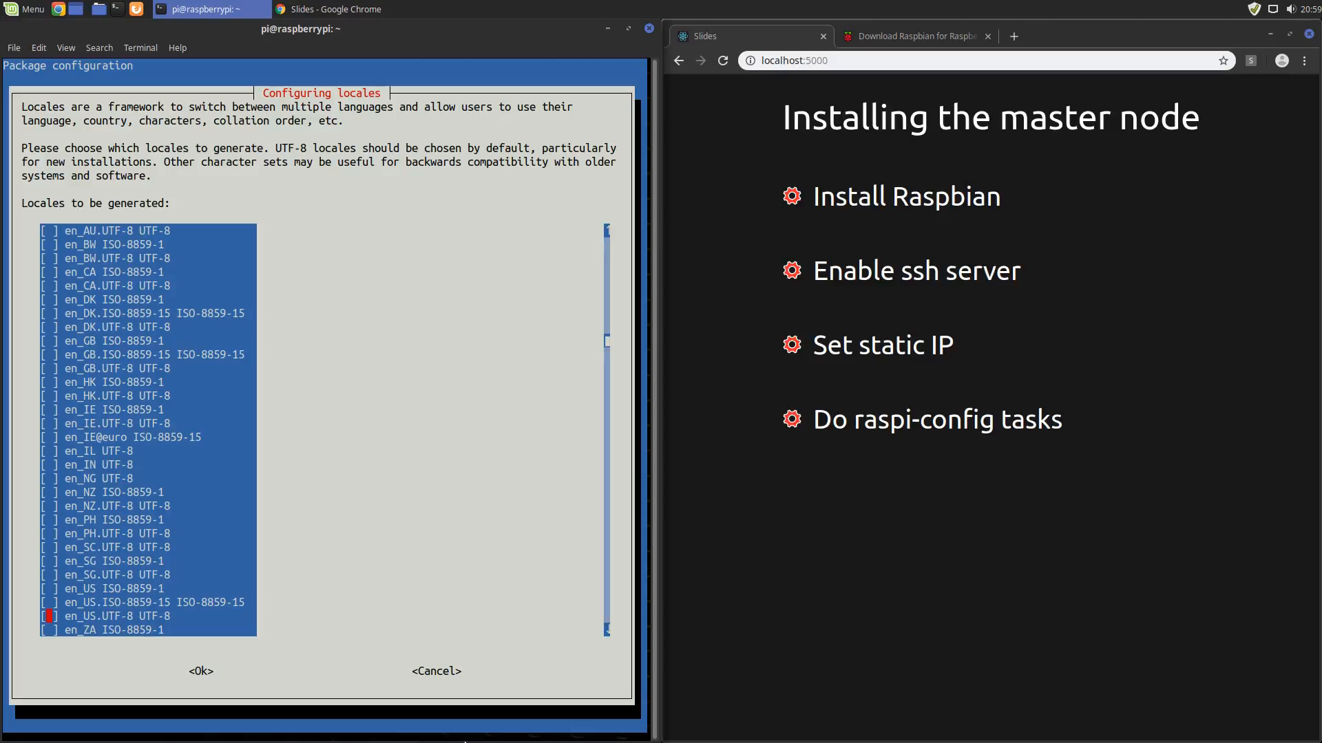
click(201, 671)
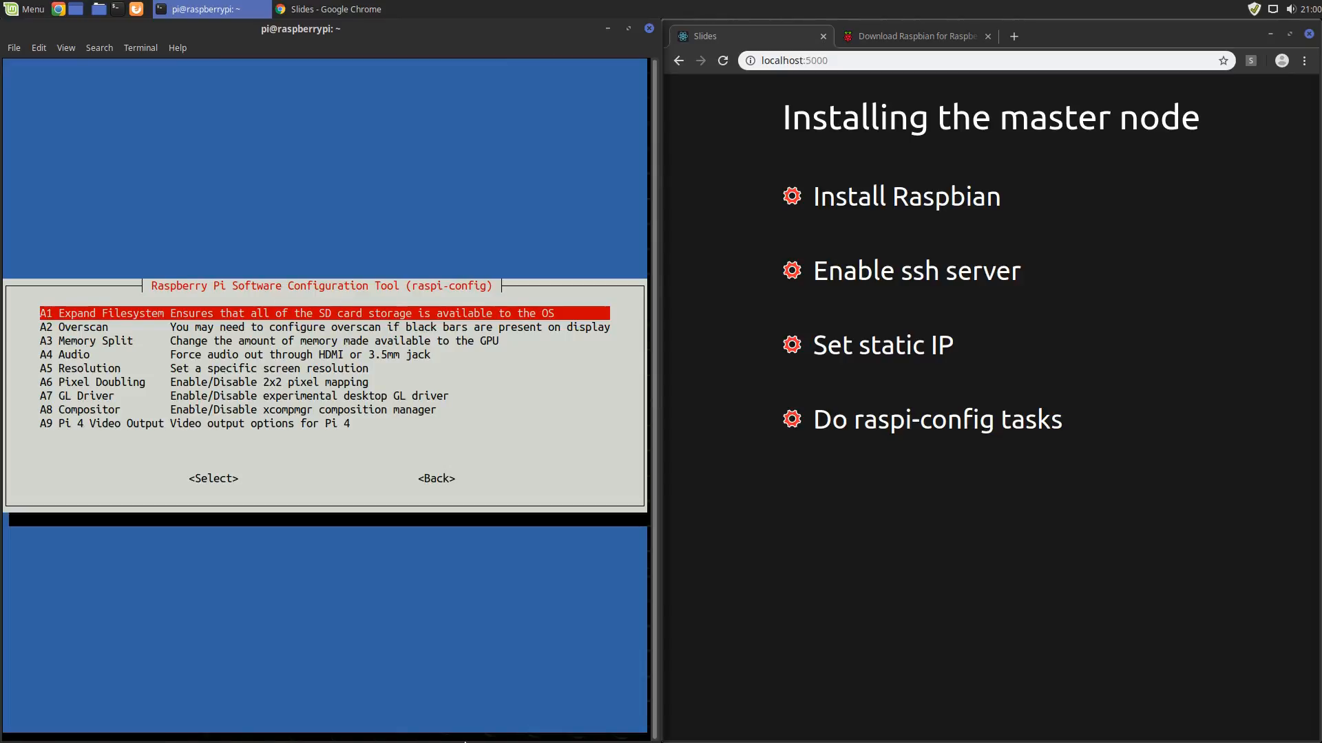
key(Down)
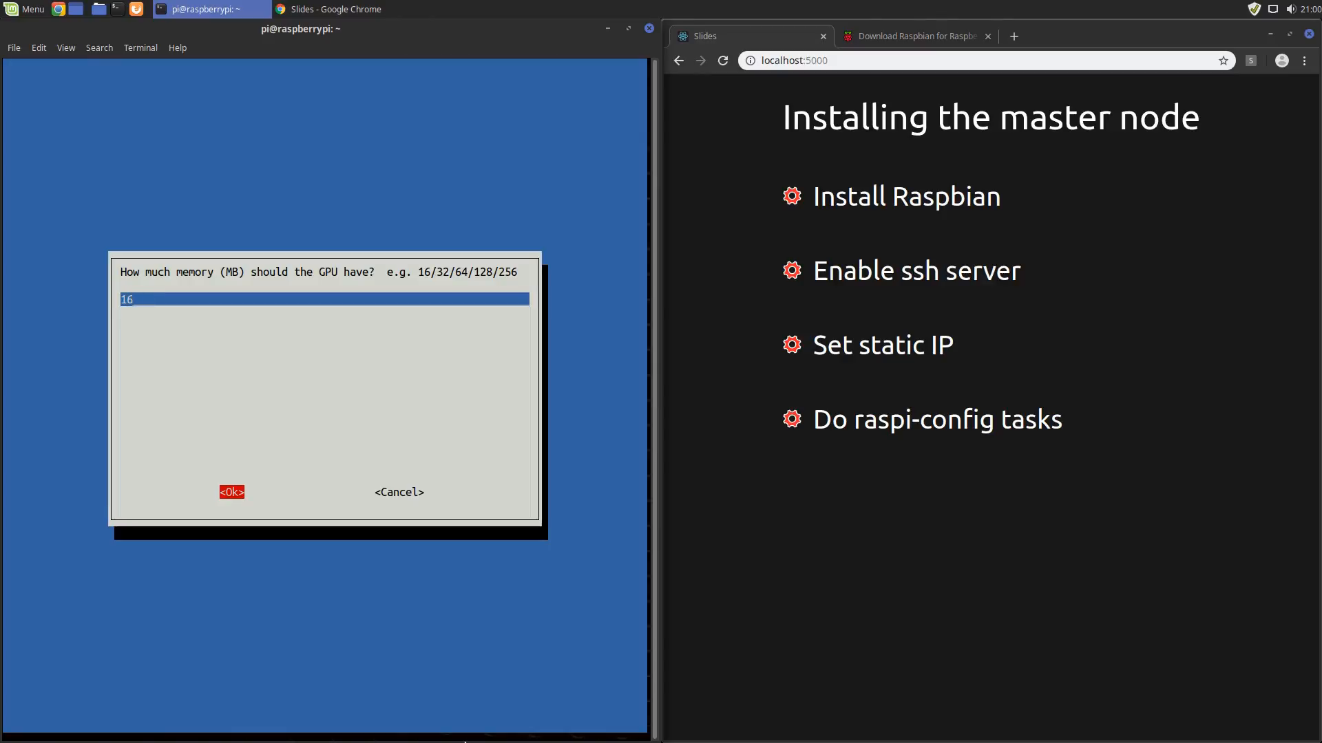
click(232, 492)
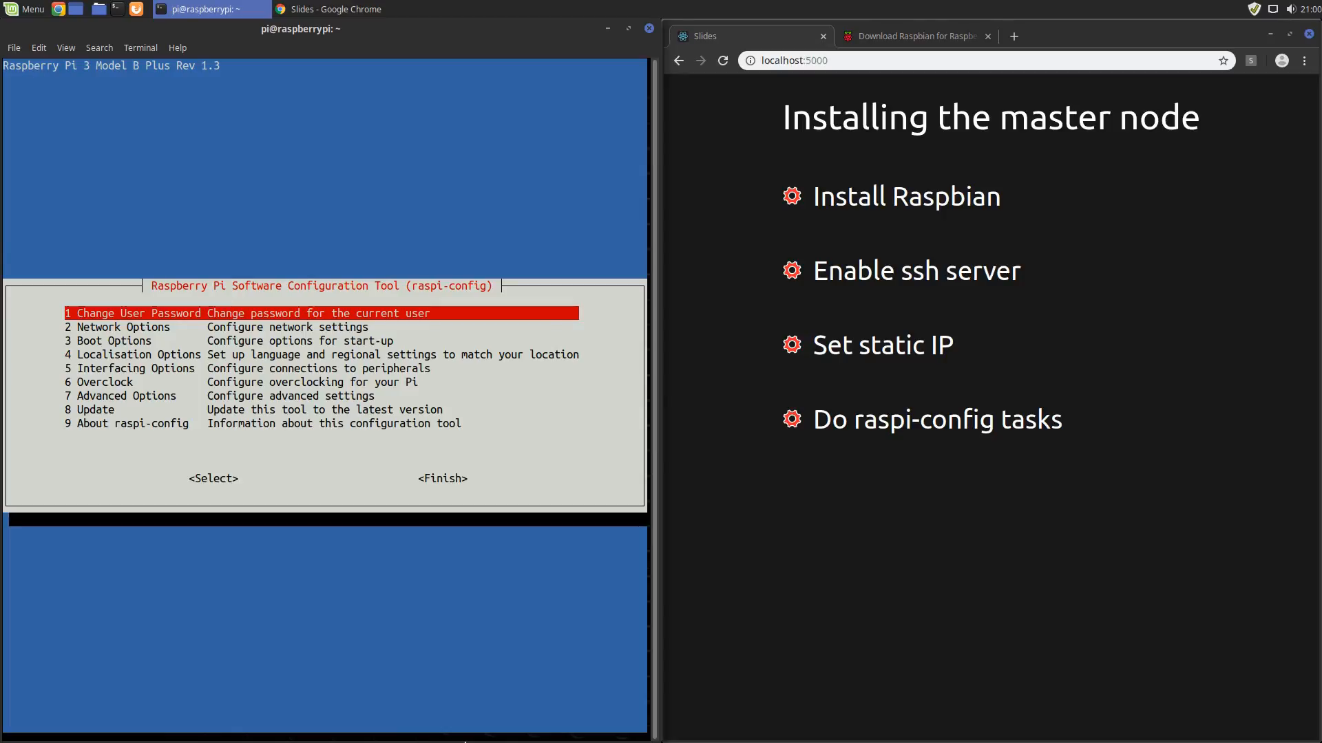
click(440, 478)
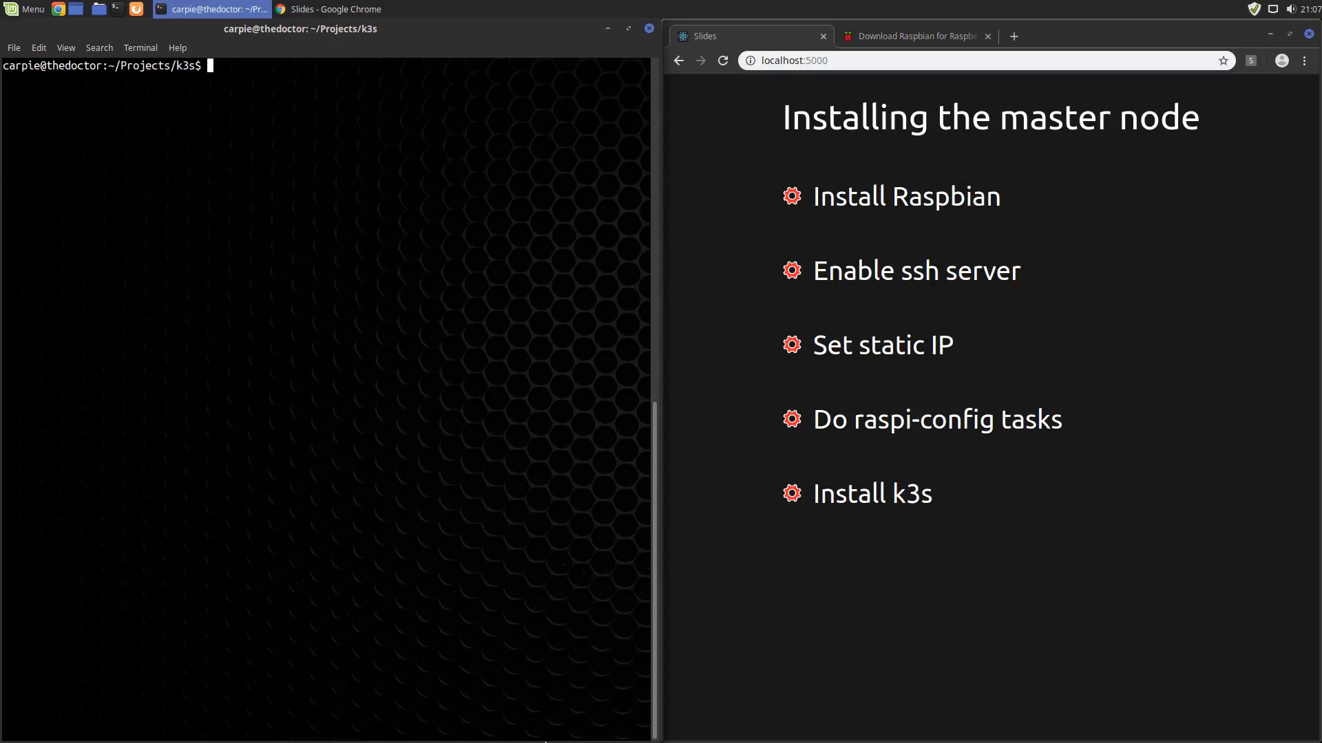
text(ssh pi)
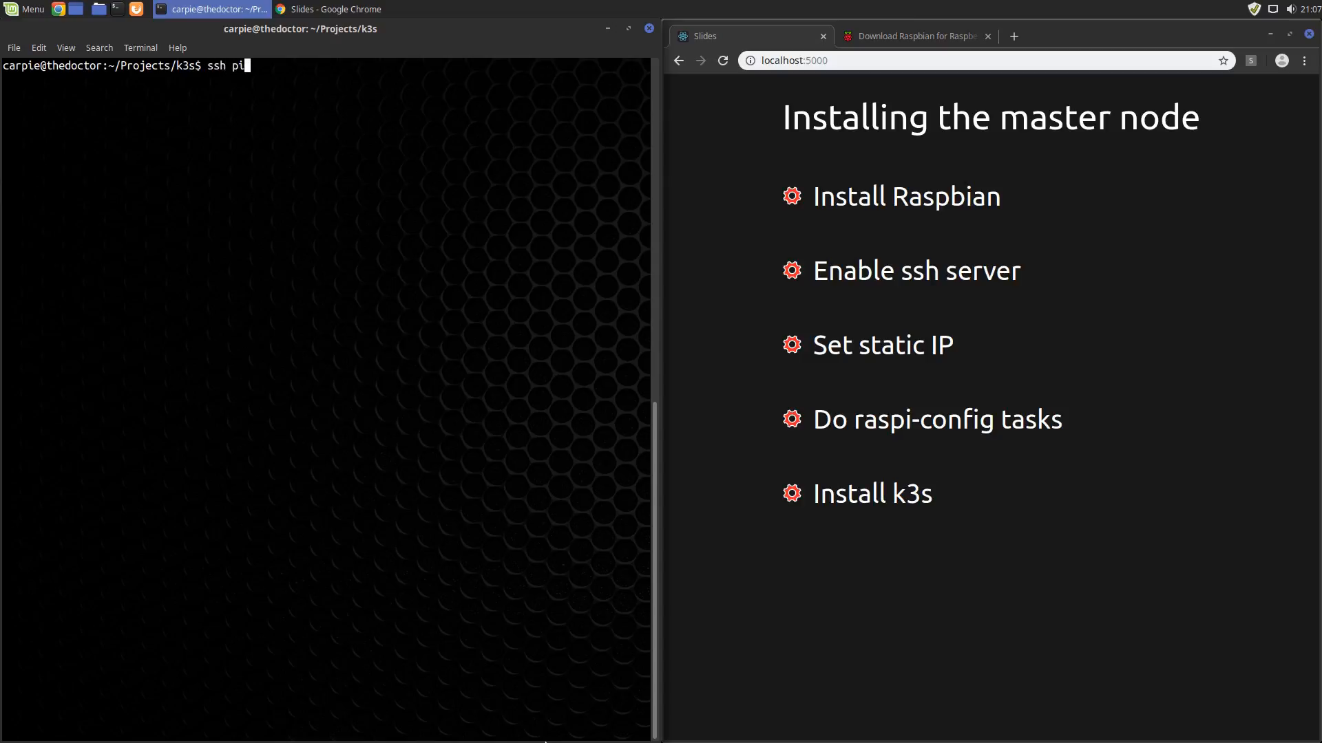
text(@kmaster)
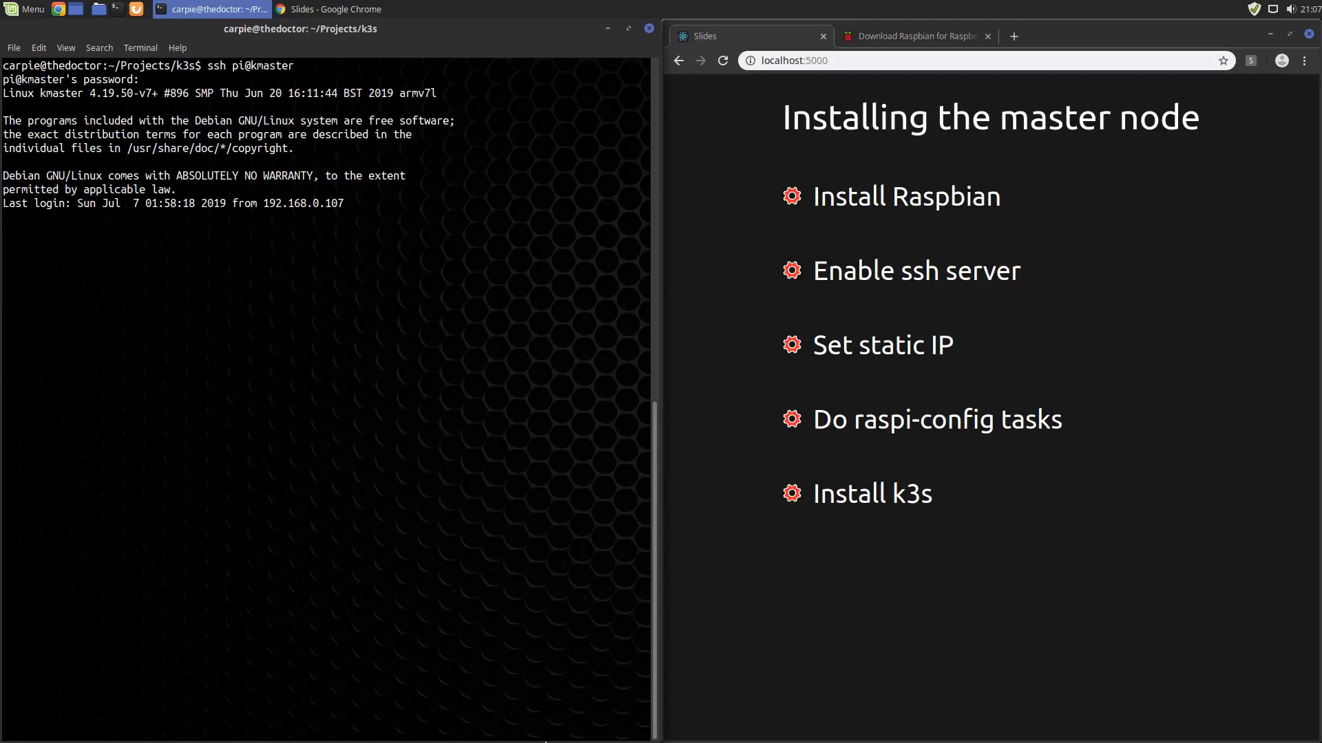
text(curl)
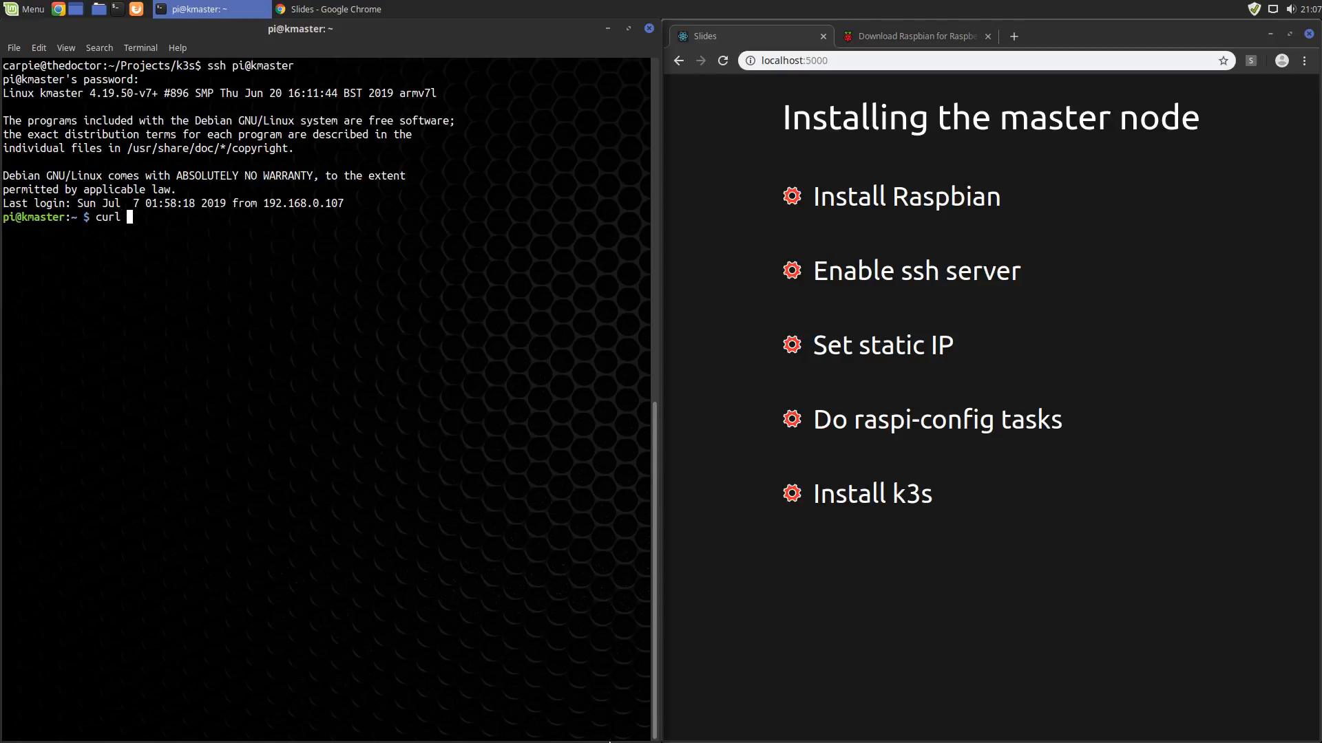
text(-sfL)
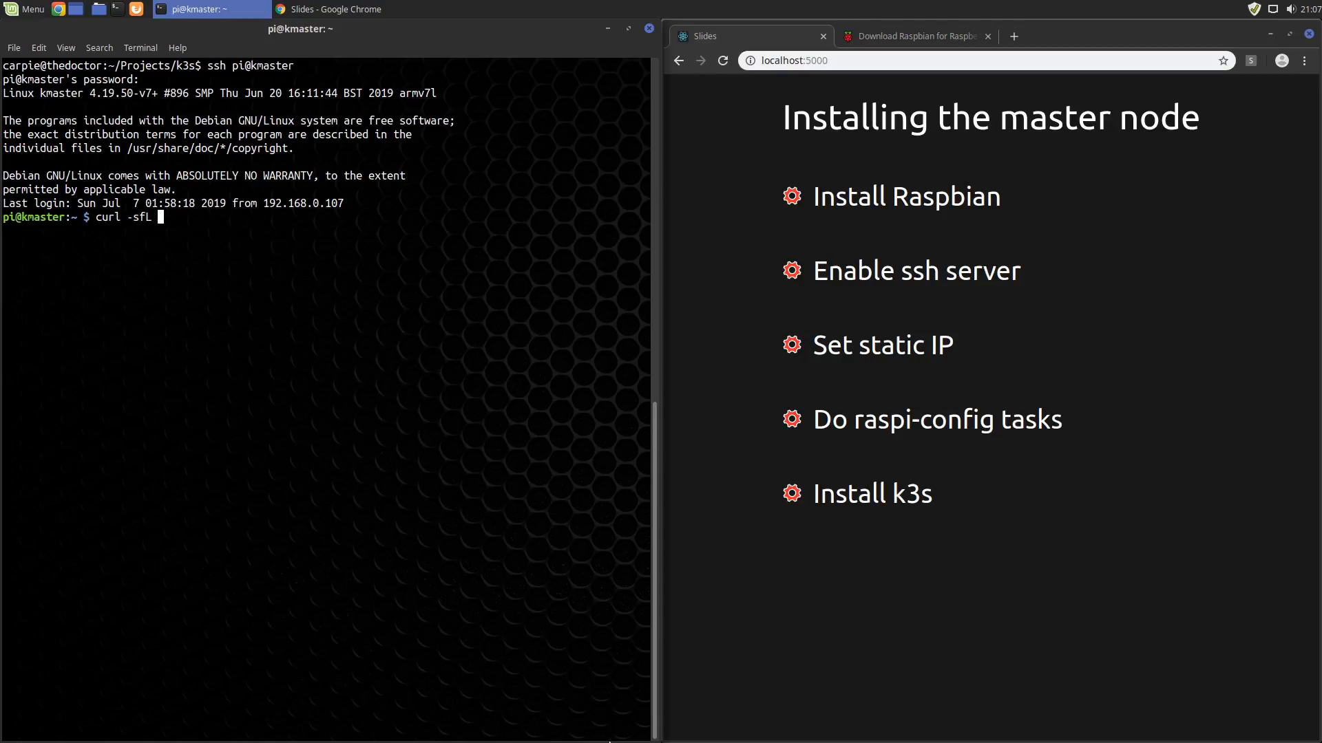
text(https://get)
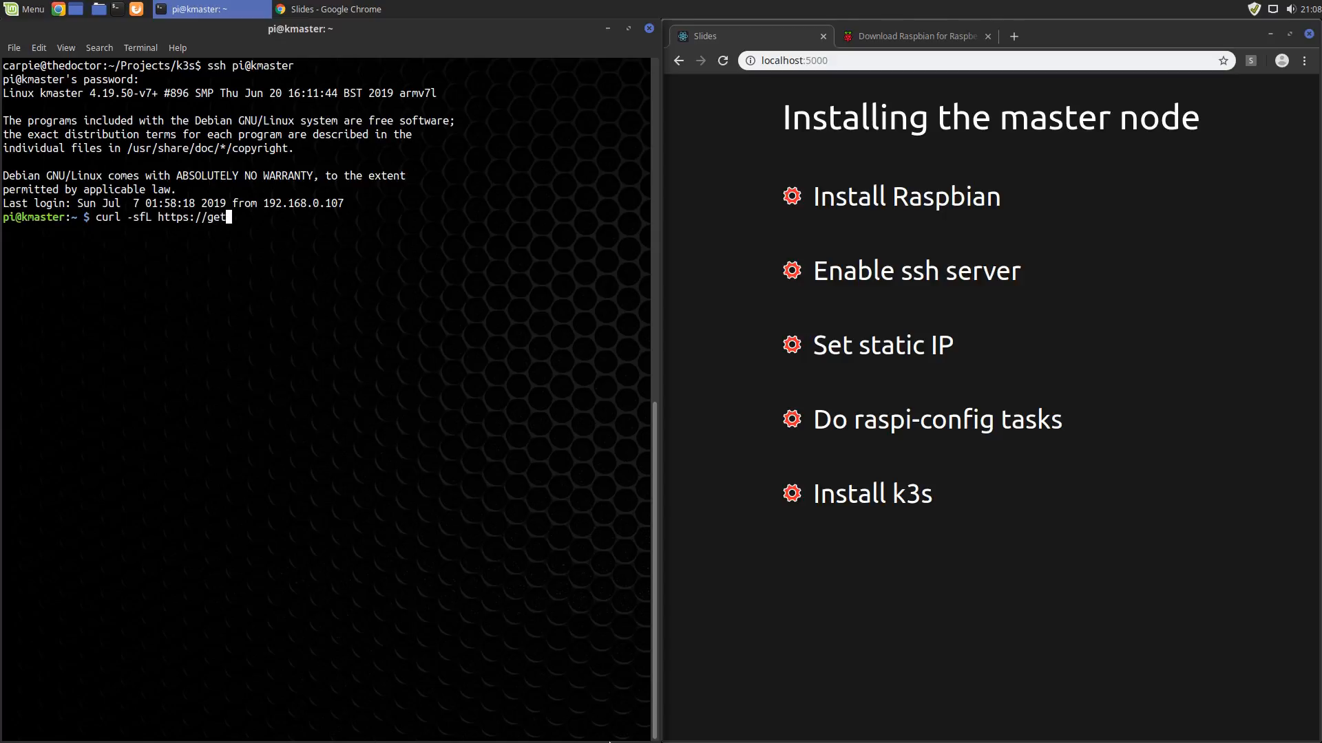
text(.k3s.io)
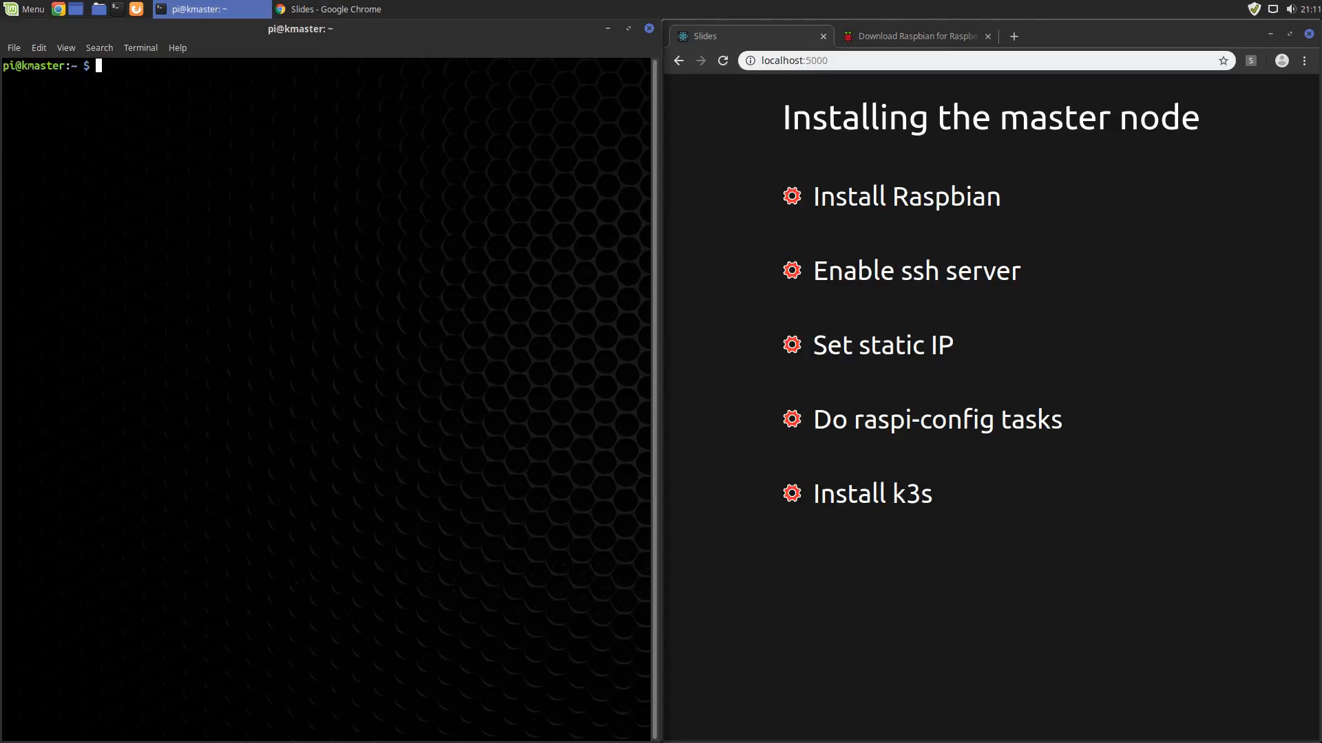
Run sudo kubectl get nodes on kmaster to check the k3s cluster's nodes
text(sudo k)
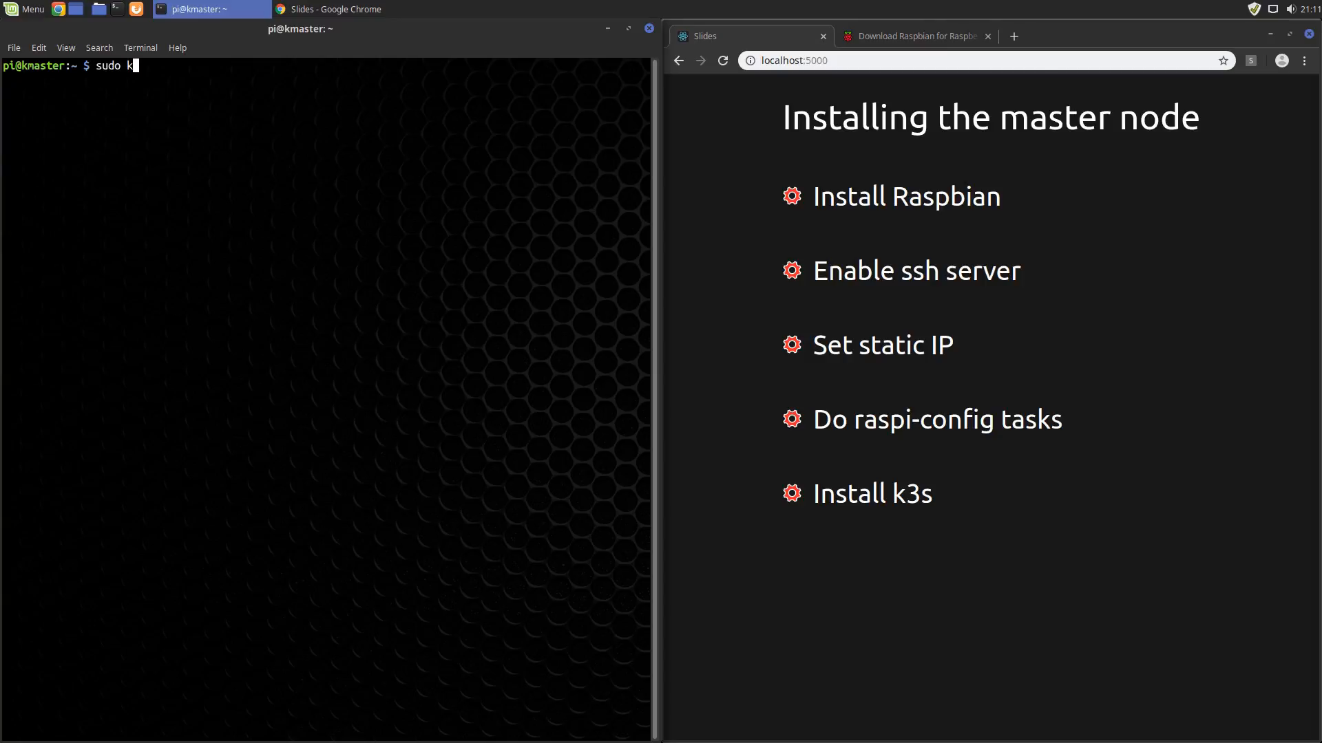
text(ubectl)
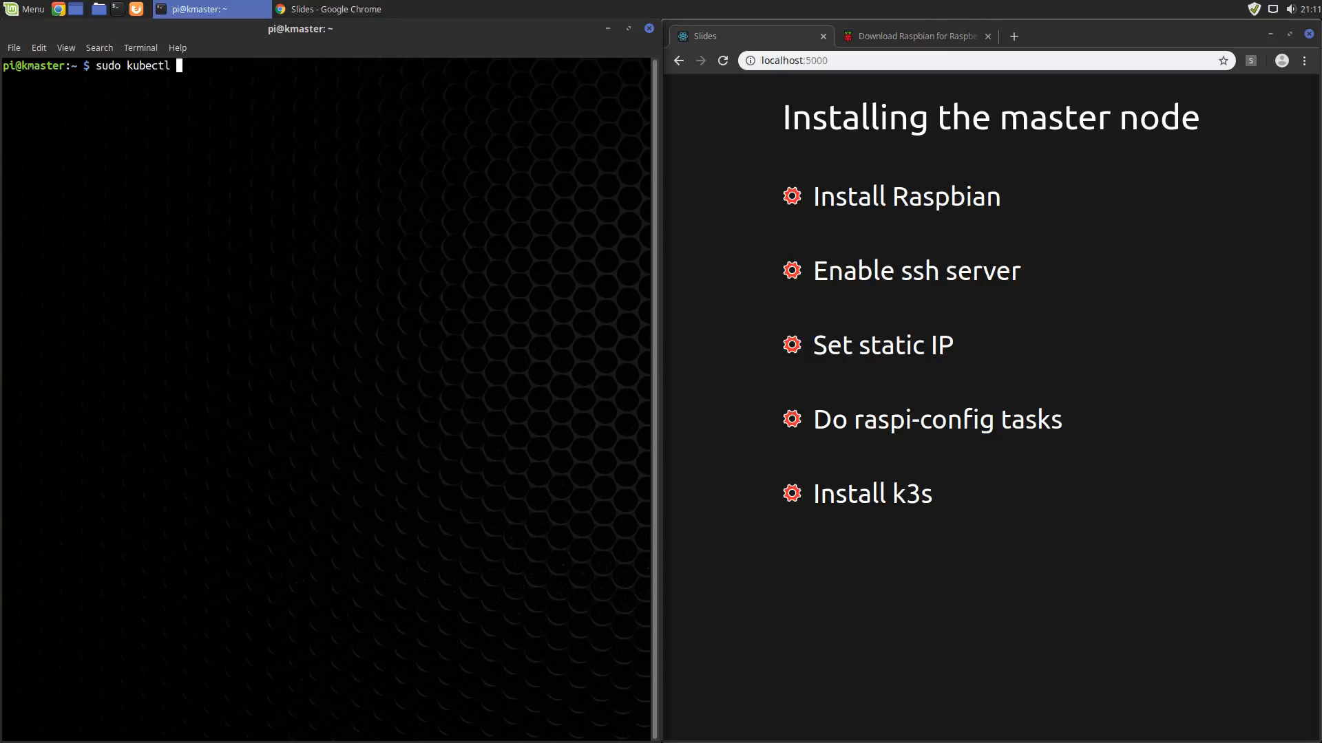
text(get nodes)
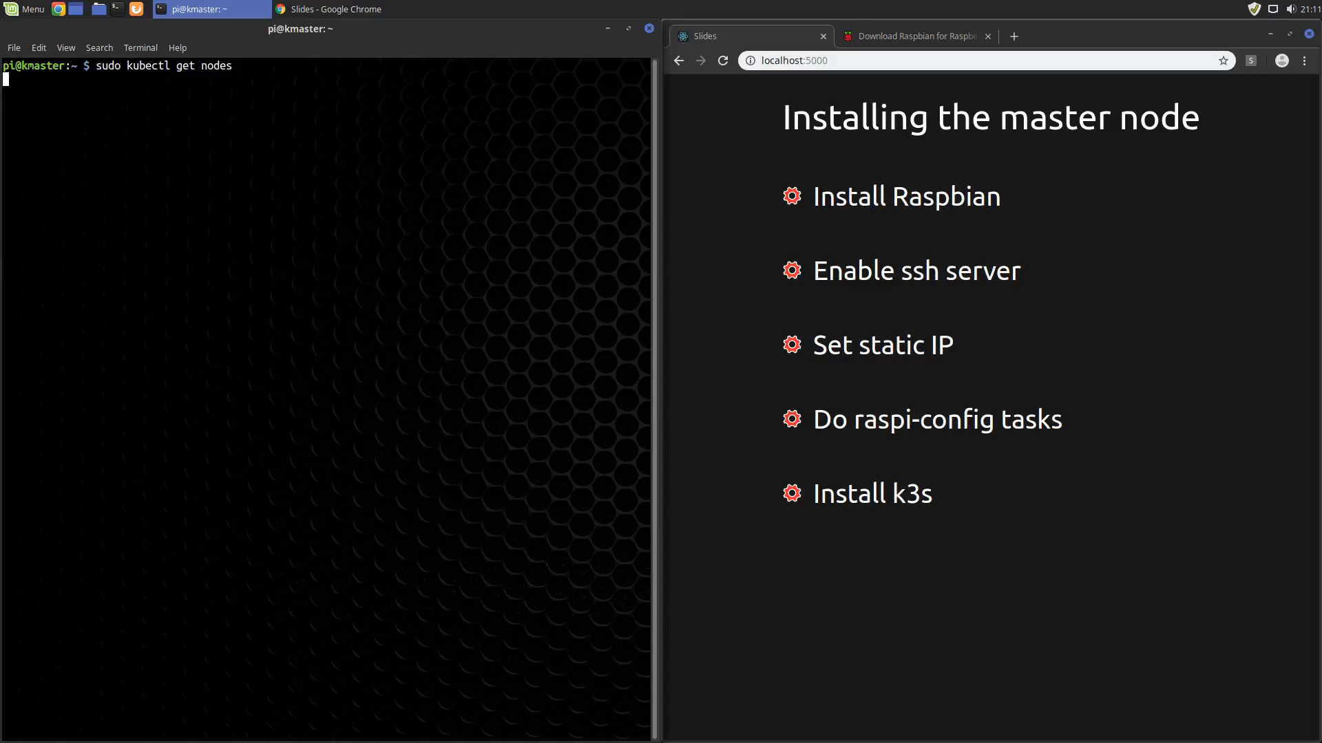
key(Return)
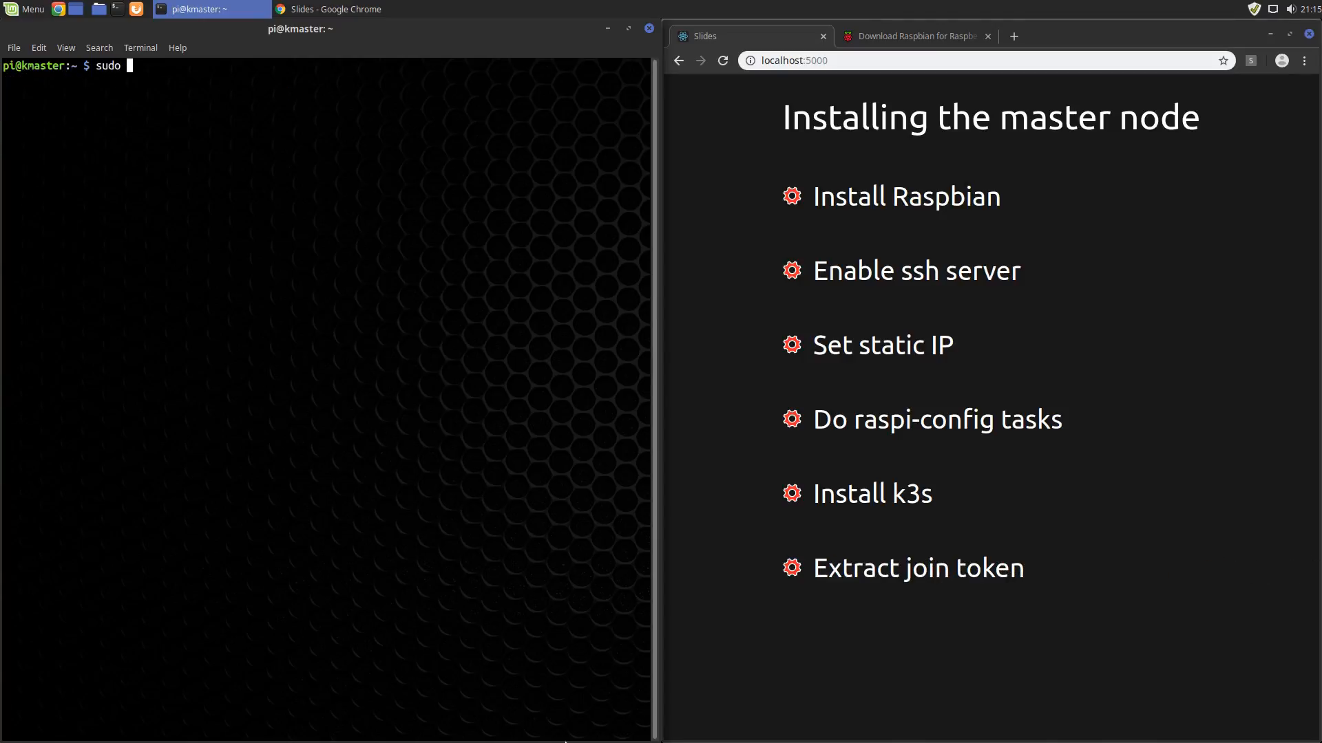
Print the join token with sudo cat /var/lib/rancher/k3s/server/node-token
text(cat /var/lib/r)
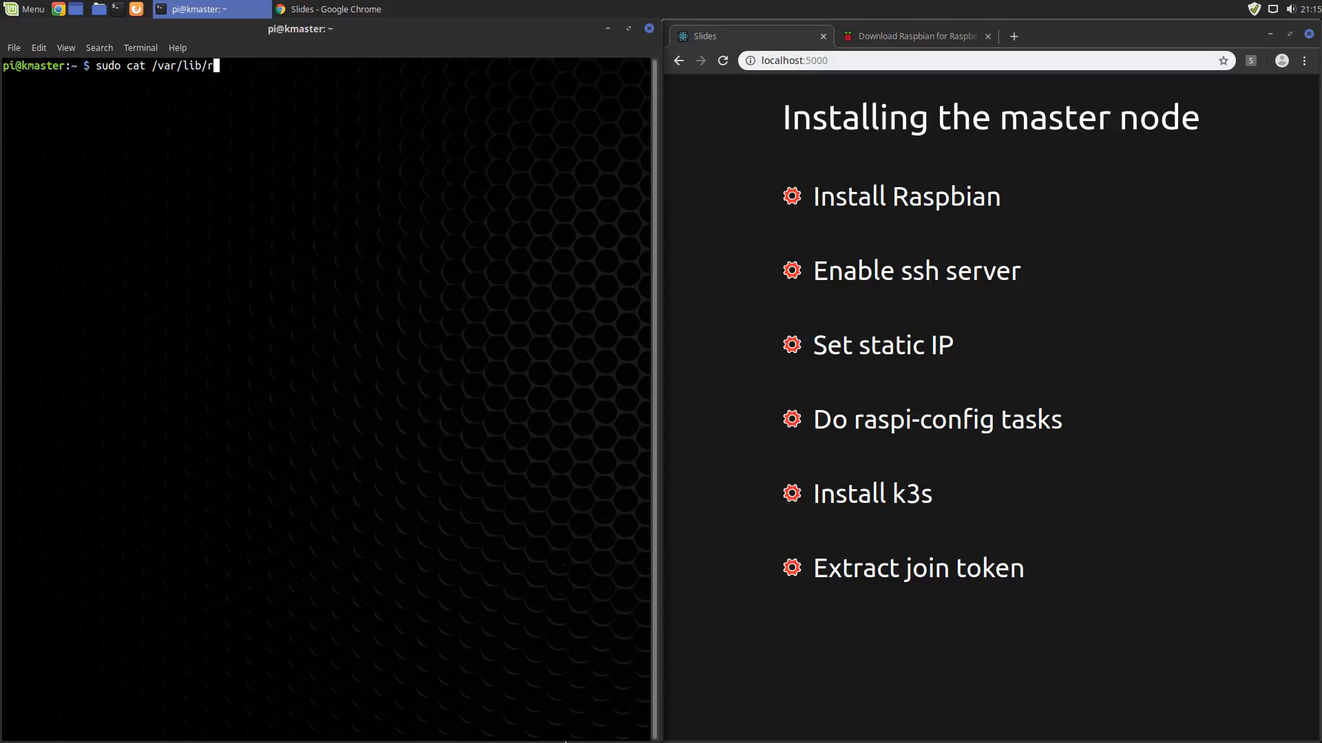
text(ancher/k3s/)
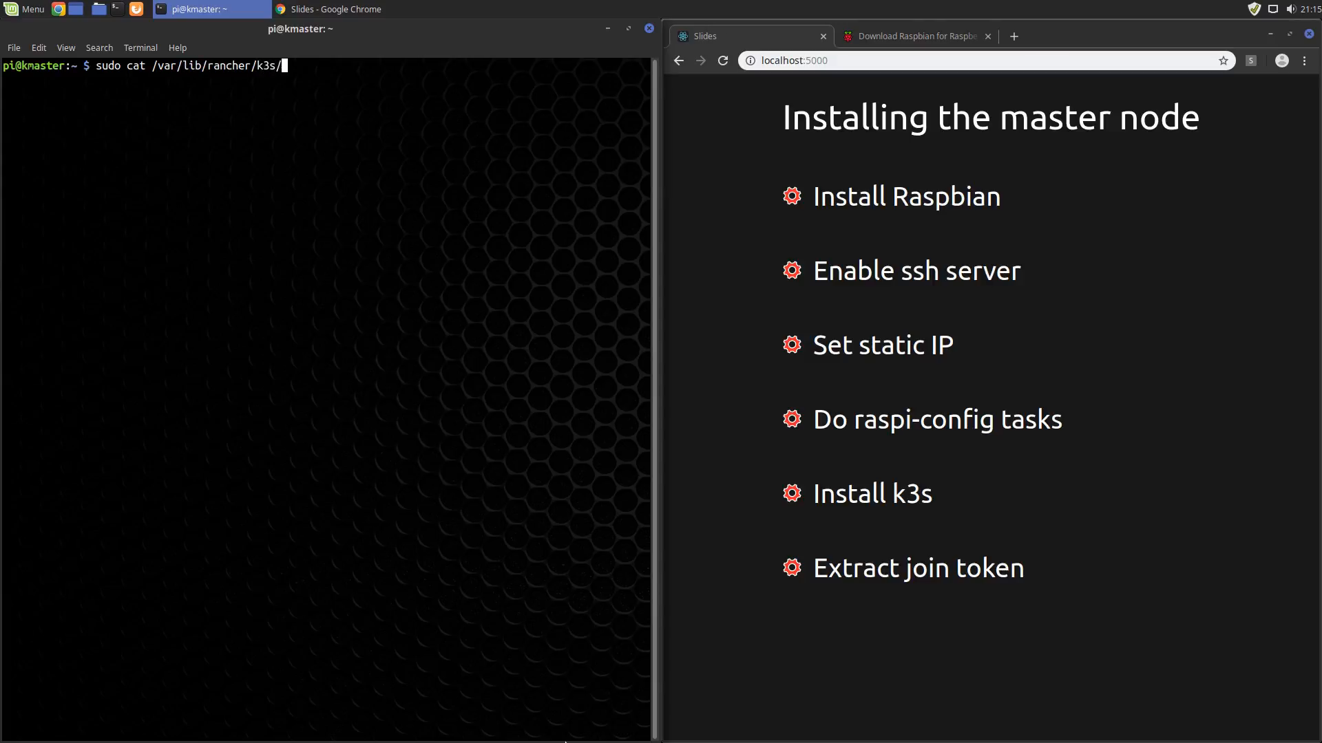
text(server/node-to)
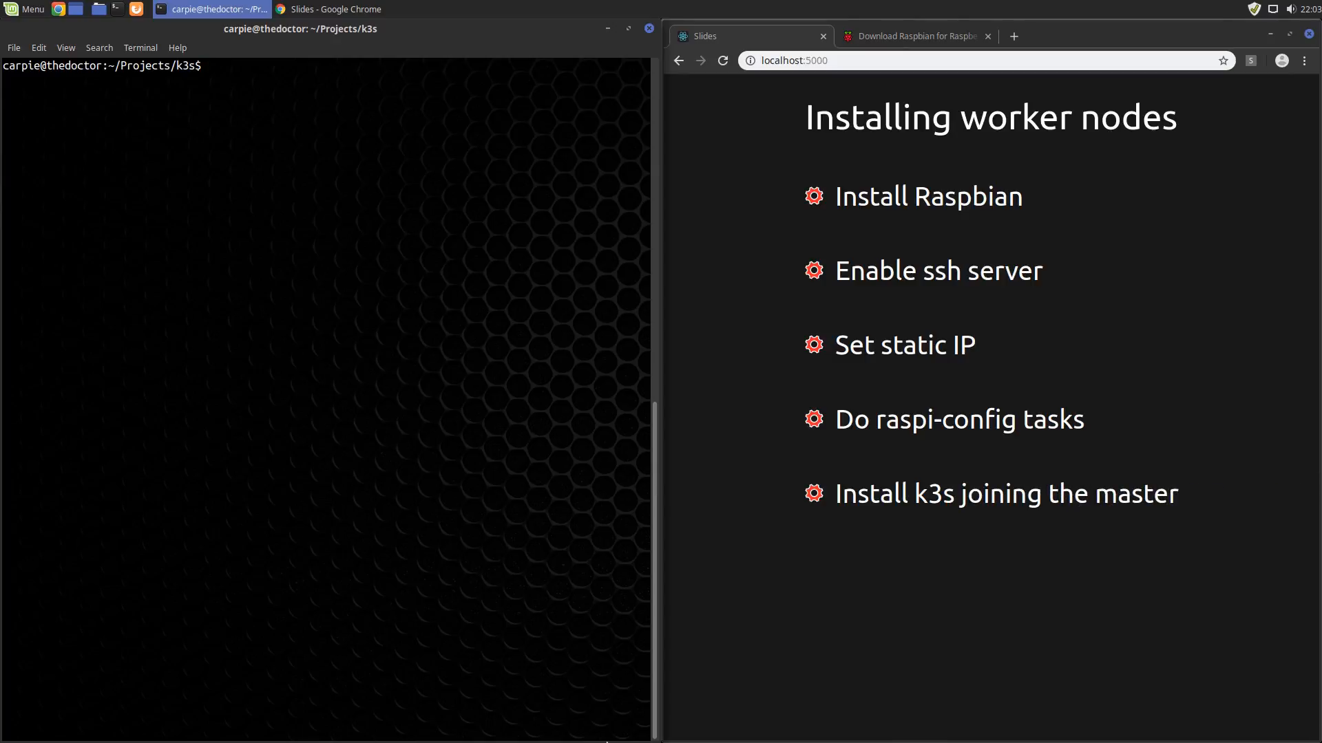
text(s)
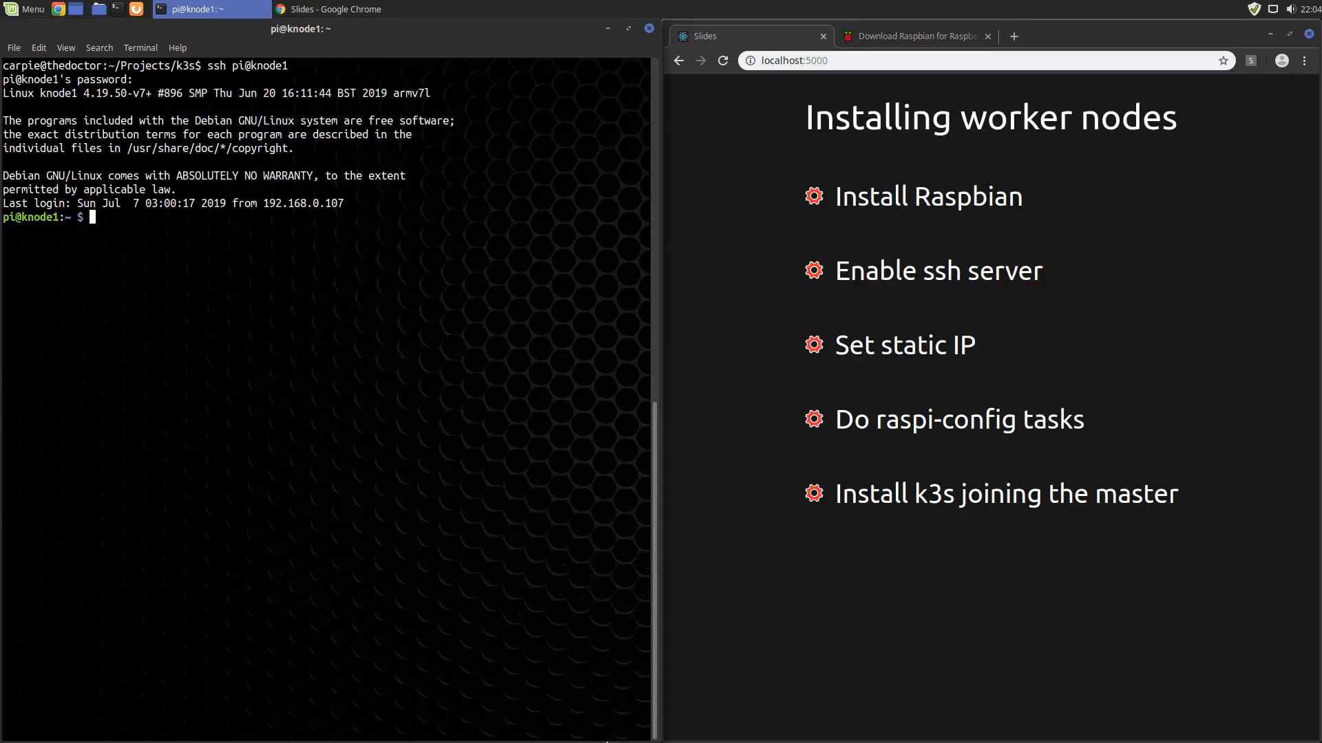
text(curl -sfL http:/)
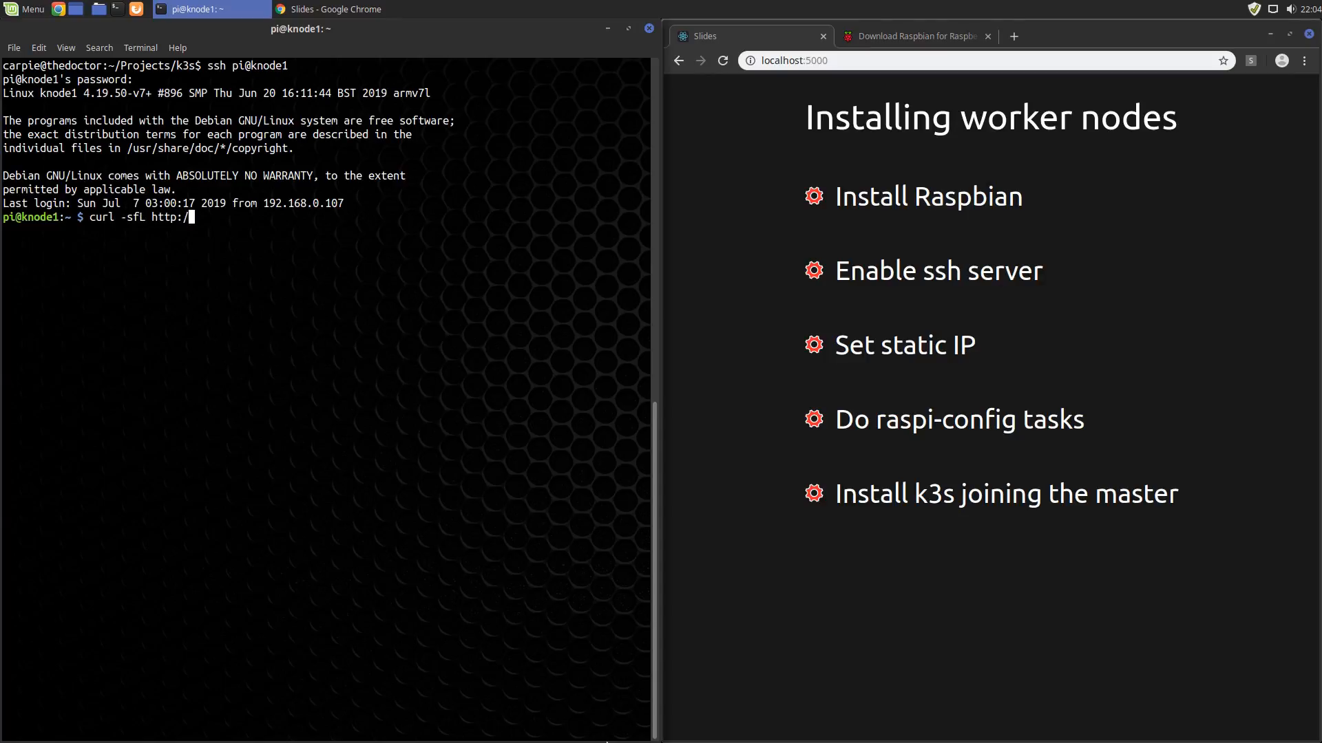
text(get.k3s)
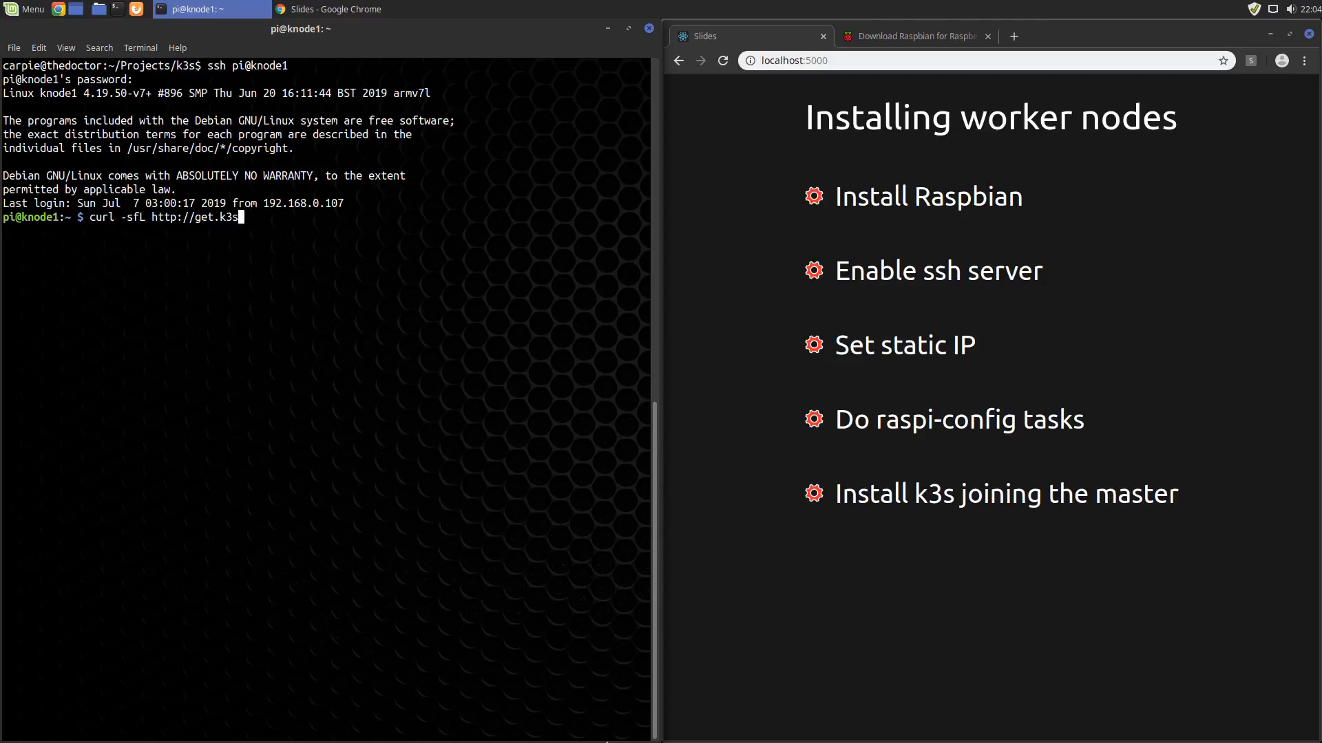
text(.io | K)
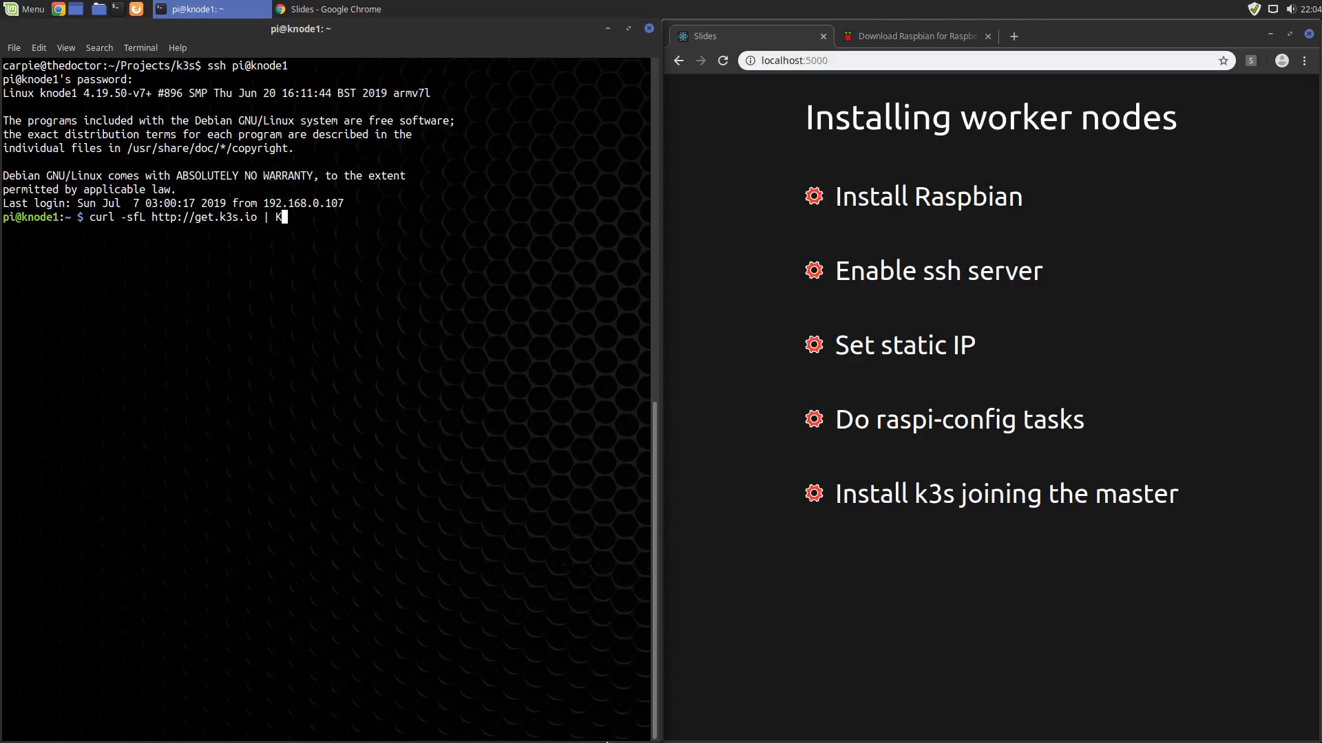
text(3S_URL)
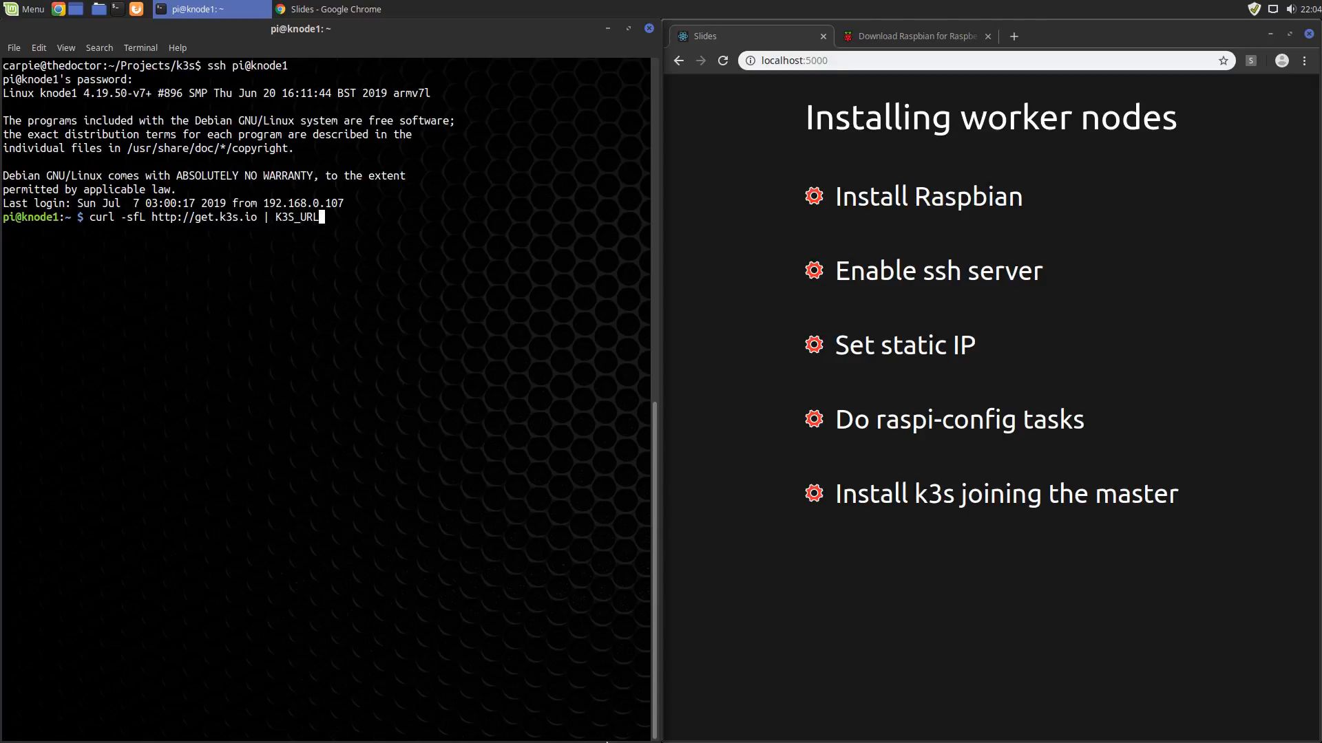
text(https:)
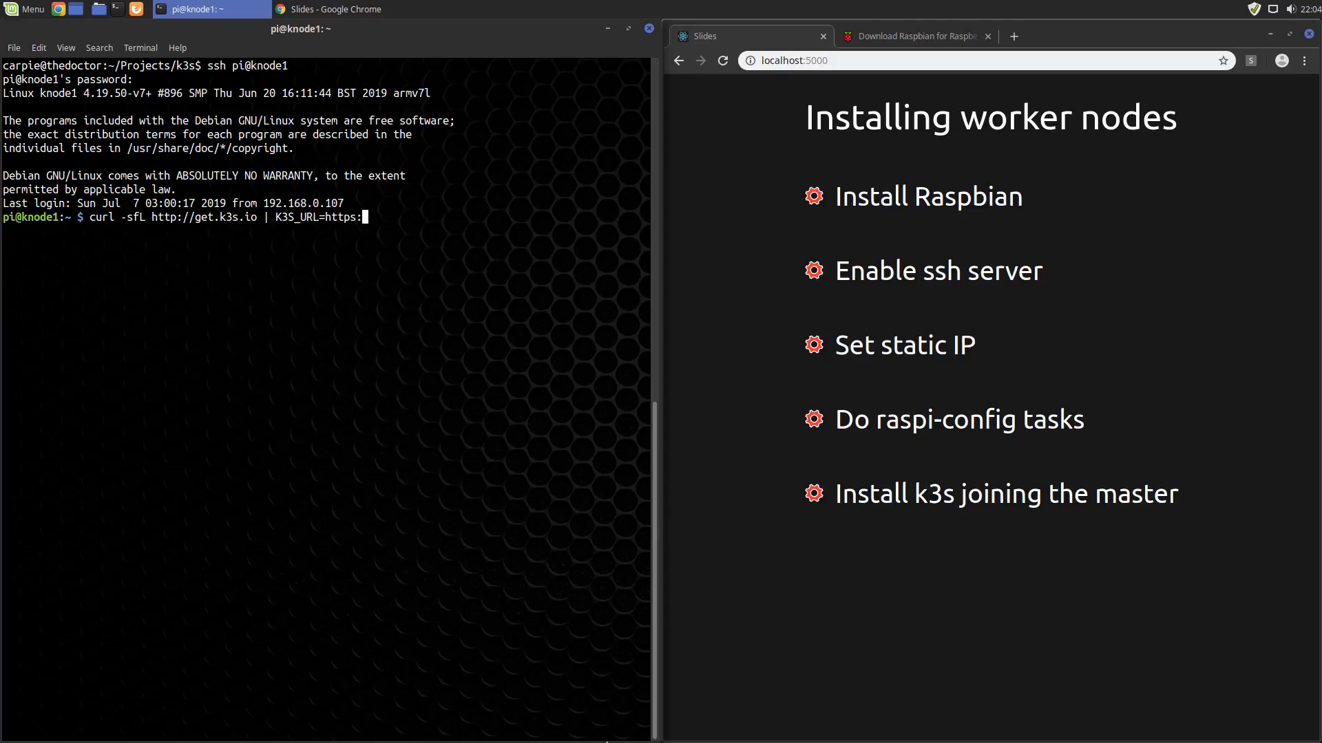
text(//)
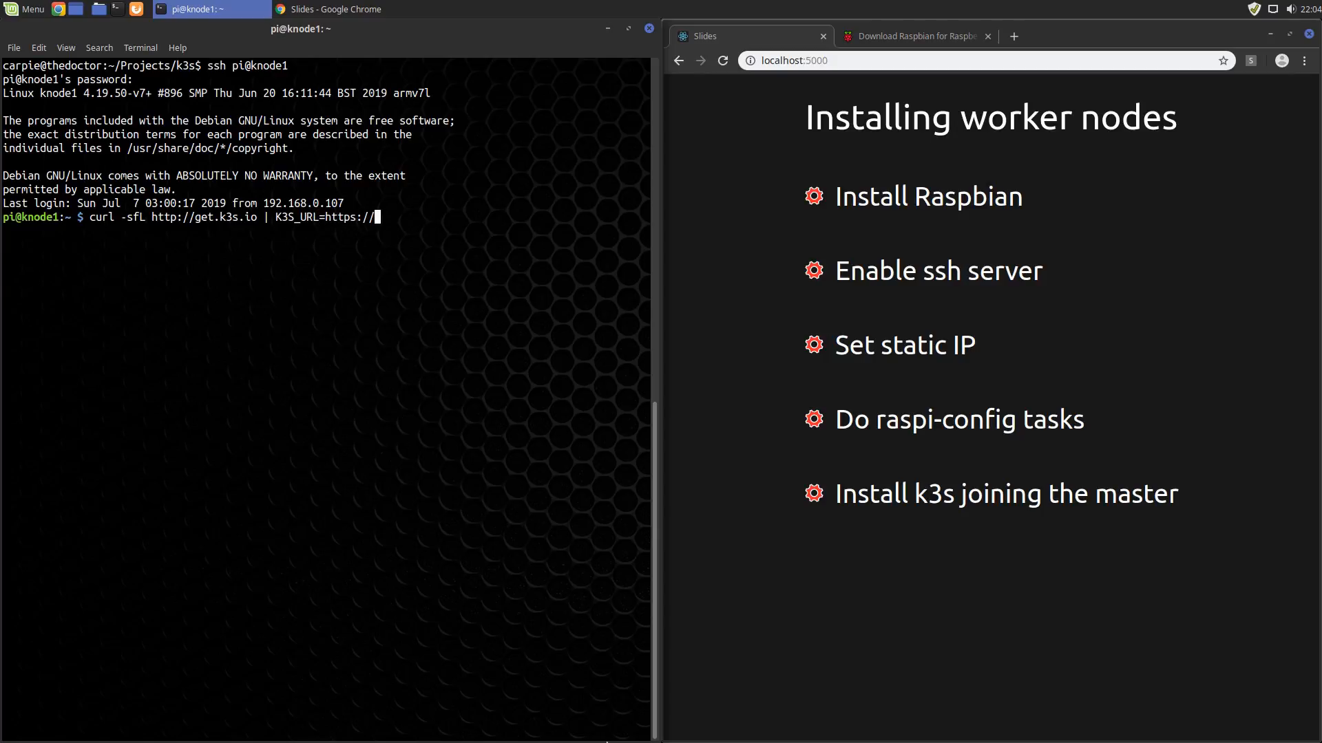
text(192.168.0.50)
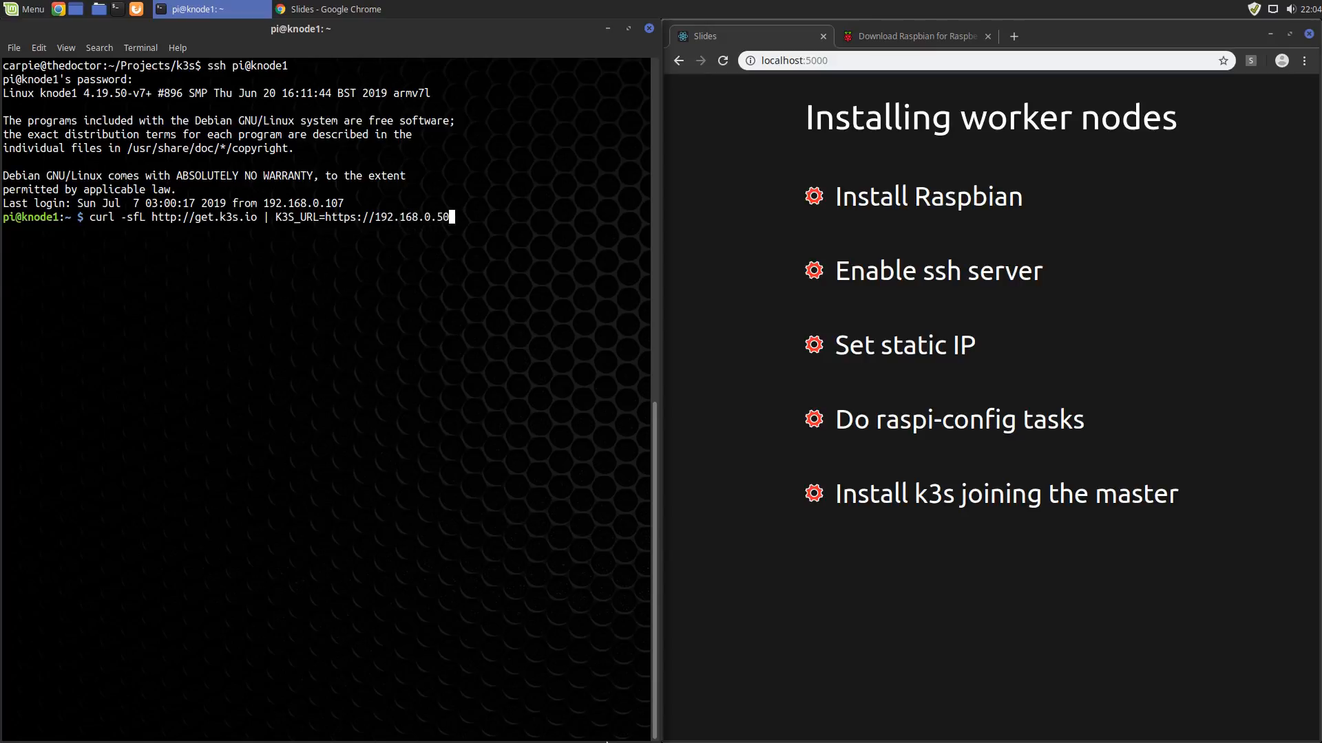
text(64)
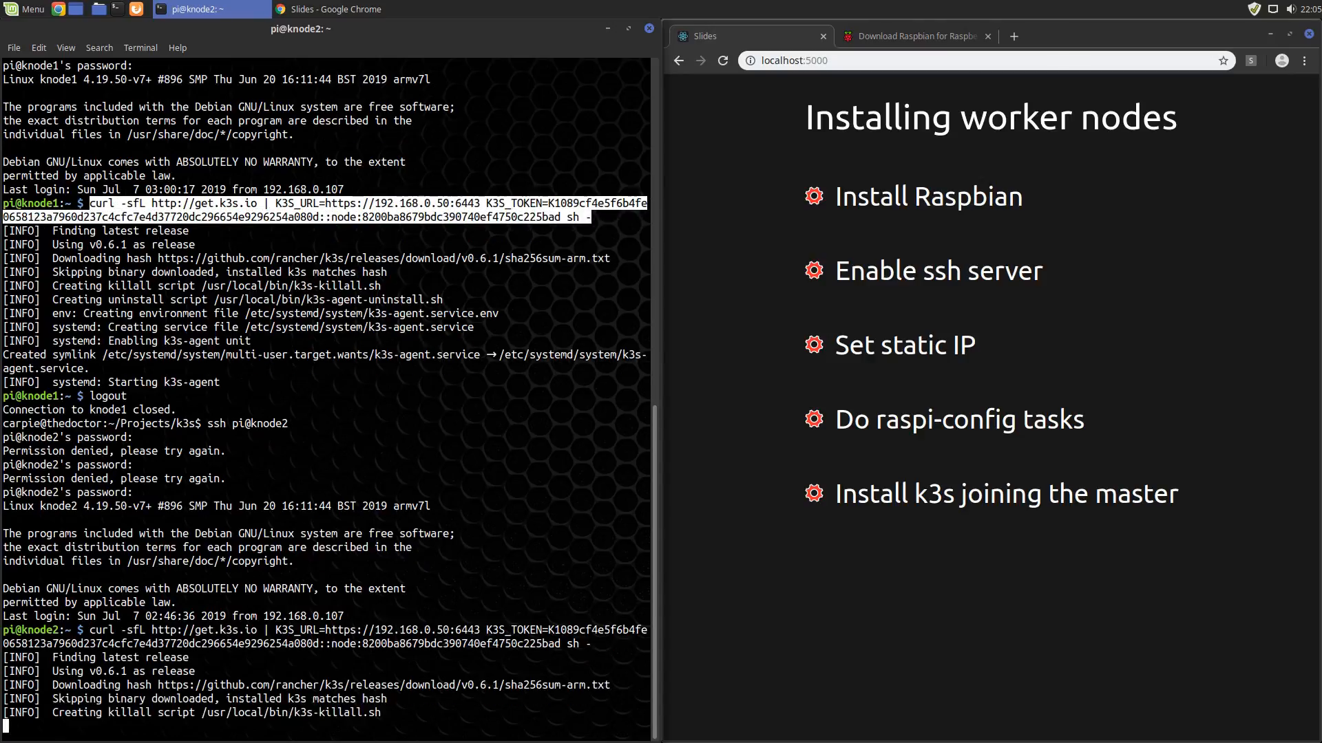
Scroll the terminal while the k3s agent install runs on knode2
scroll(down, 3)
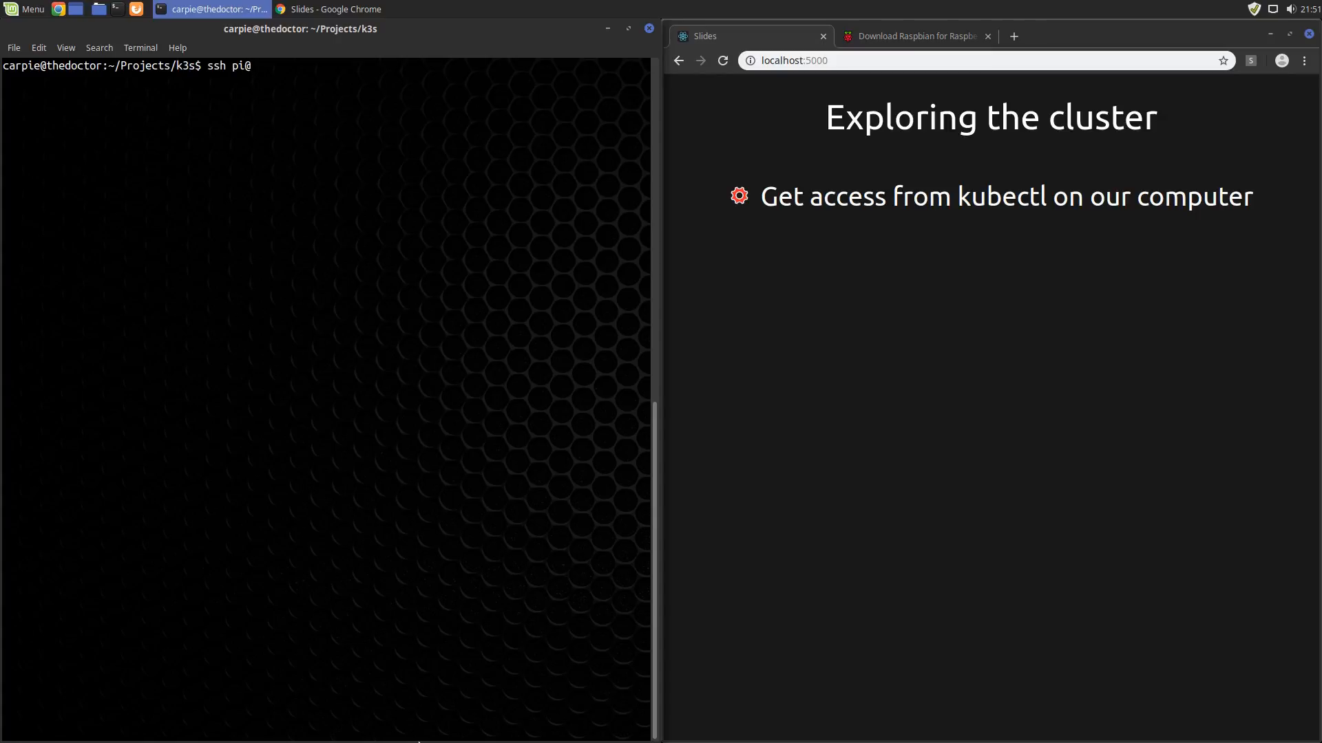
SSH into kmaster and print /etc/rancher/k3s/k3s.yaml with sudo cat
text(kmaster)
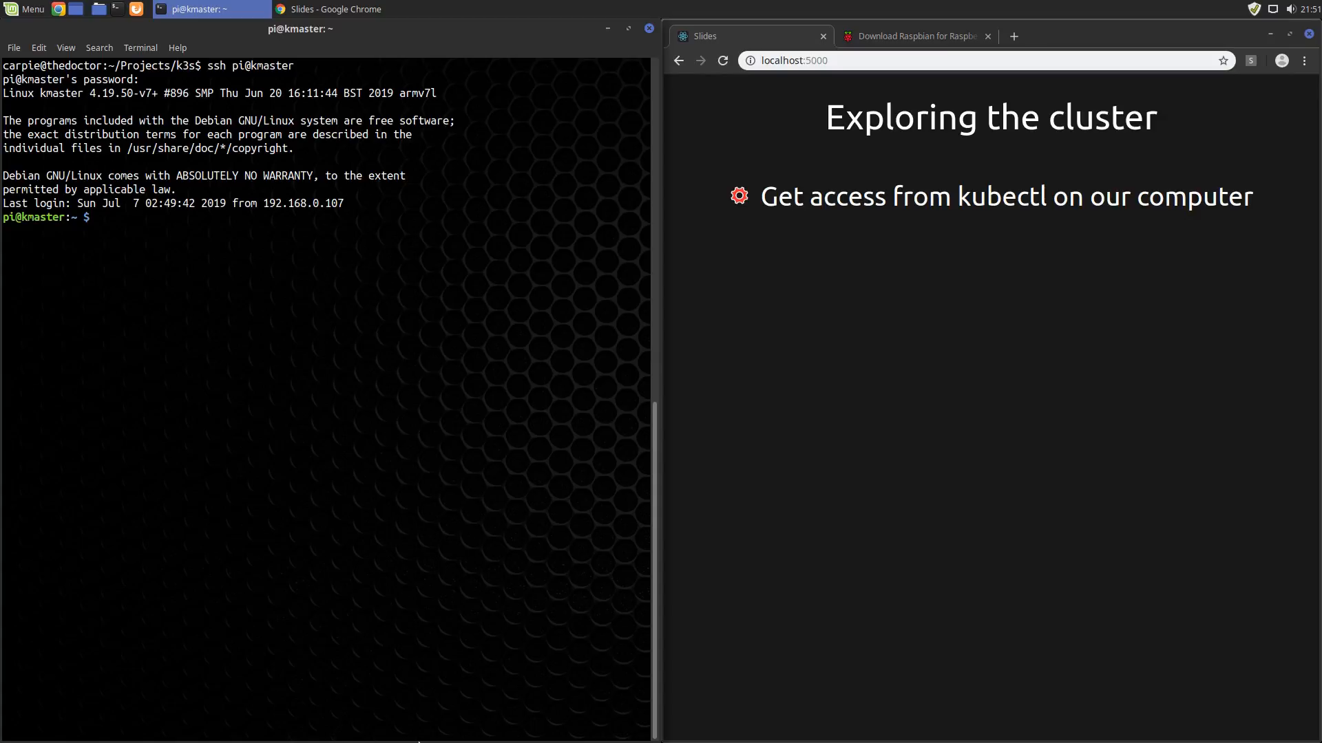
text(sudo cat)
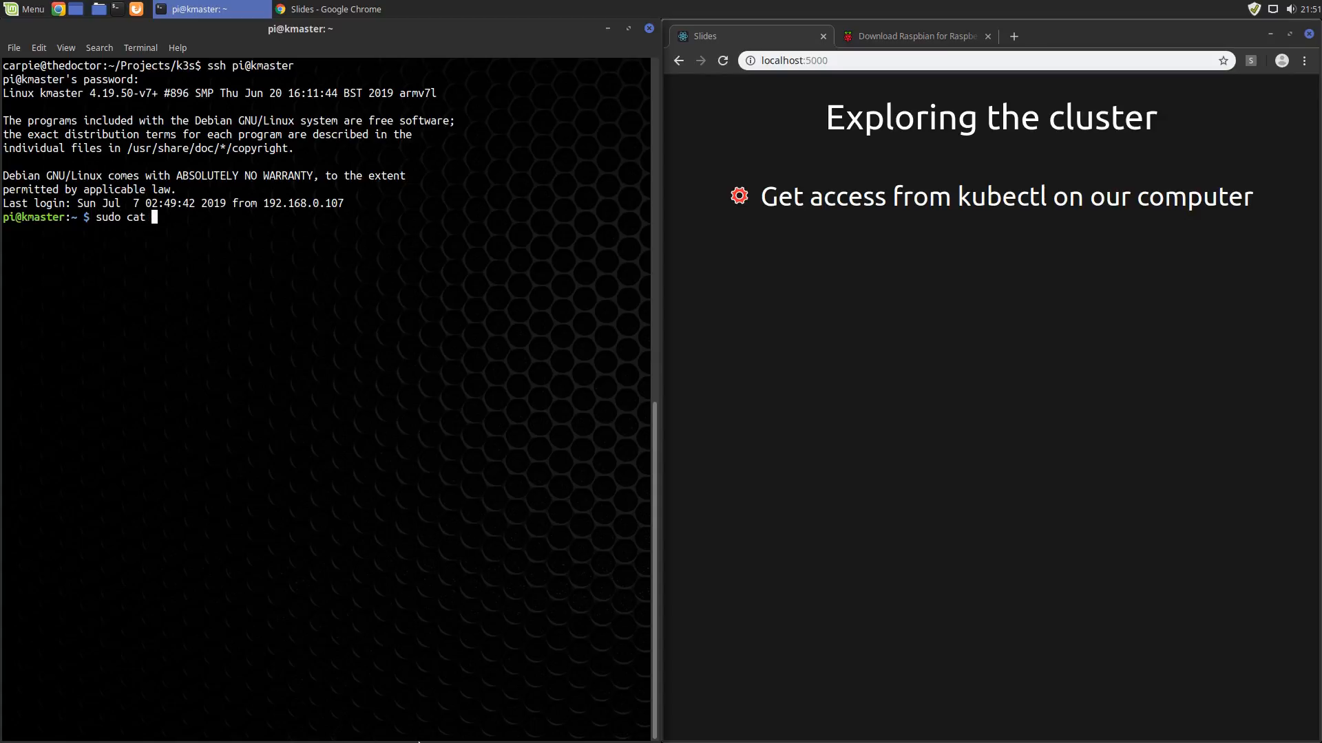
text(/etc/ranc)
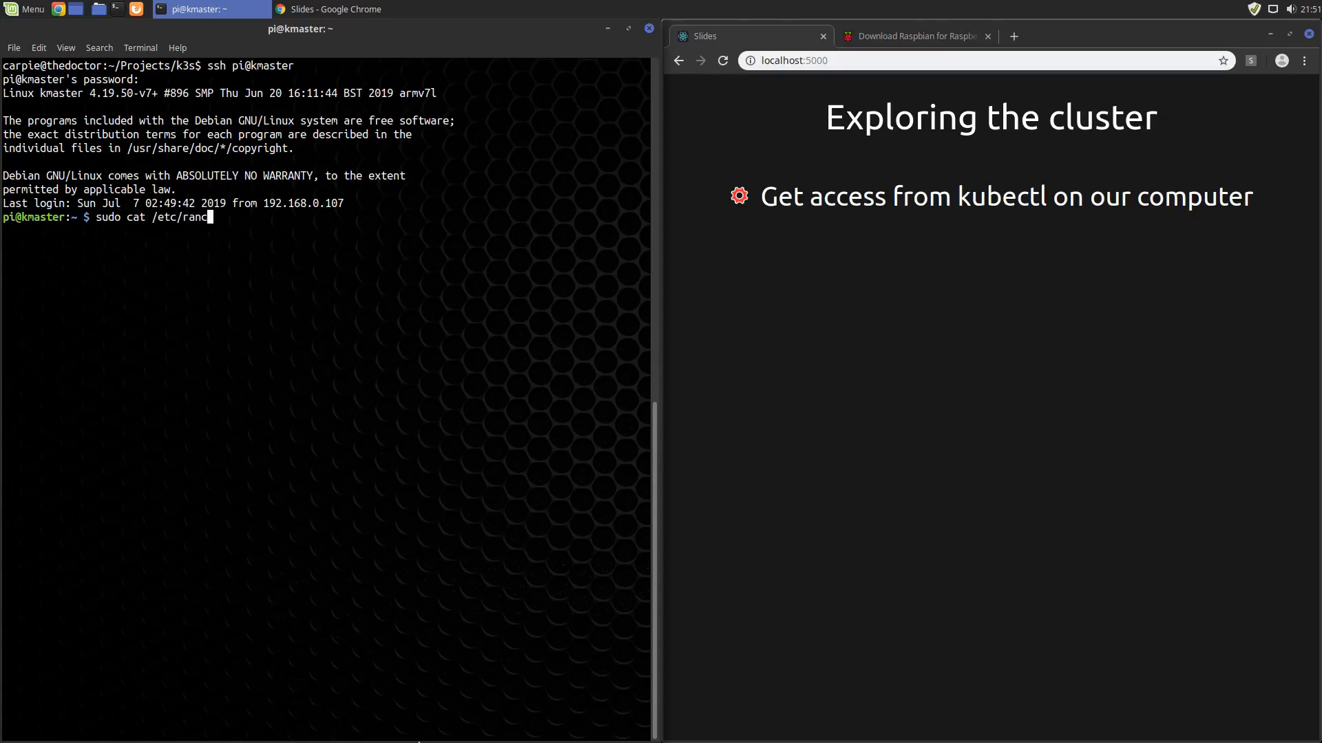
text(her/k3s)
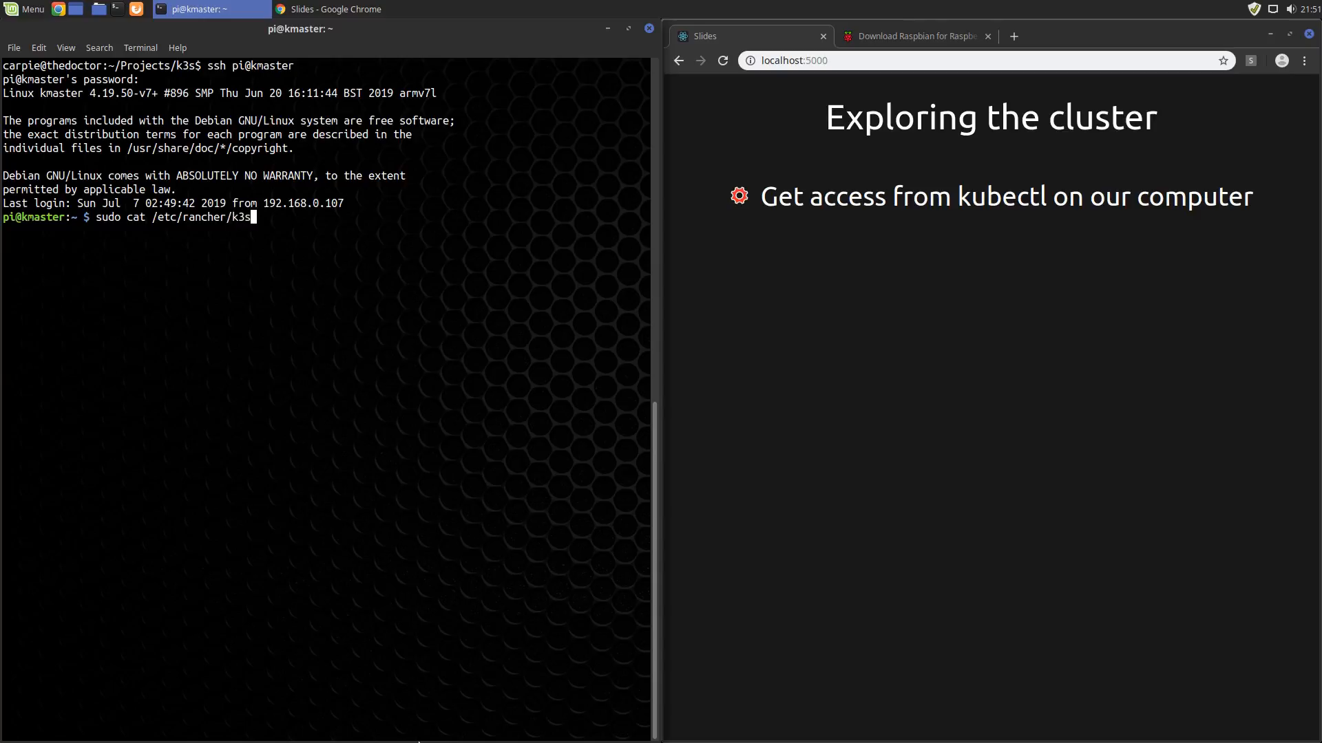
text(/k3s.yaml)
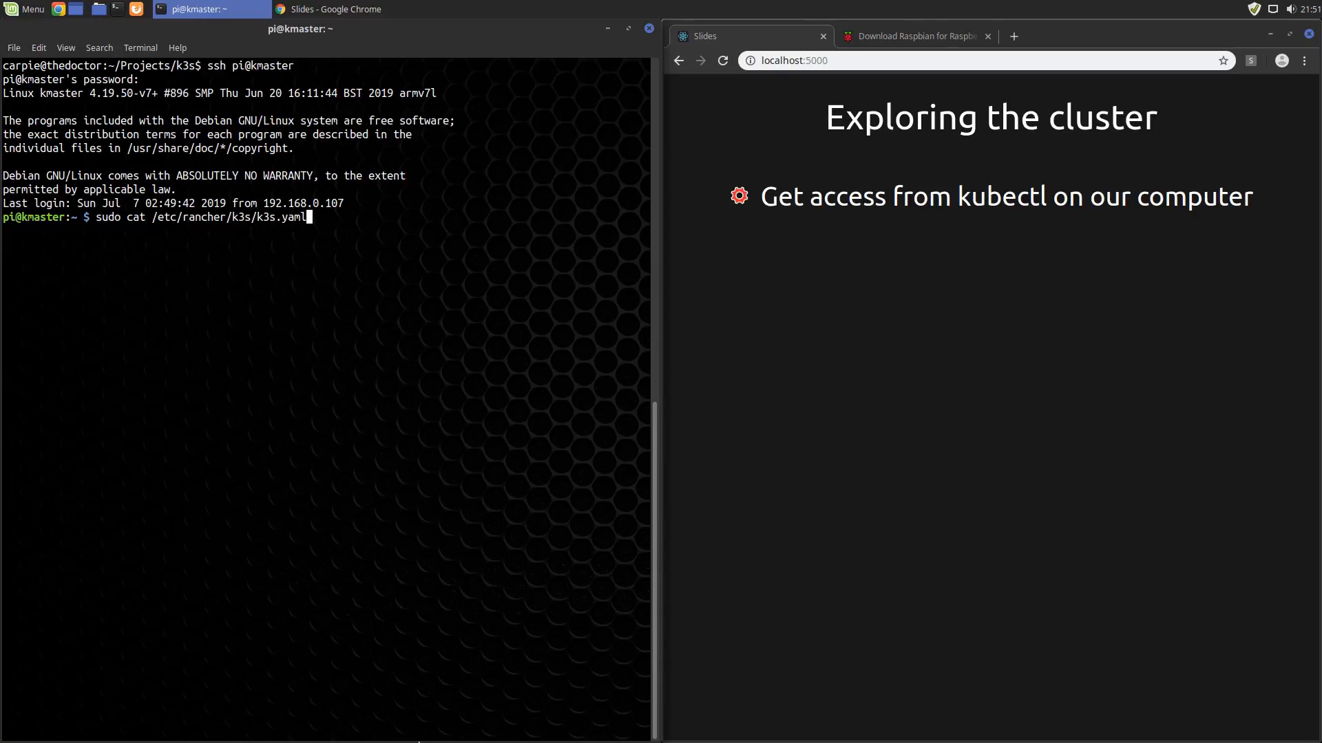
key(Return)
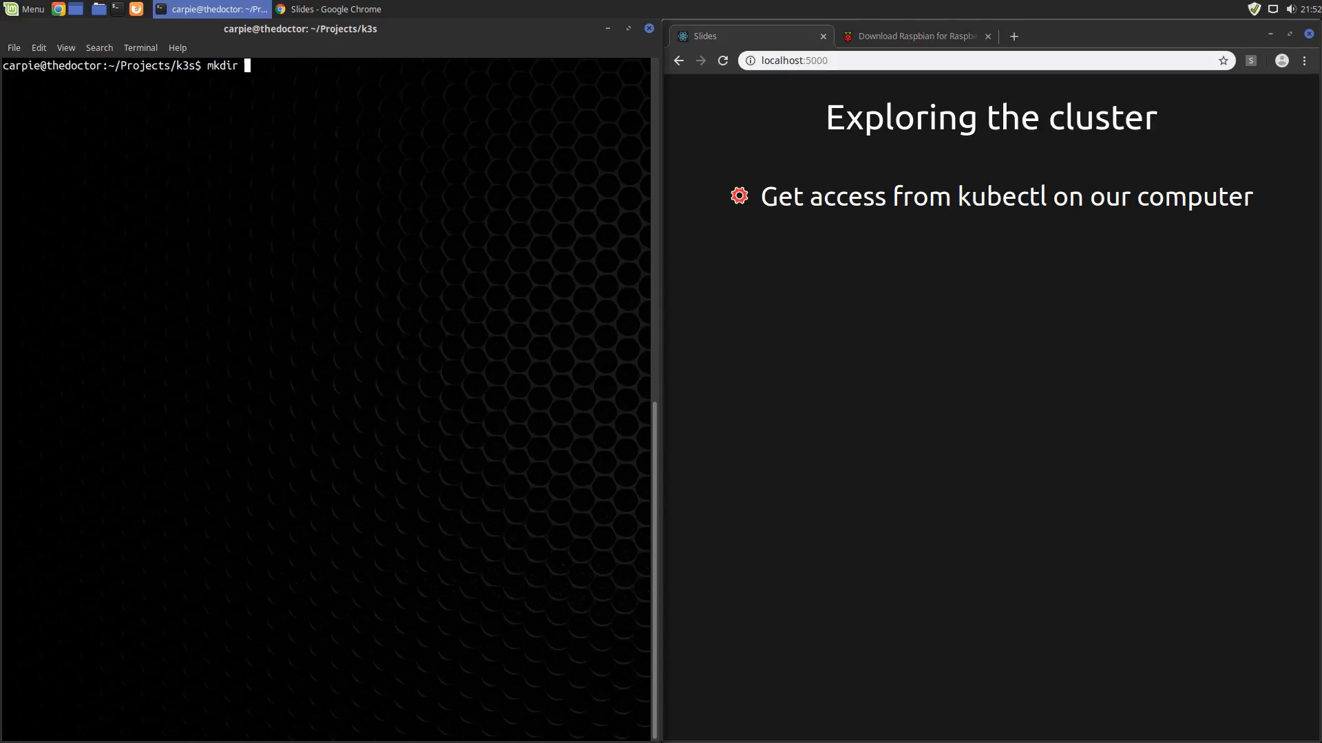
Create ~/.kube, paste the YAML into ~/.kube/config in vi, replacing localhost with kmaster, and save
text(~/.kube)
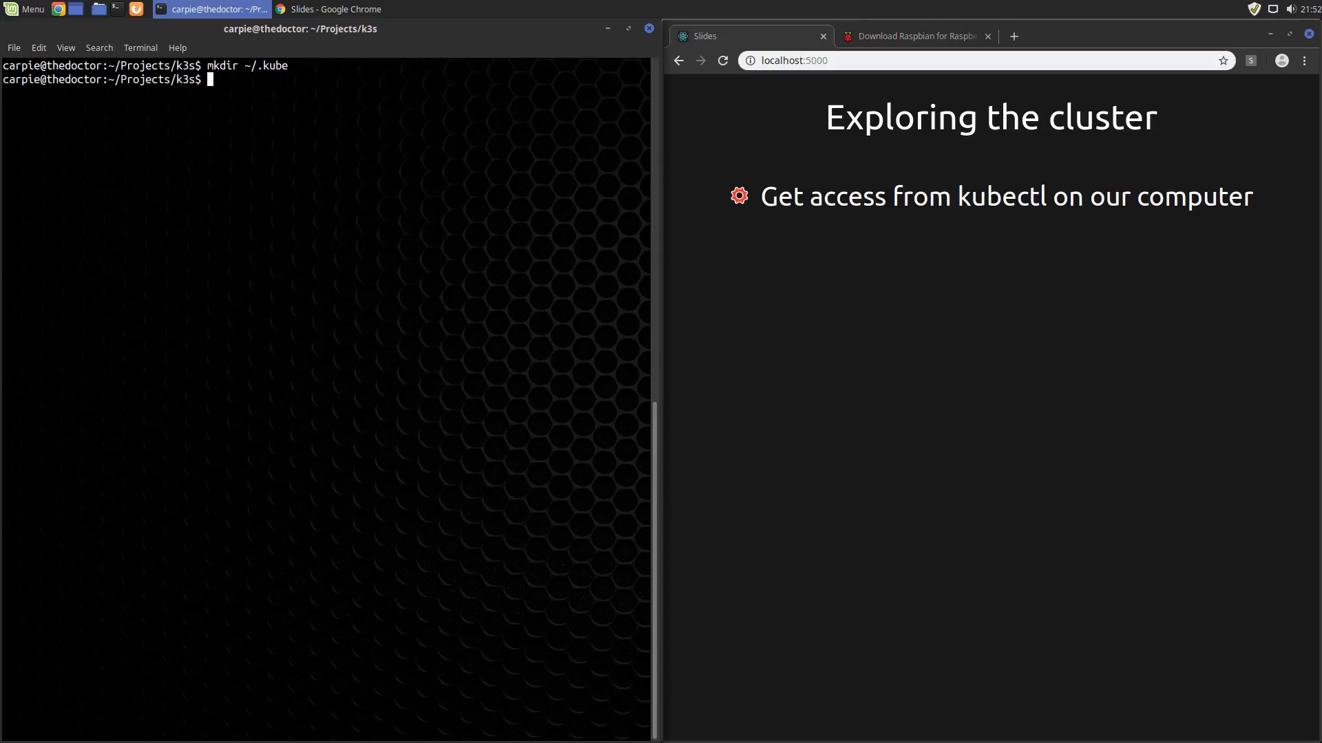
text(vi ~/.k)
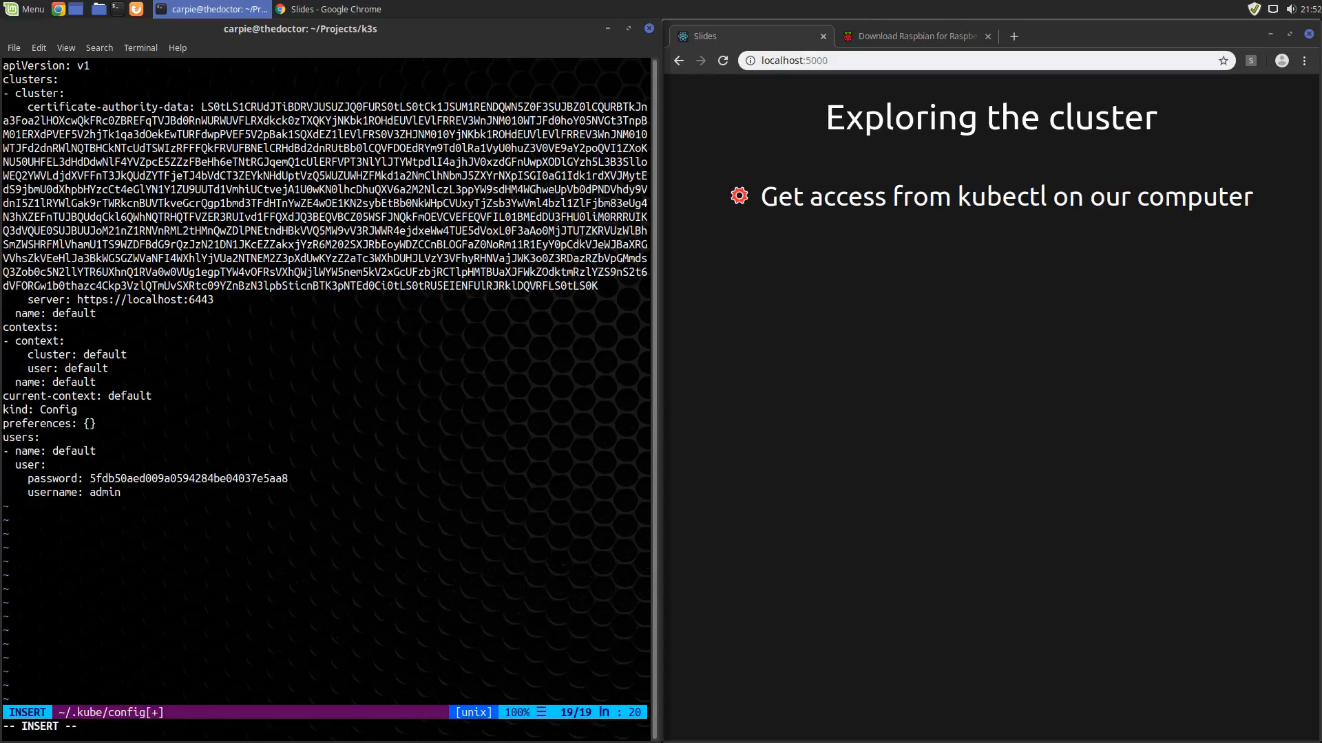
key(Escape)
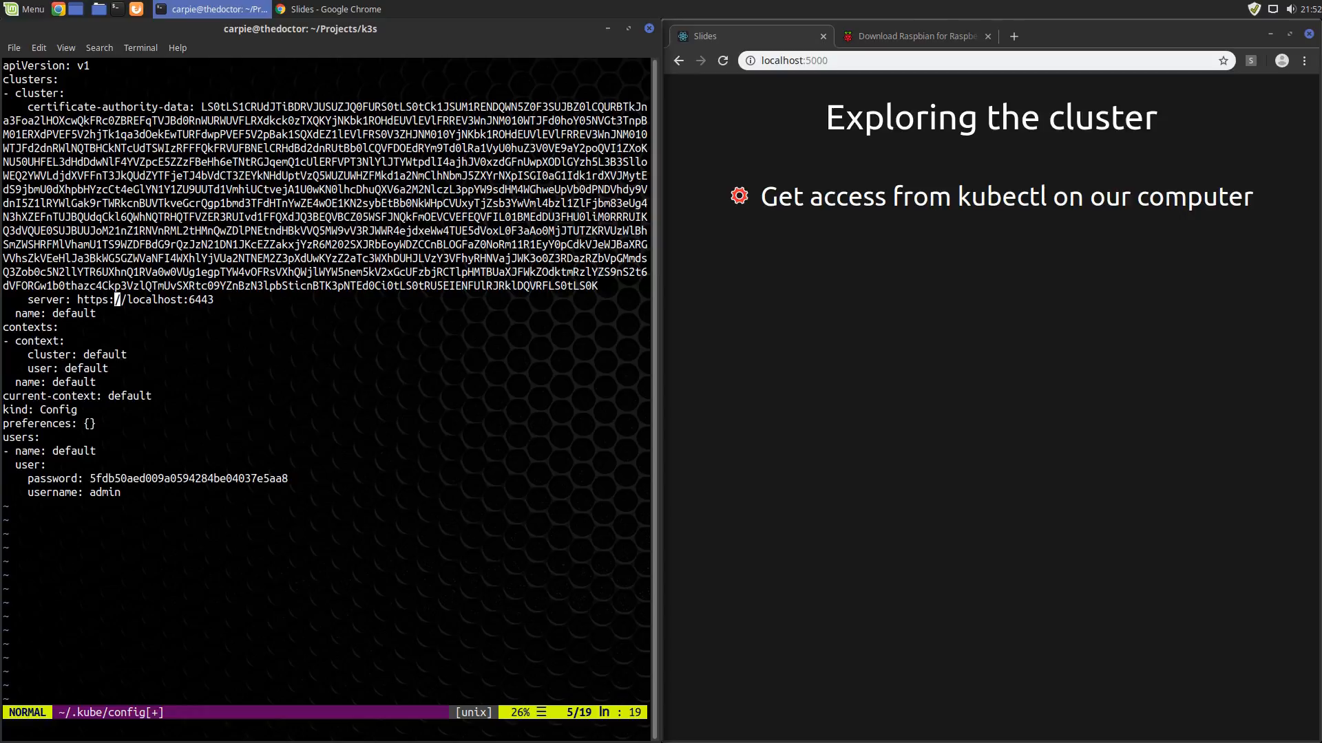
key(v)
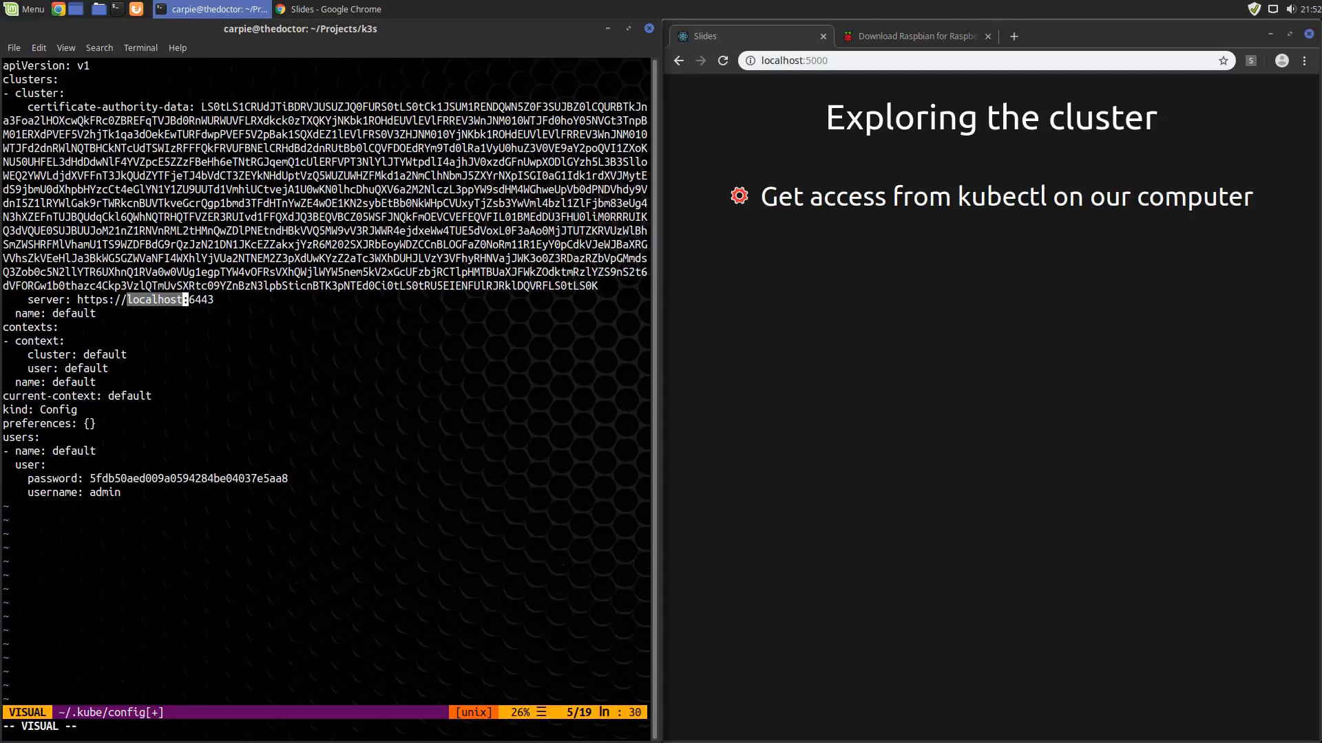
text(kmaster)
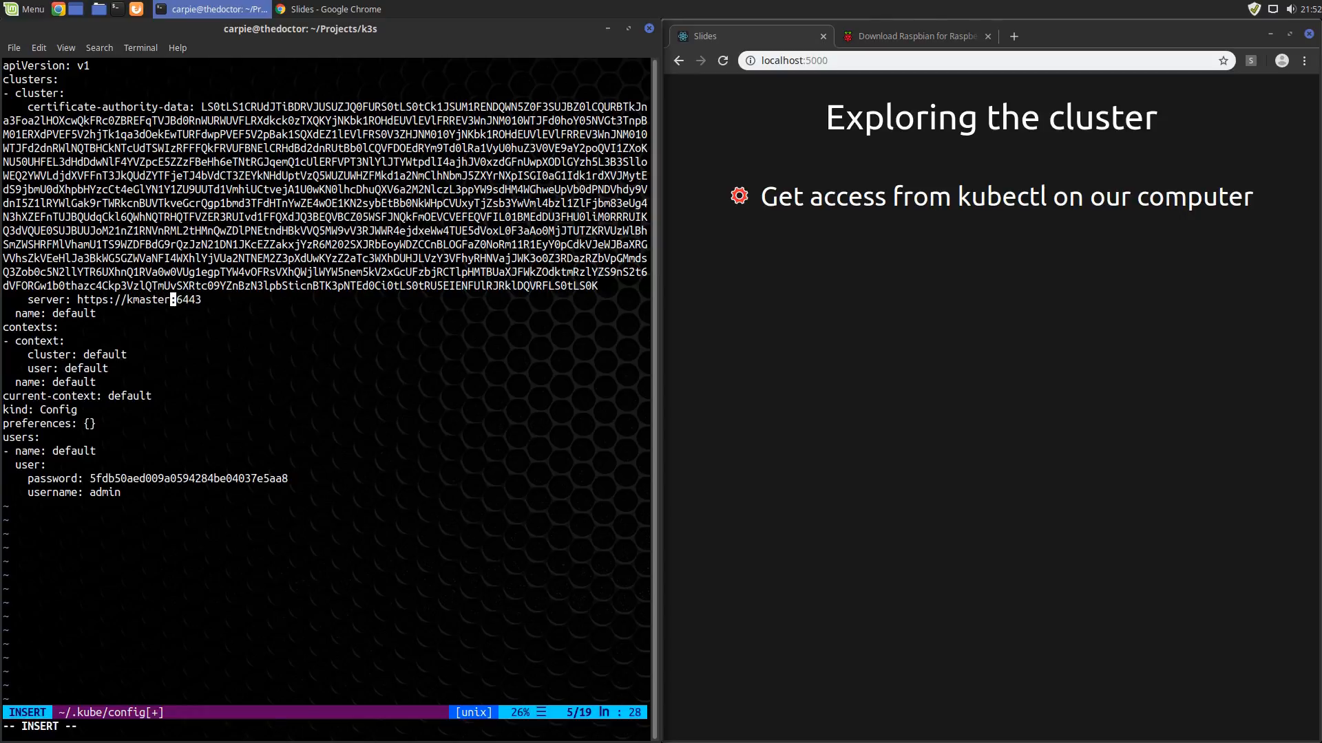
key(Escape)
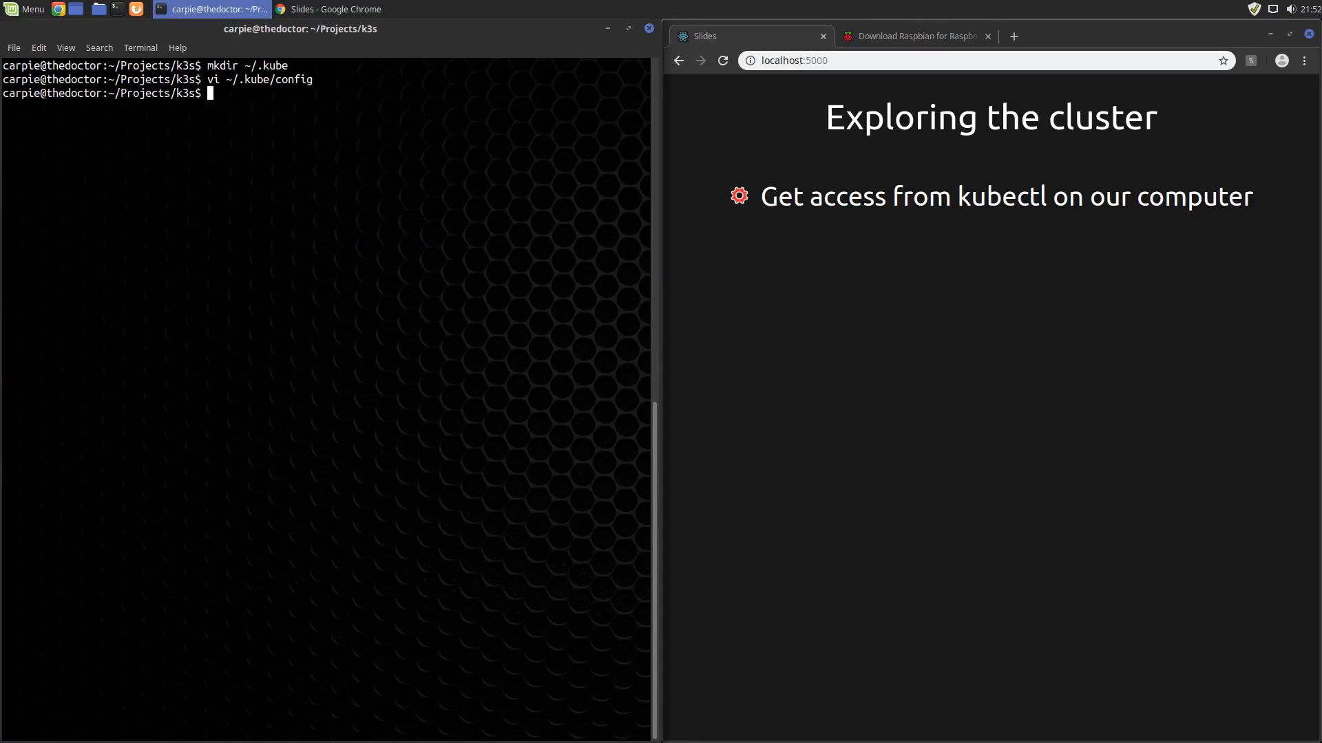
Restrict ~/.kube/config to permissions 600 with chmod
text(chmod)
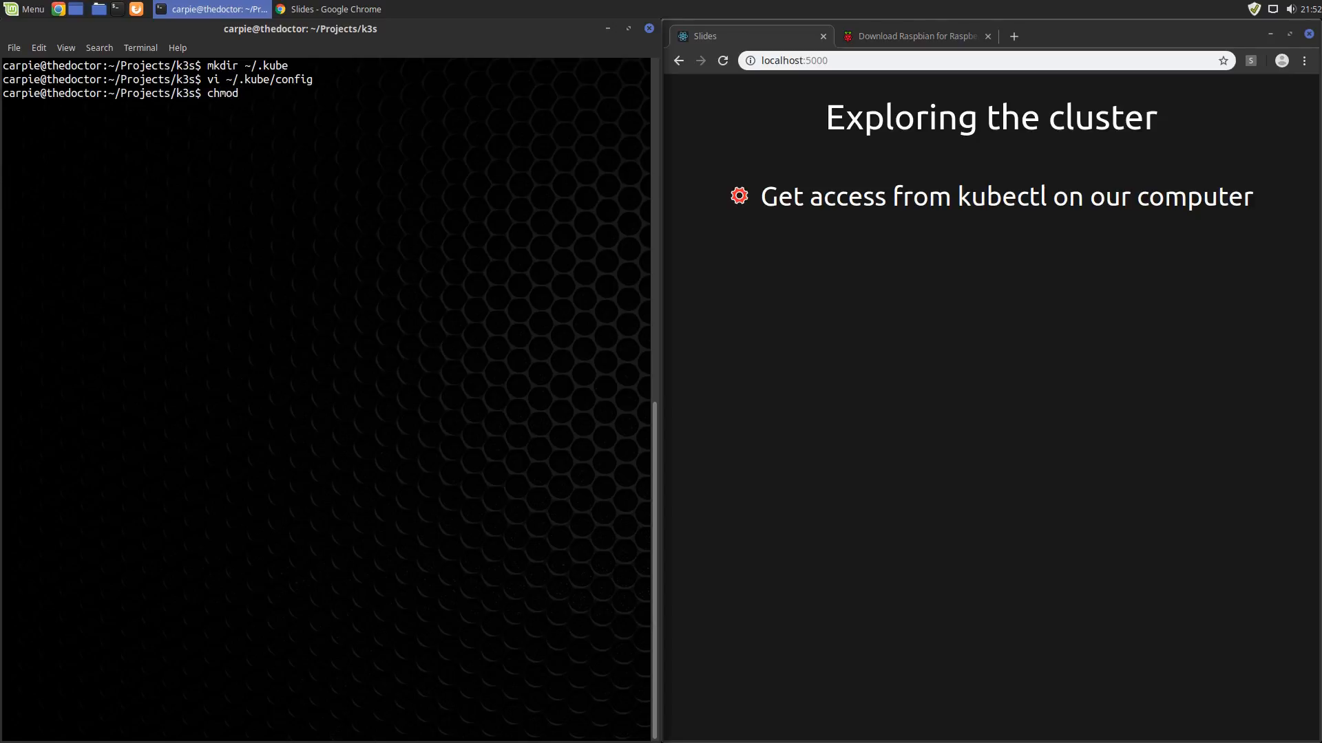
text(600)
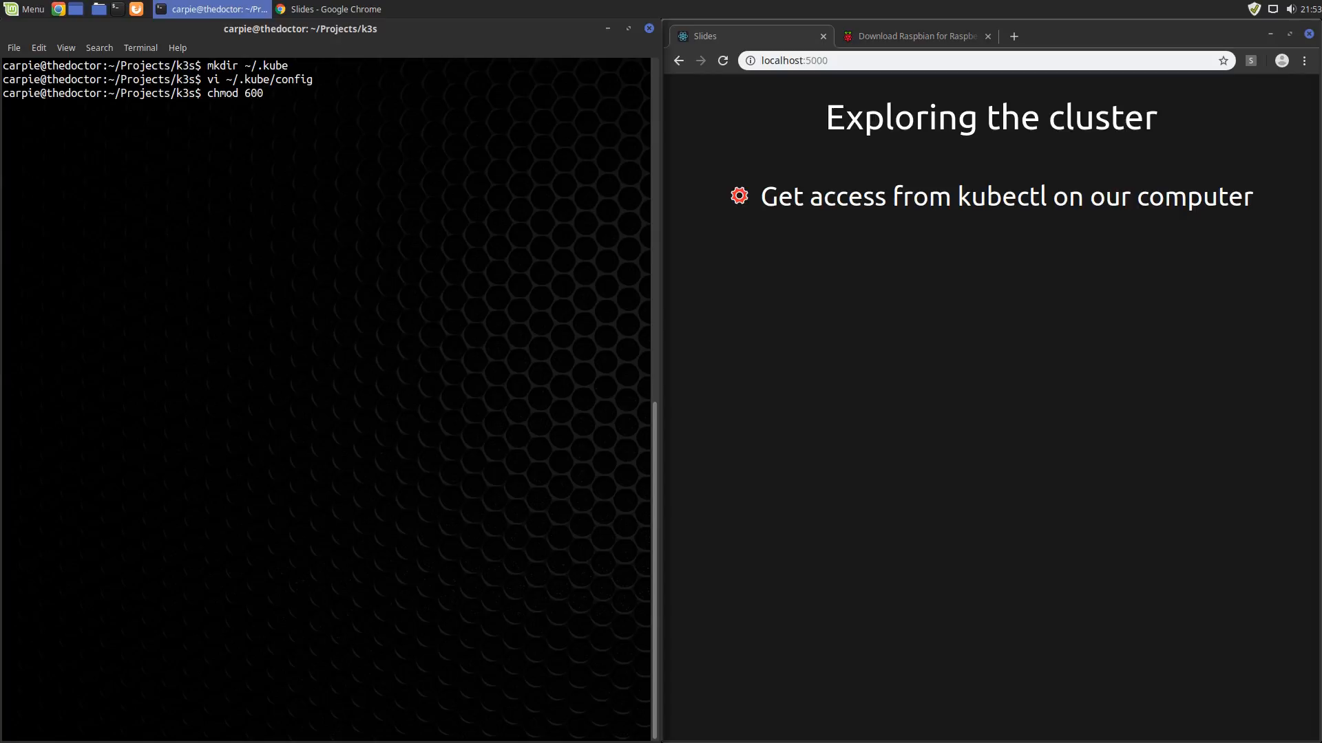
text(~/.ku)
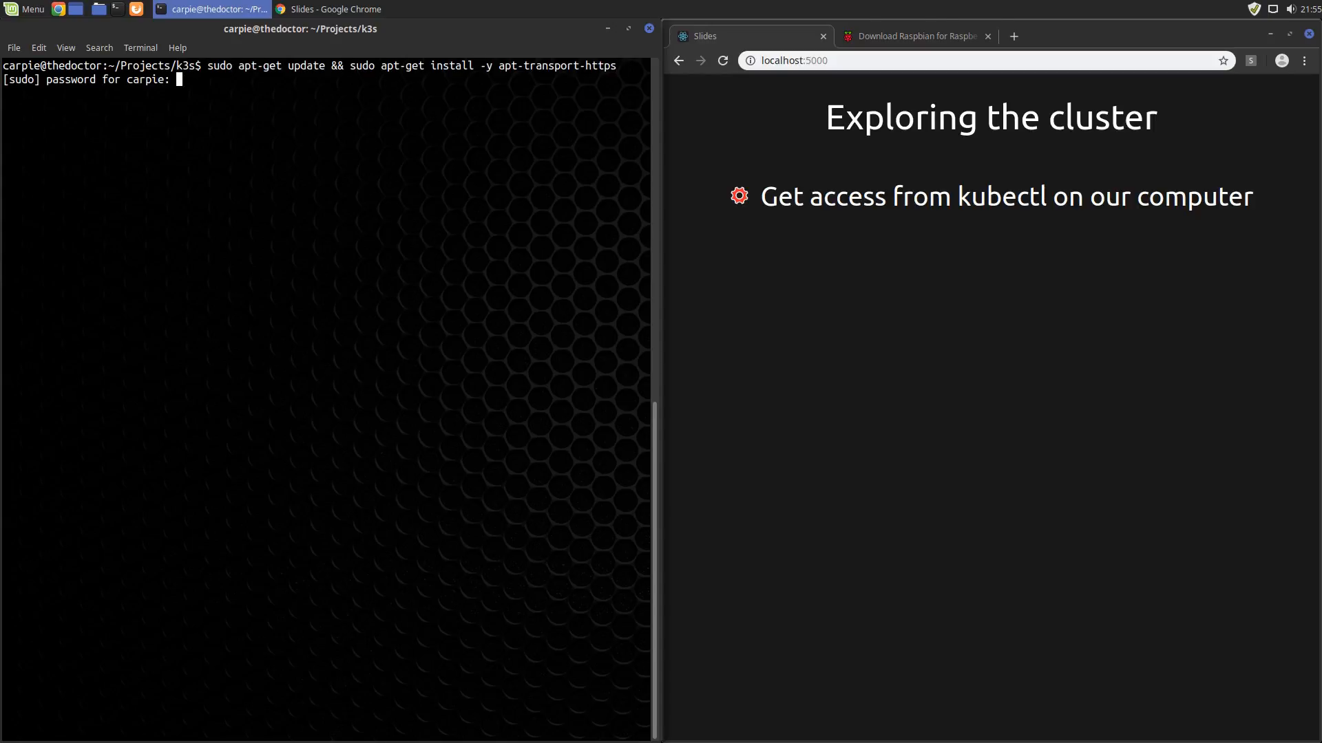
Add Google's apt-key.gpg signing key and the kubernetes-xenial repository to apt sources
text(**)
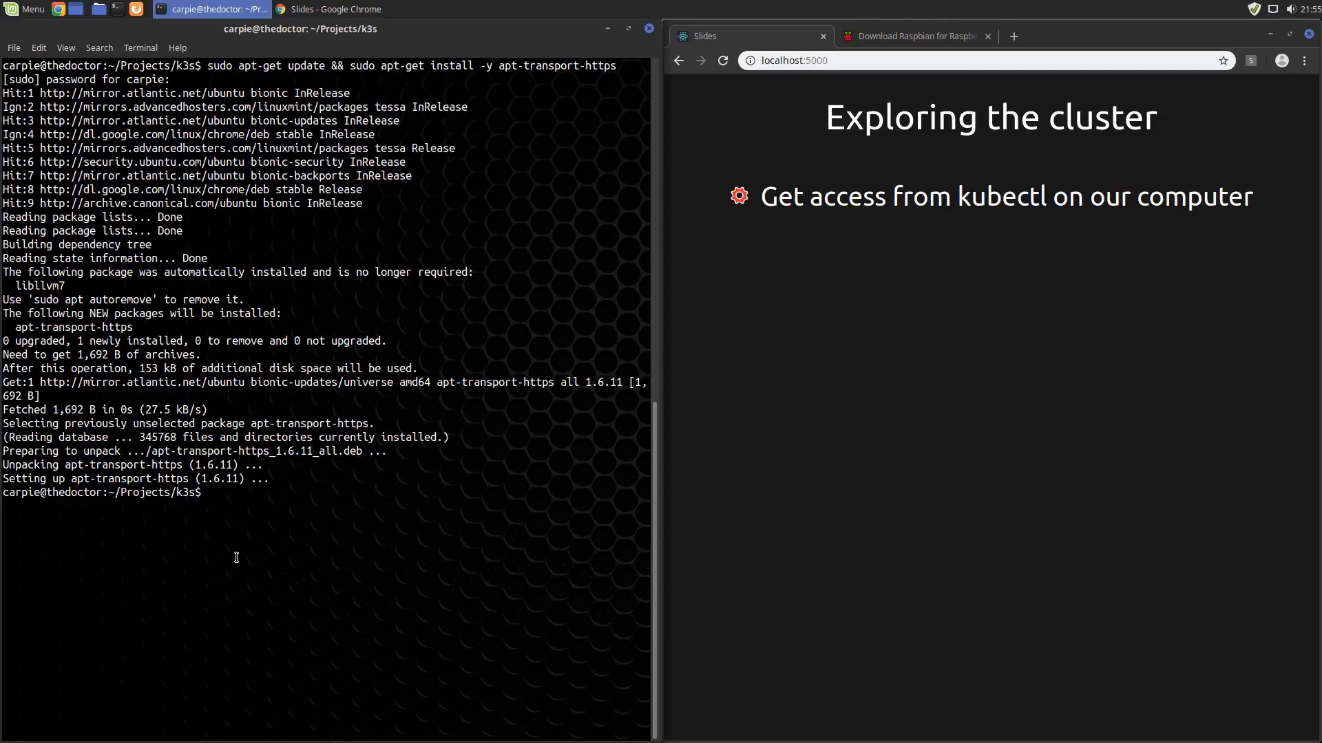
text(curl -s https://packages.cloud.google.com/apt/doc/apt-key.gpg | sudo apt-key add -)
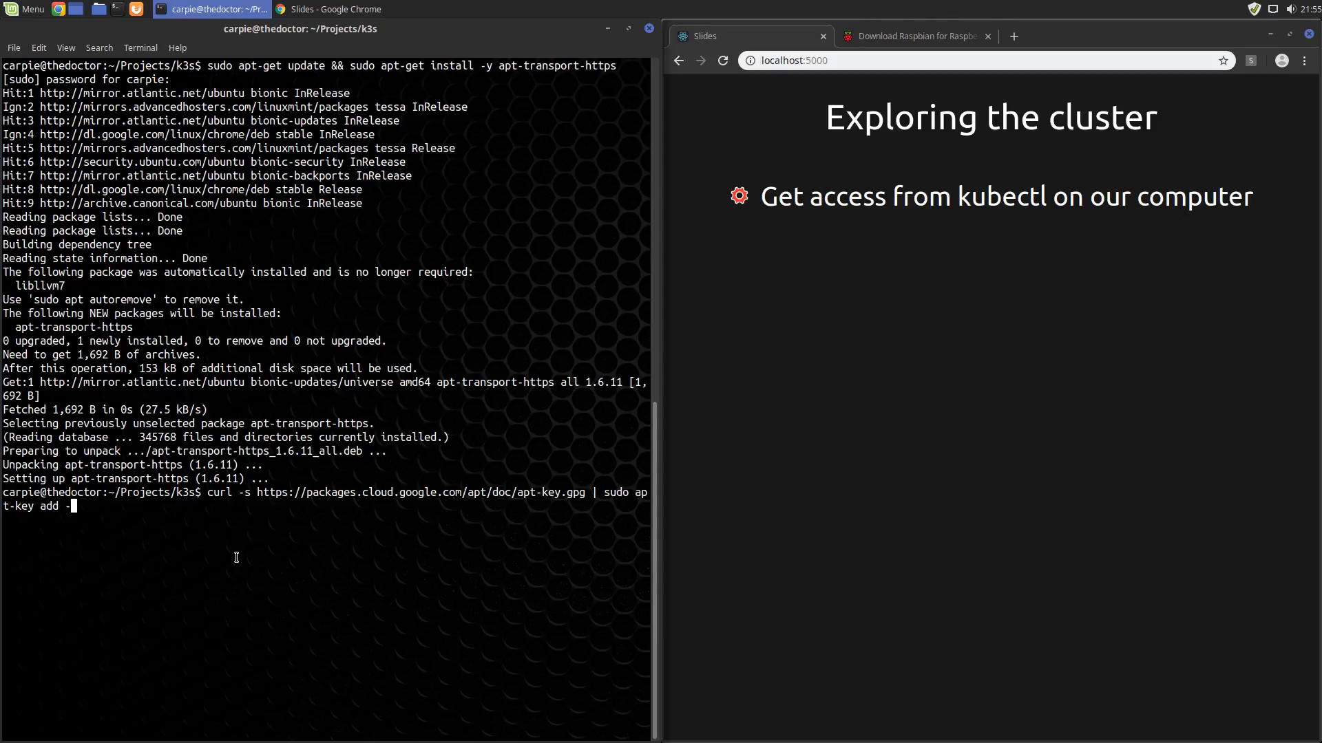
key(Return)
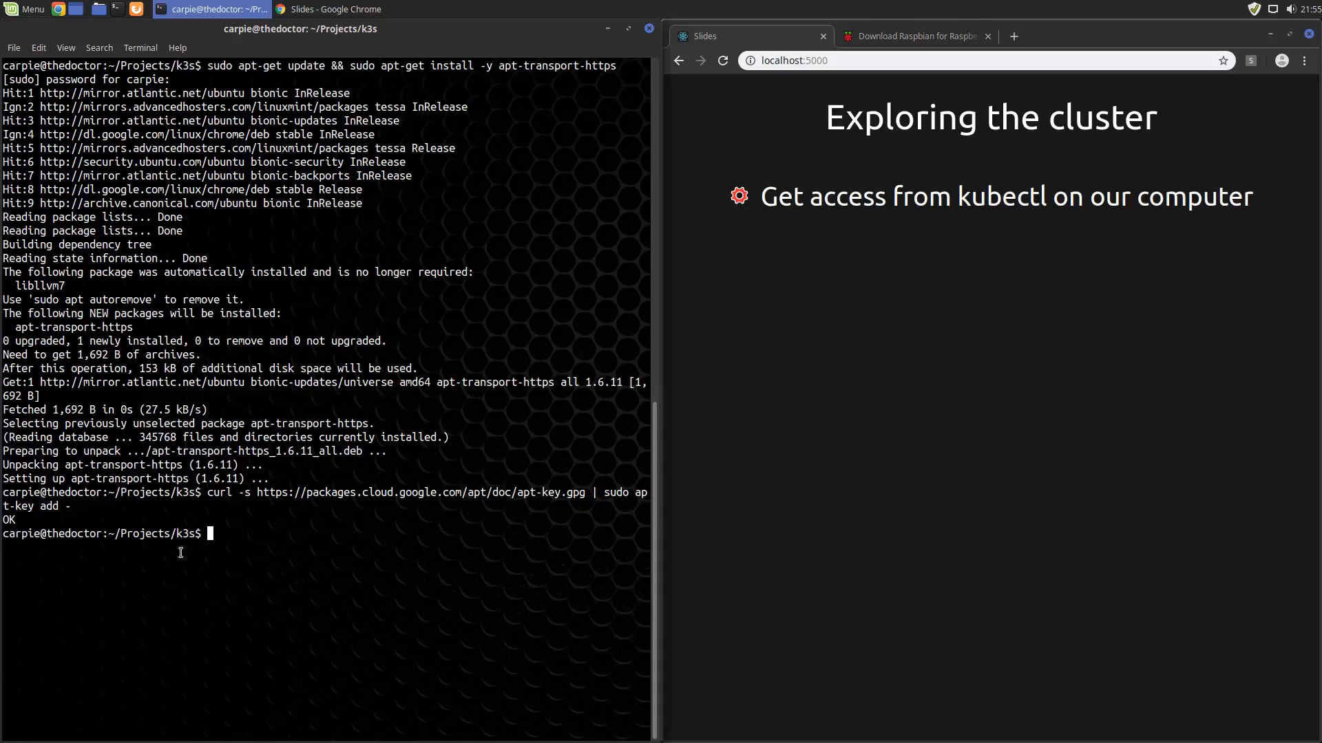
text(echo "deb https://apt.kubernetes.io/ kubernetes-xenial main" | sudo tee -a /etc/apt/sources.list.d/kubernetes.list)
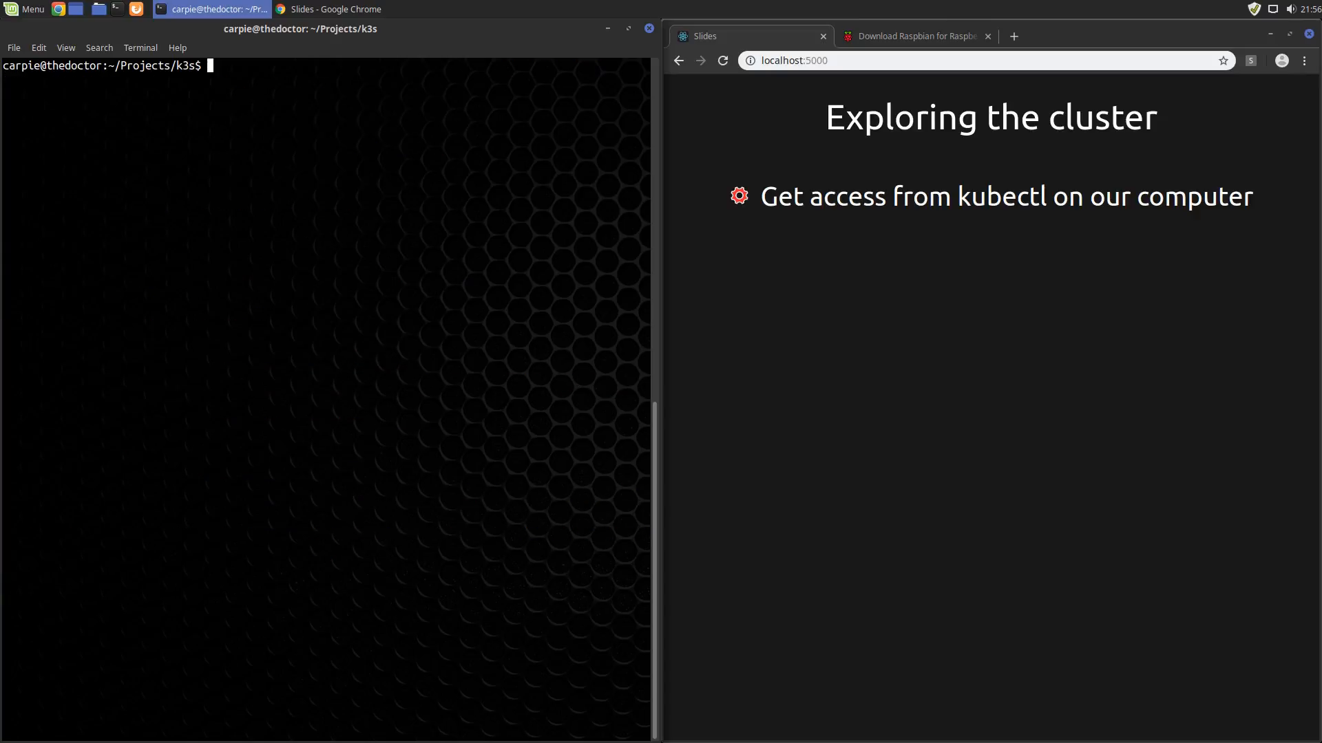
Run sudo apt update and install kubectl with -y, then clear the screen
text(sudo)
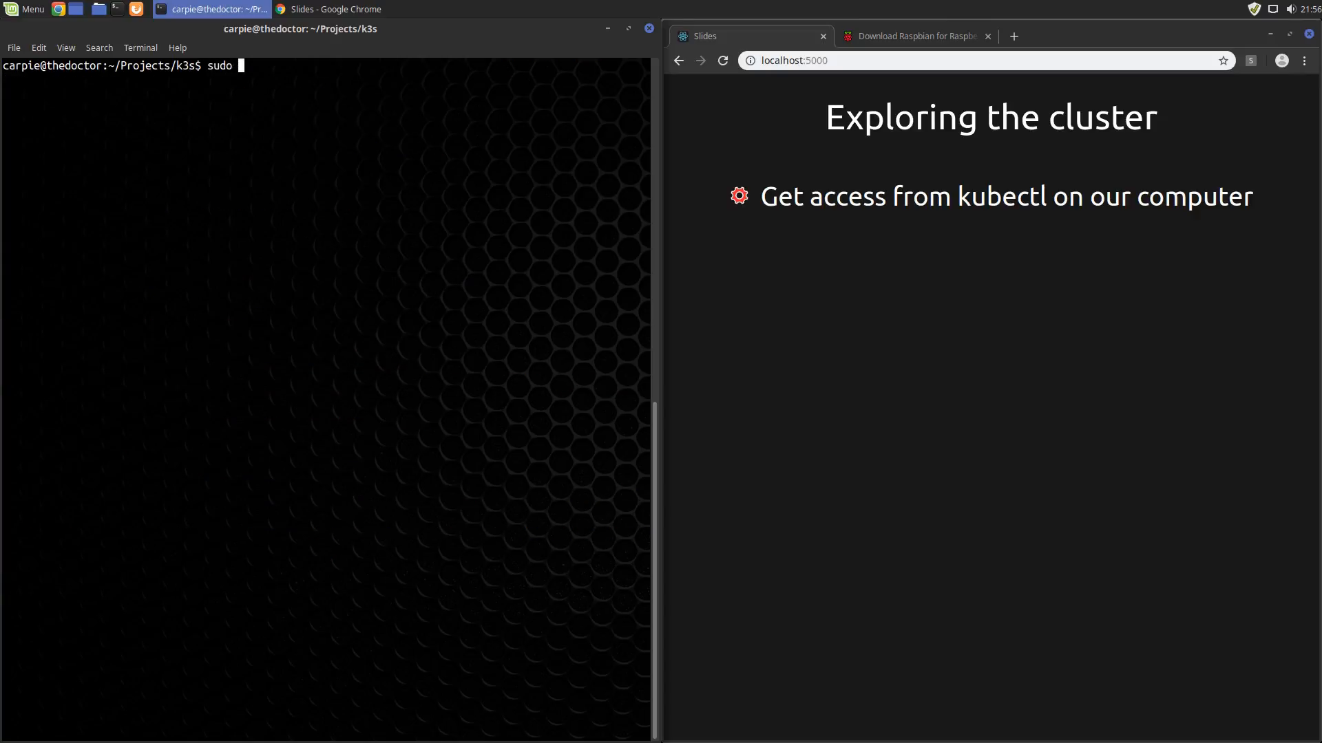
text(apt update && sudo apt install)
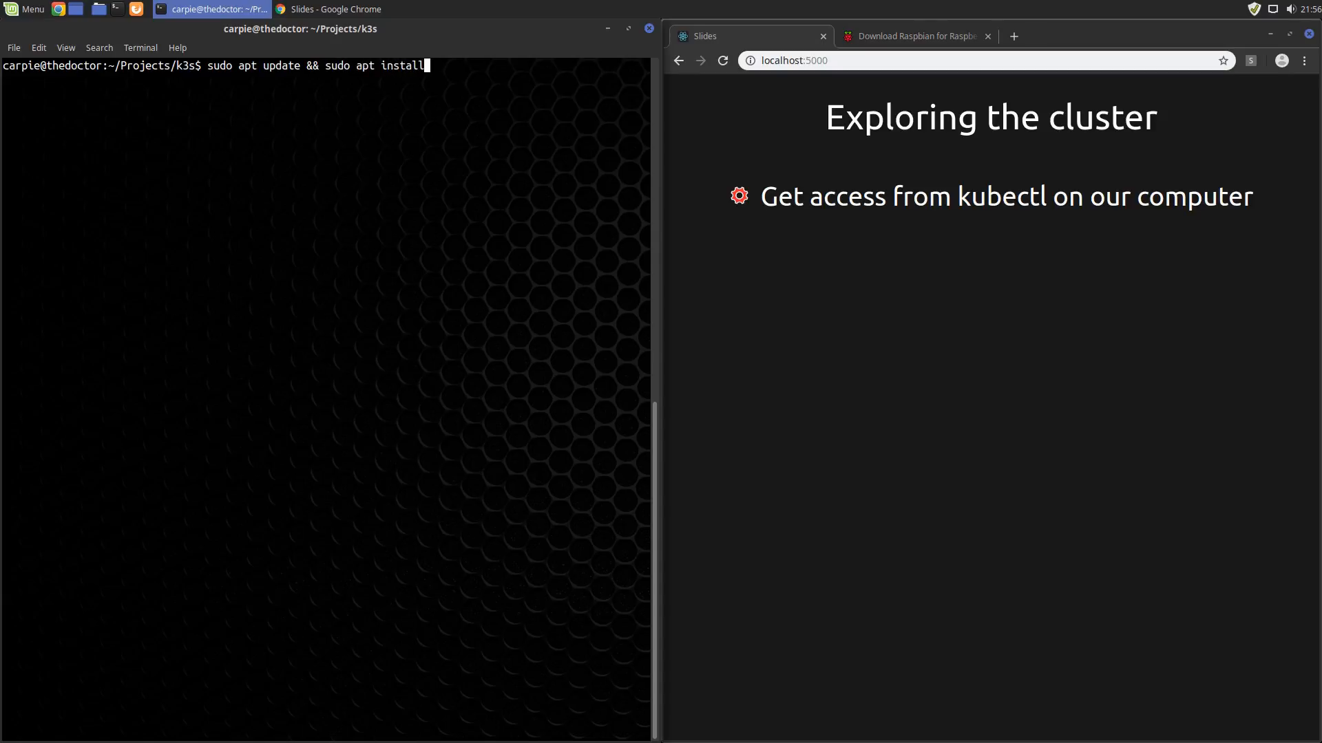
text(-y kubectl)
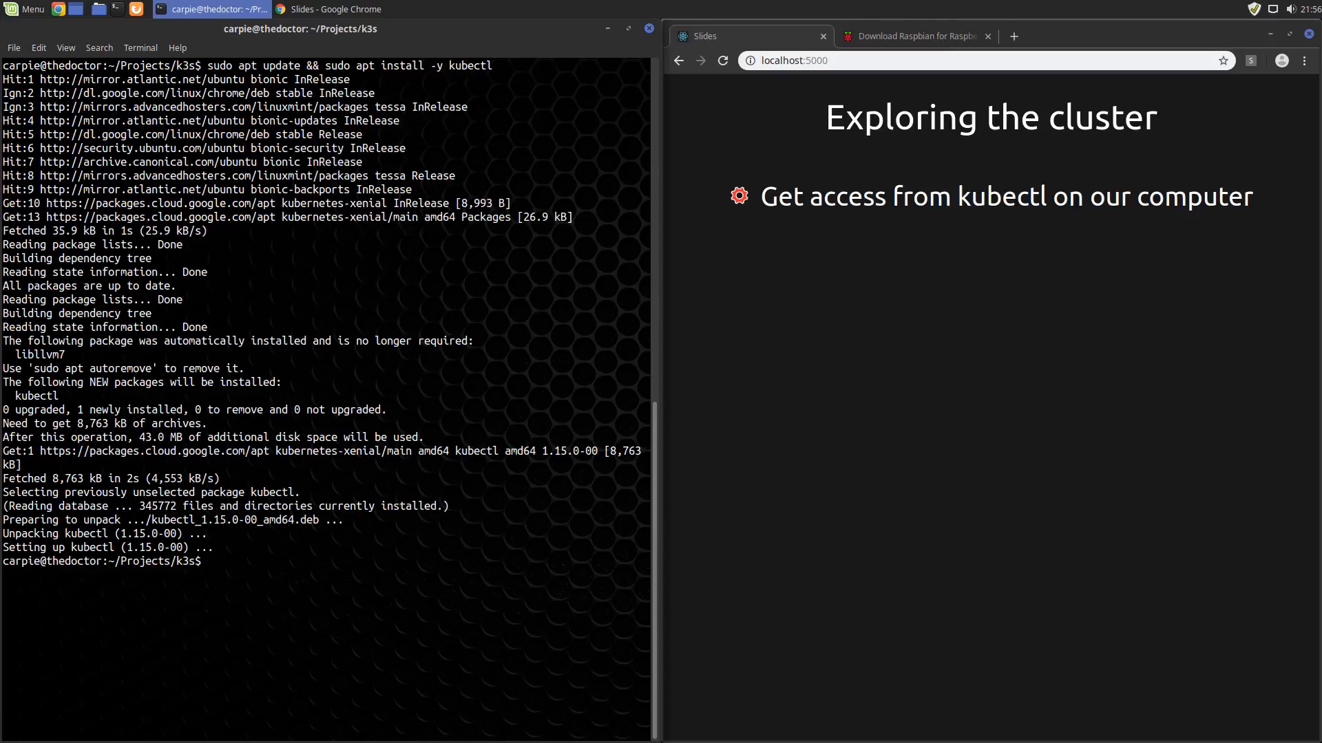
text(clear)
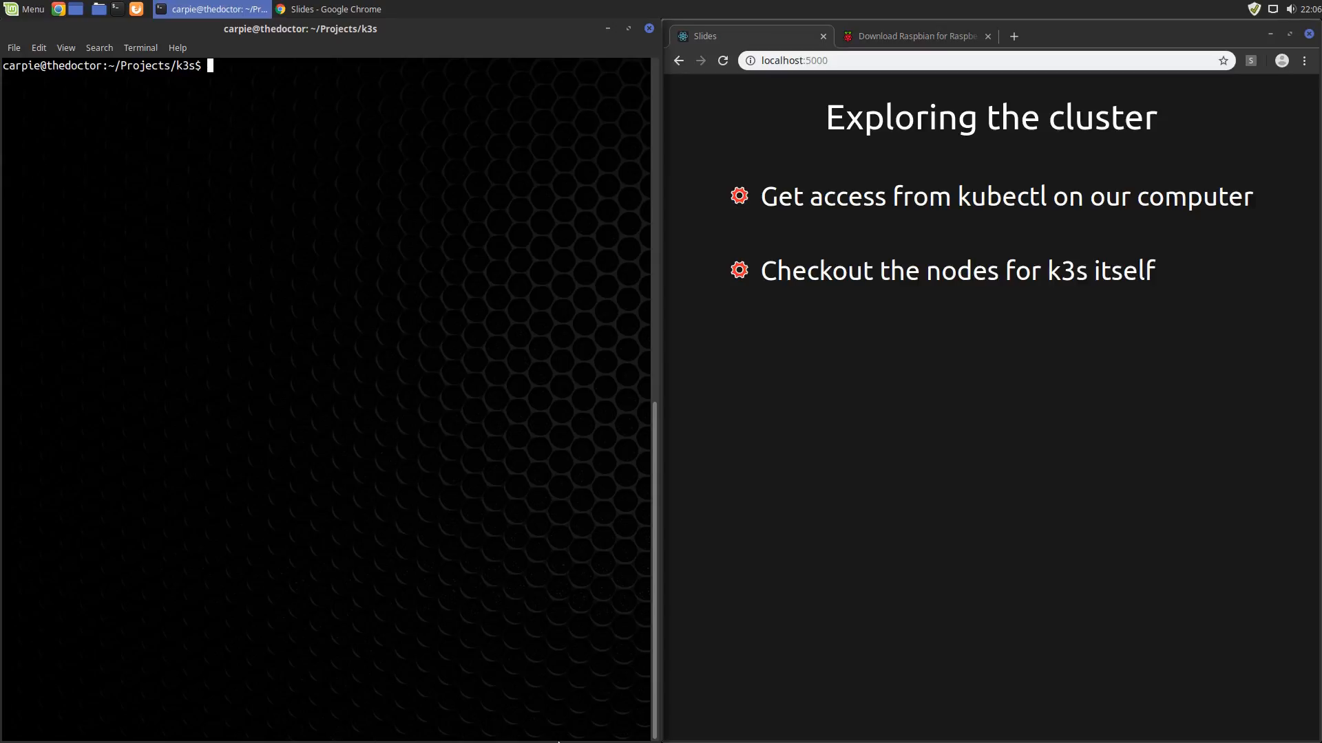
List the cluster nodes and all pods across namespaces with kubectl get pods --all-namespaces
text(ku)
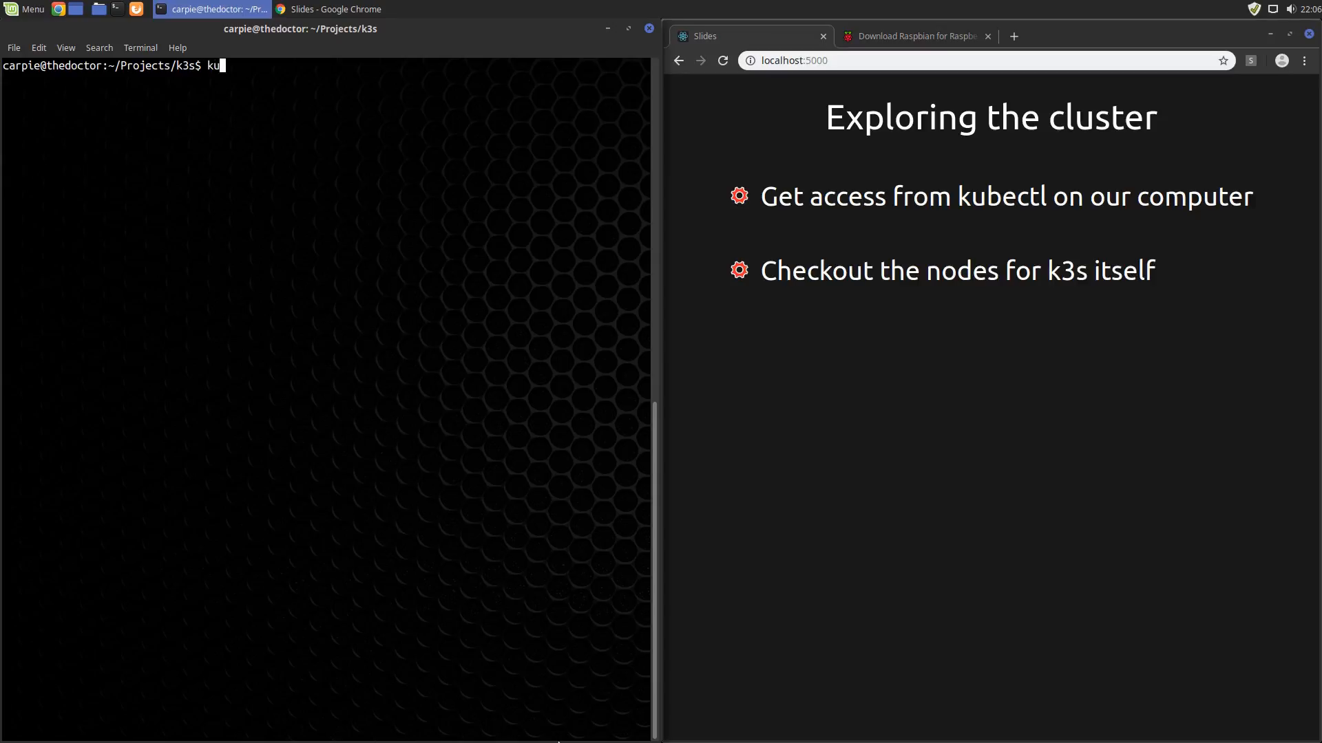
text(bectl get nodes)
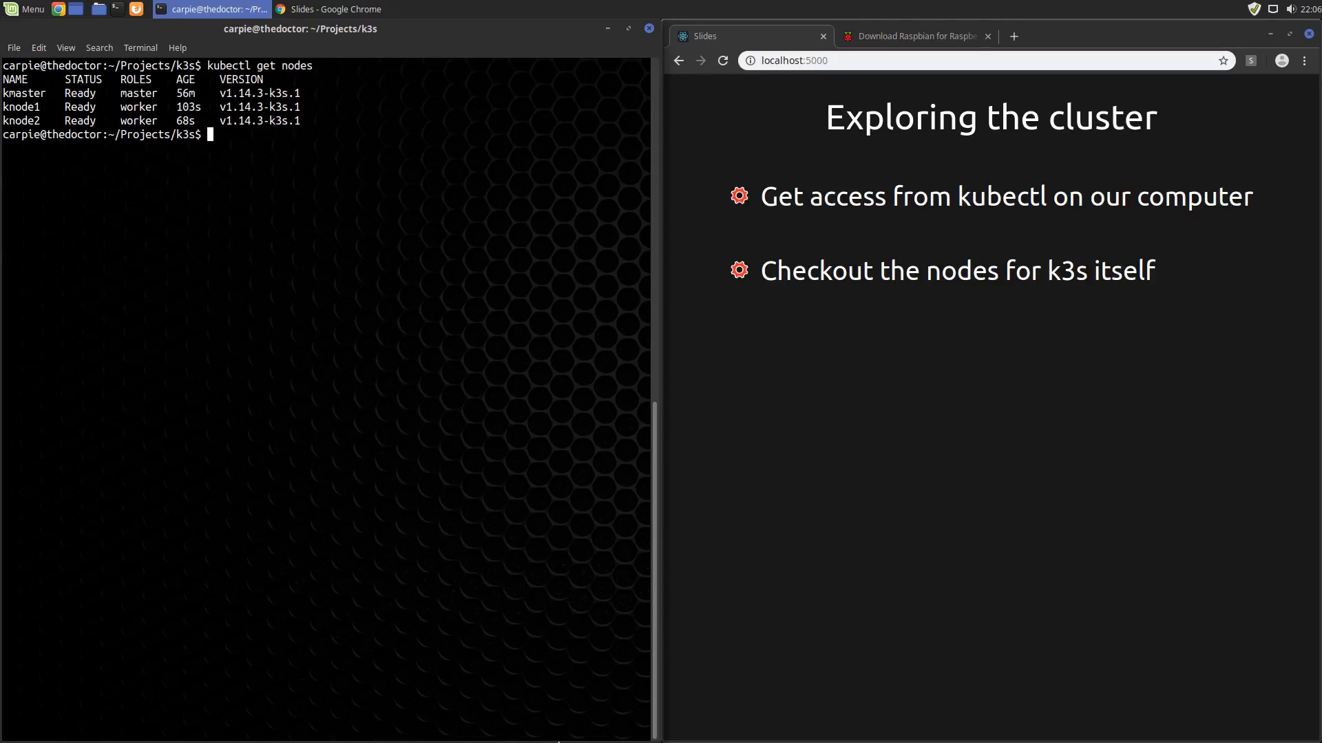
text(kube)
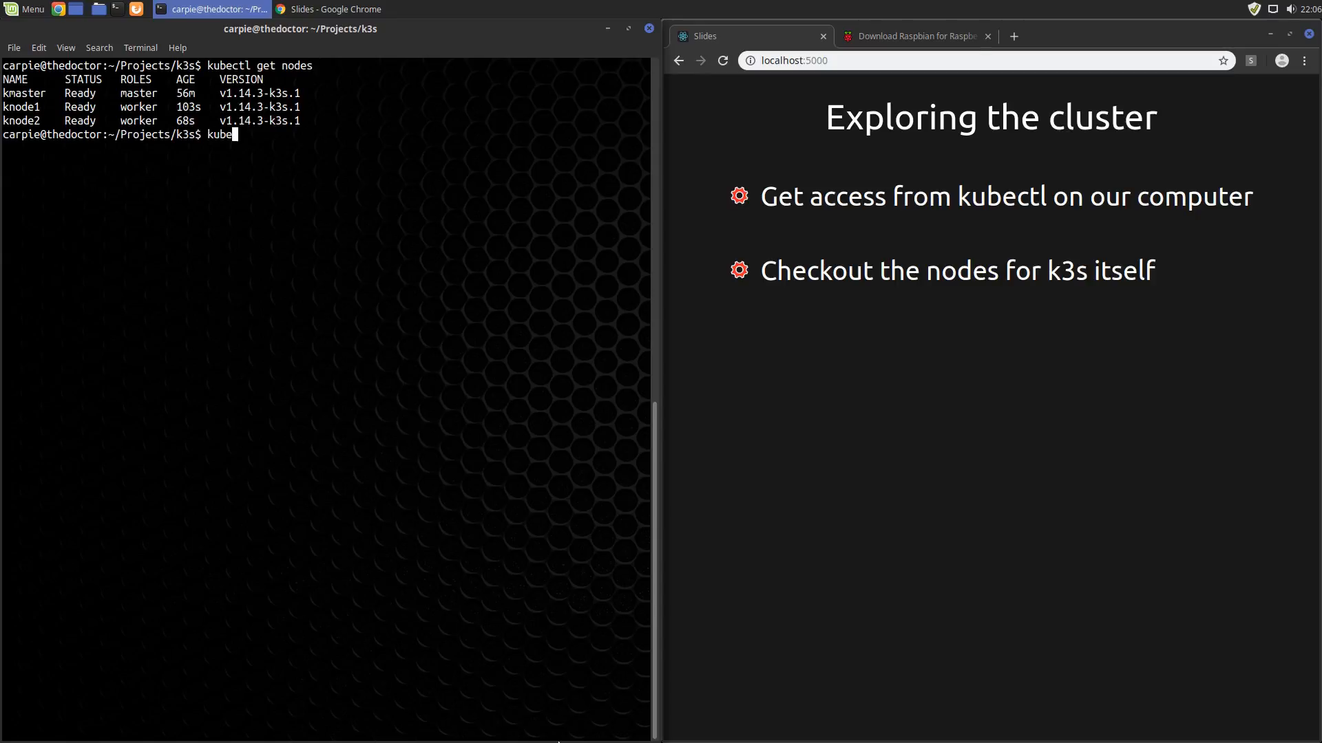
text(ctl)
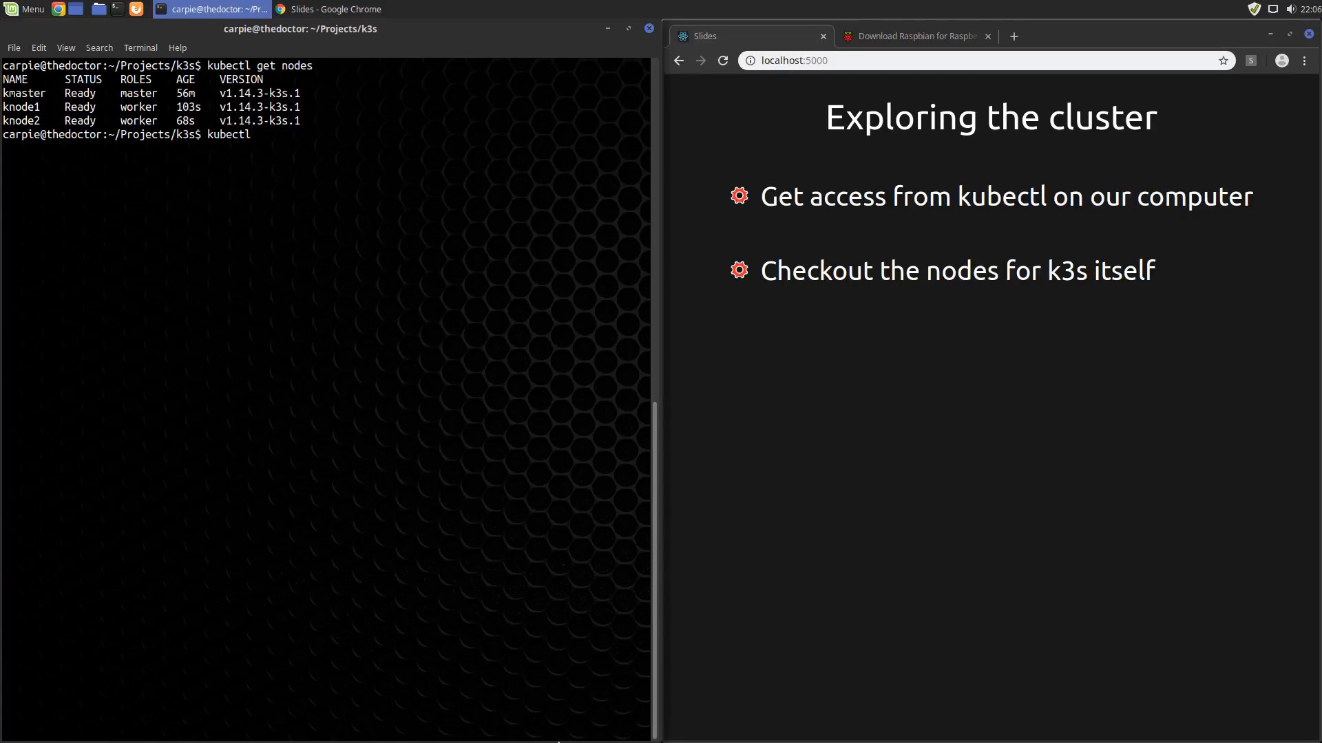
text(get pod)
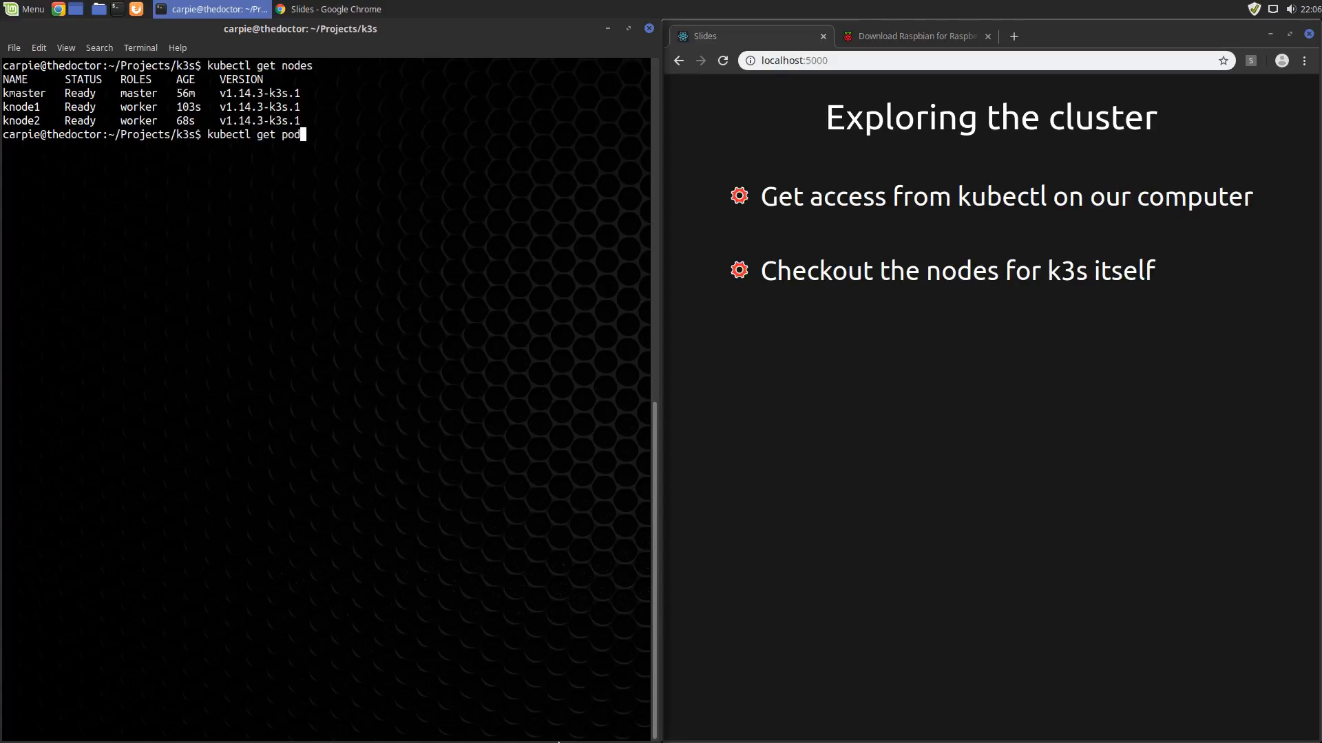
text(s --all-namespaces)
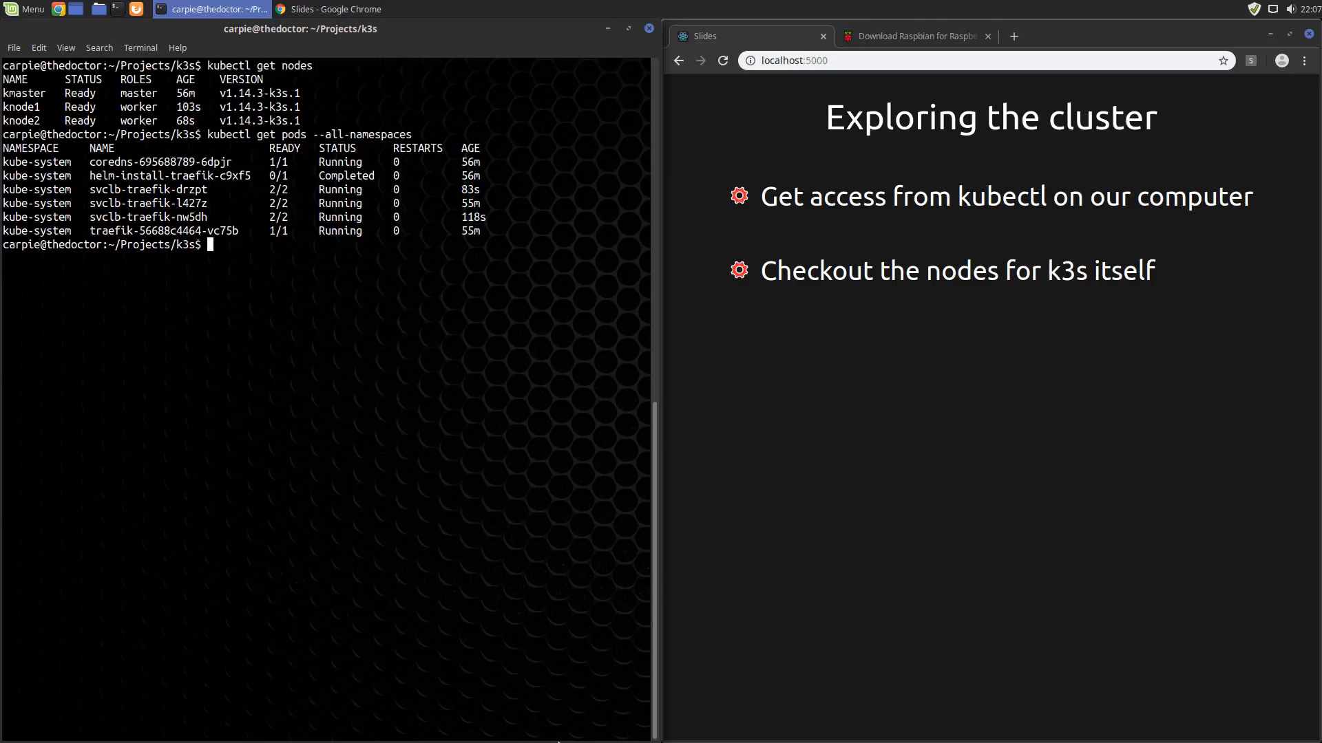
List the pods again with kubectl get pods
text(kubet)
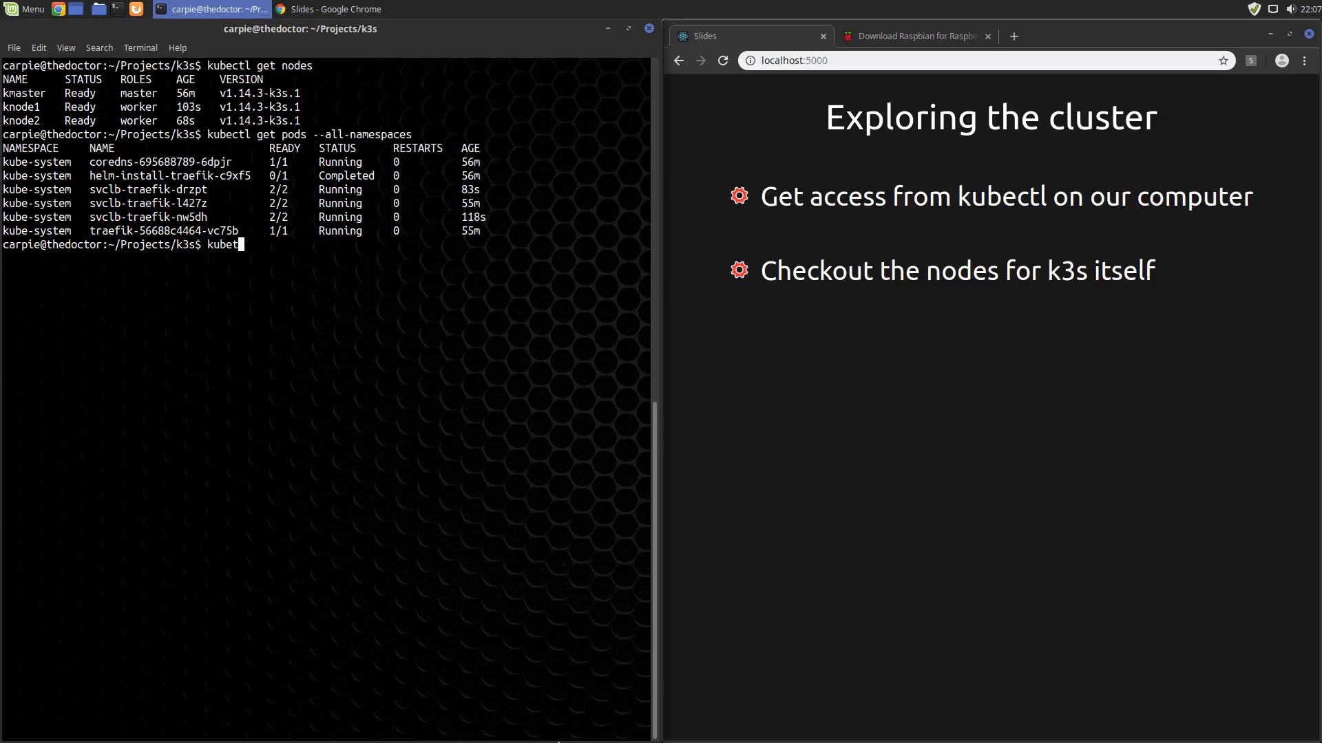
text(l)
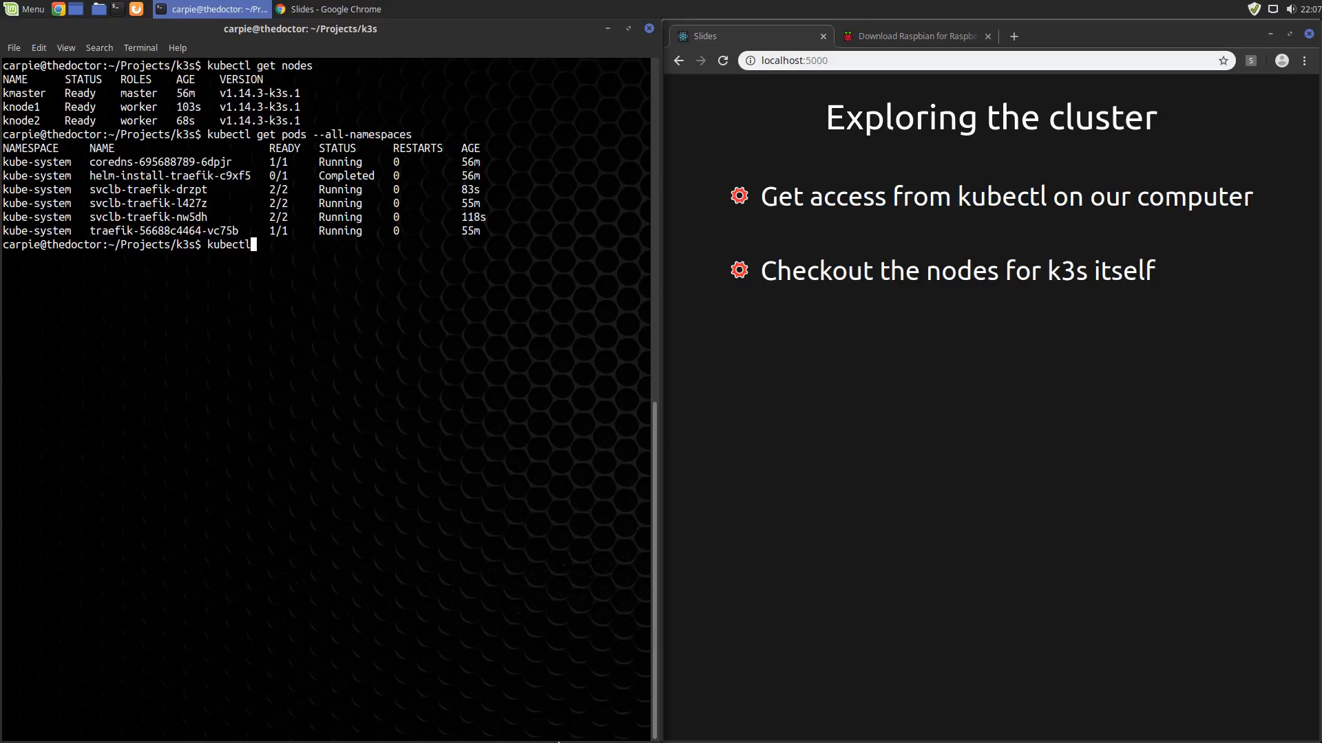
text(get pods)
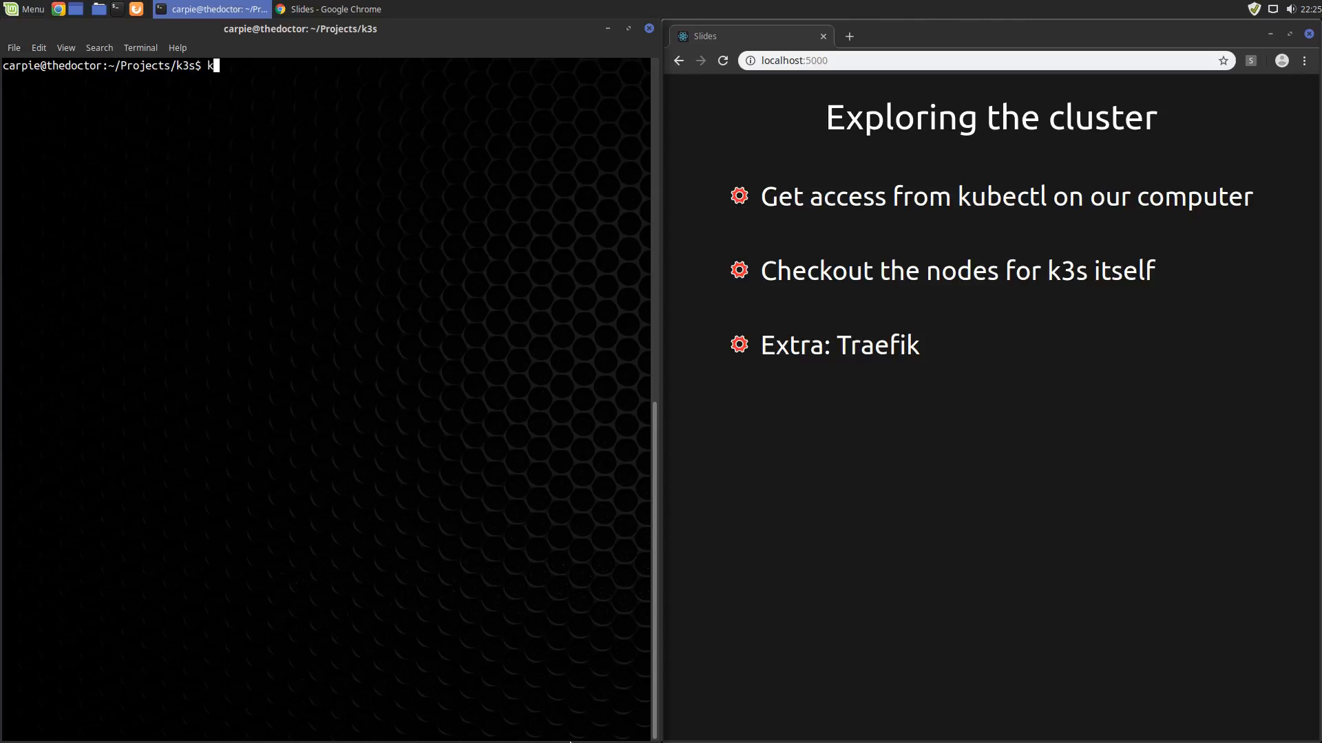
Create the nginx-sample deployment with kubectl run --image=nginx --port=80
text(ubectl ru)
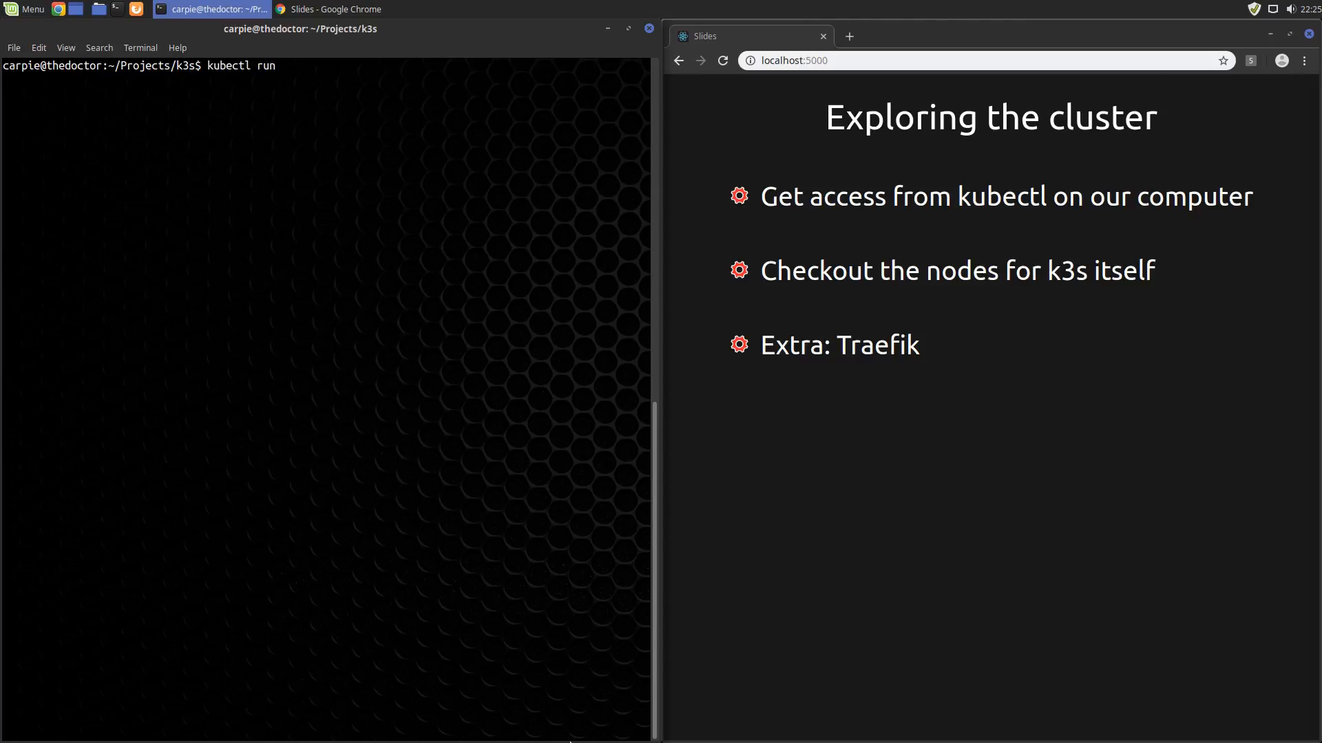
text(nginx)
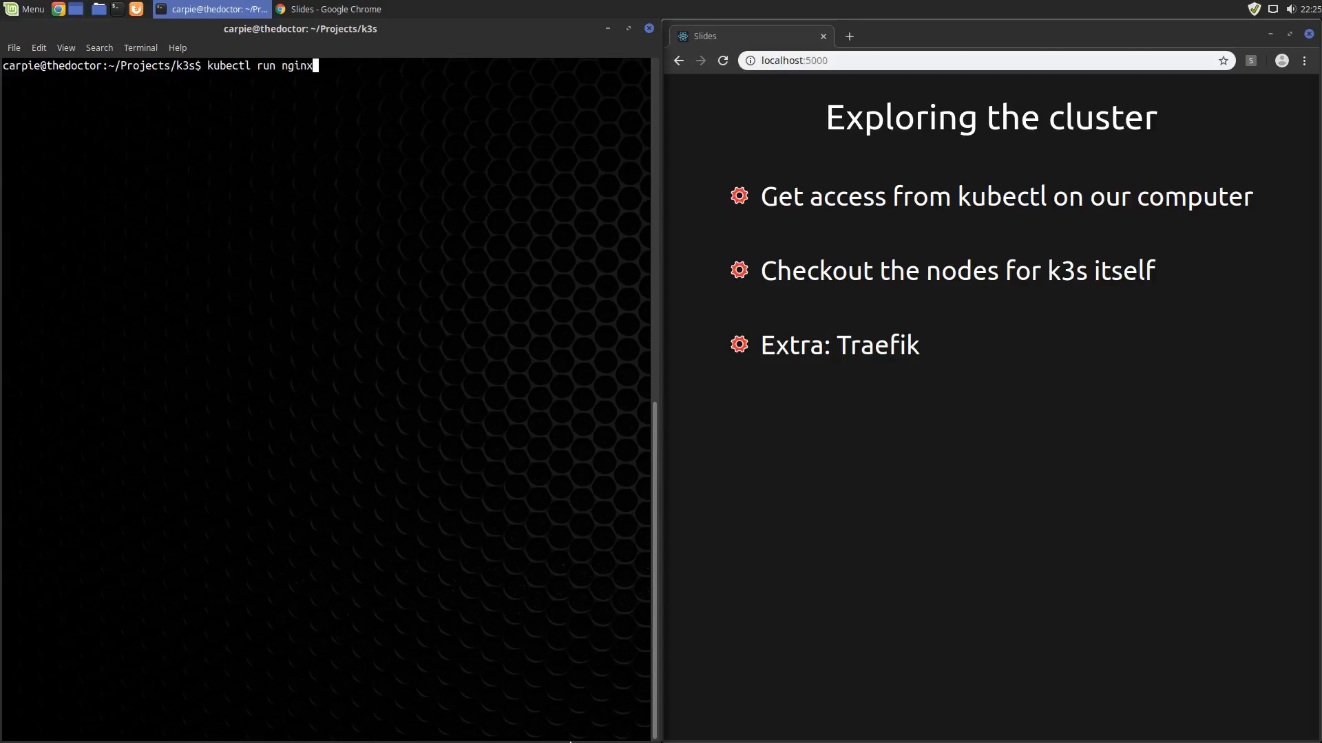
text(-sample)
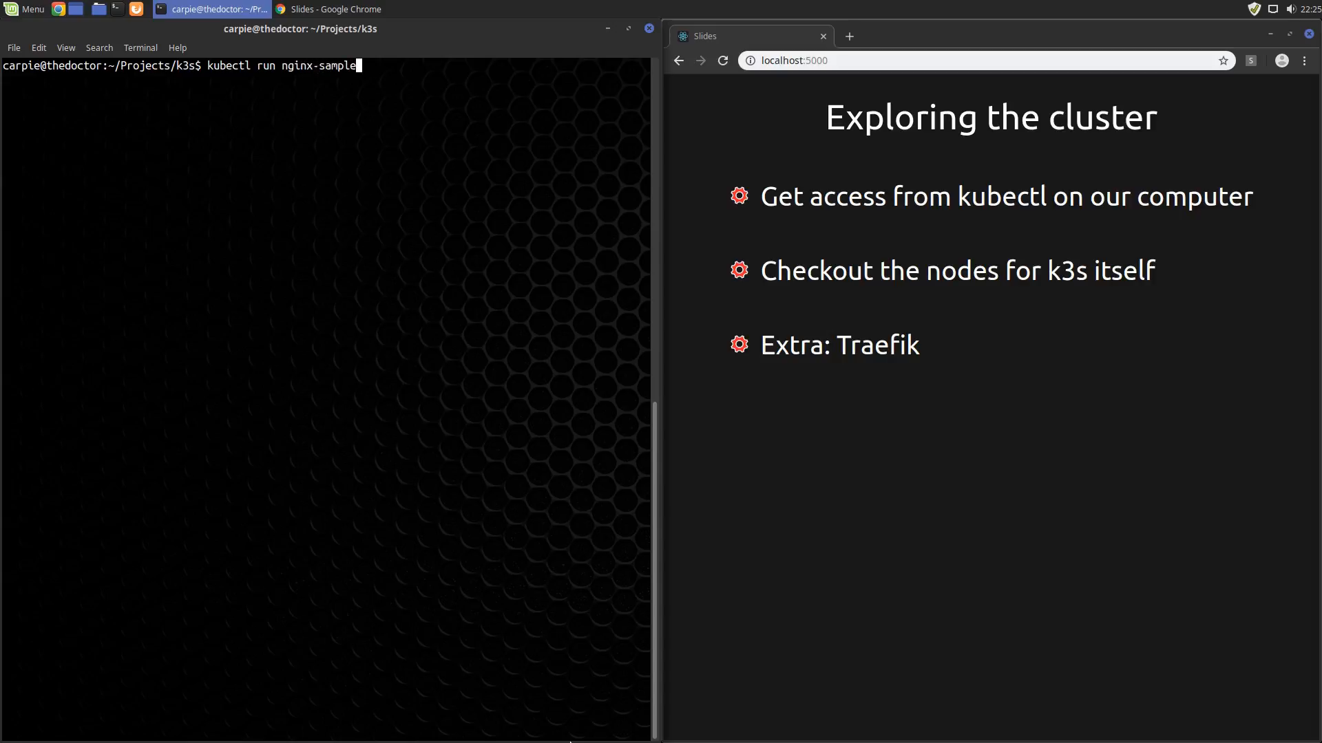
text(--image)
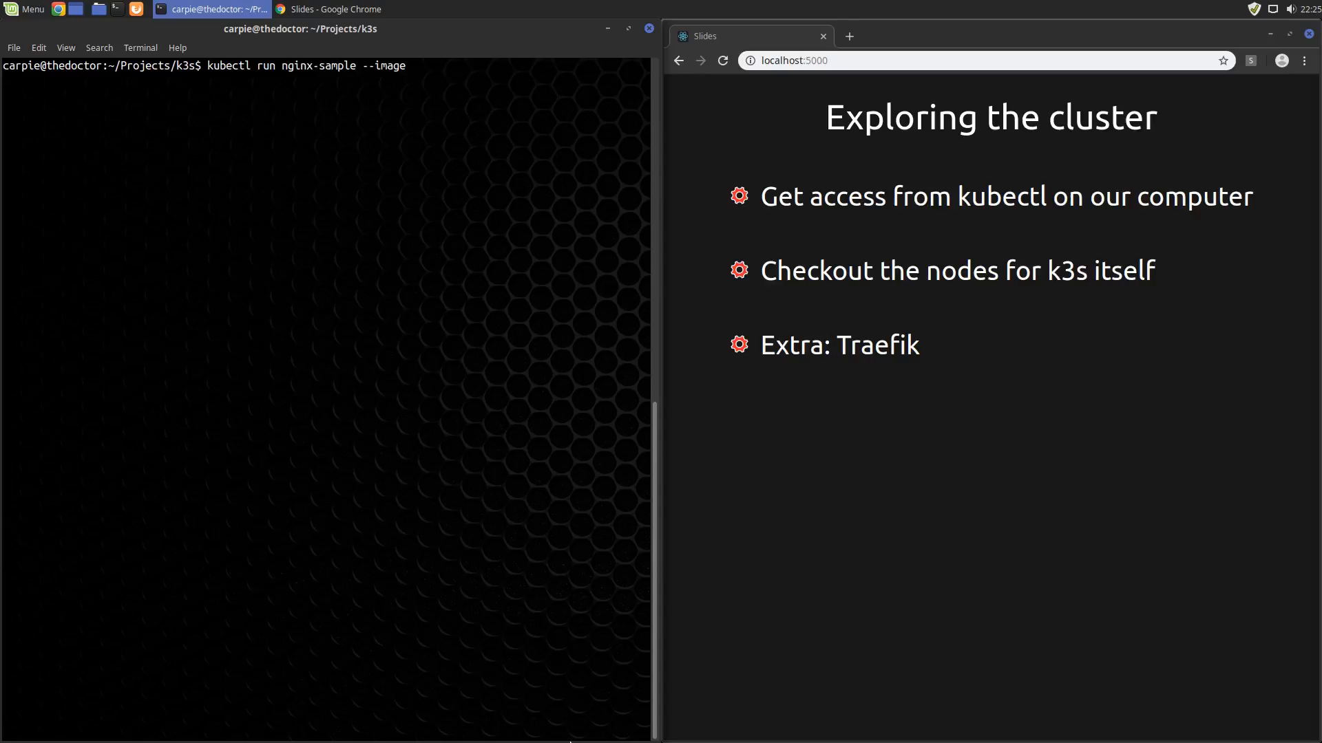
text(=nginx --)
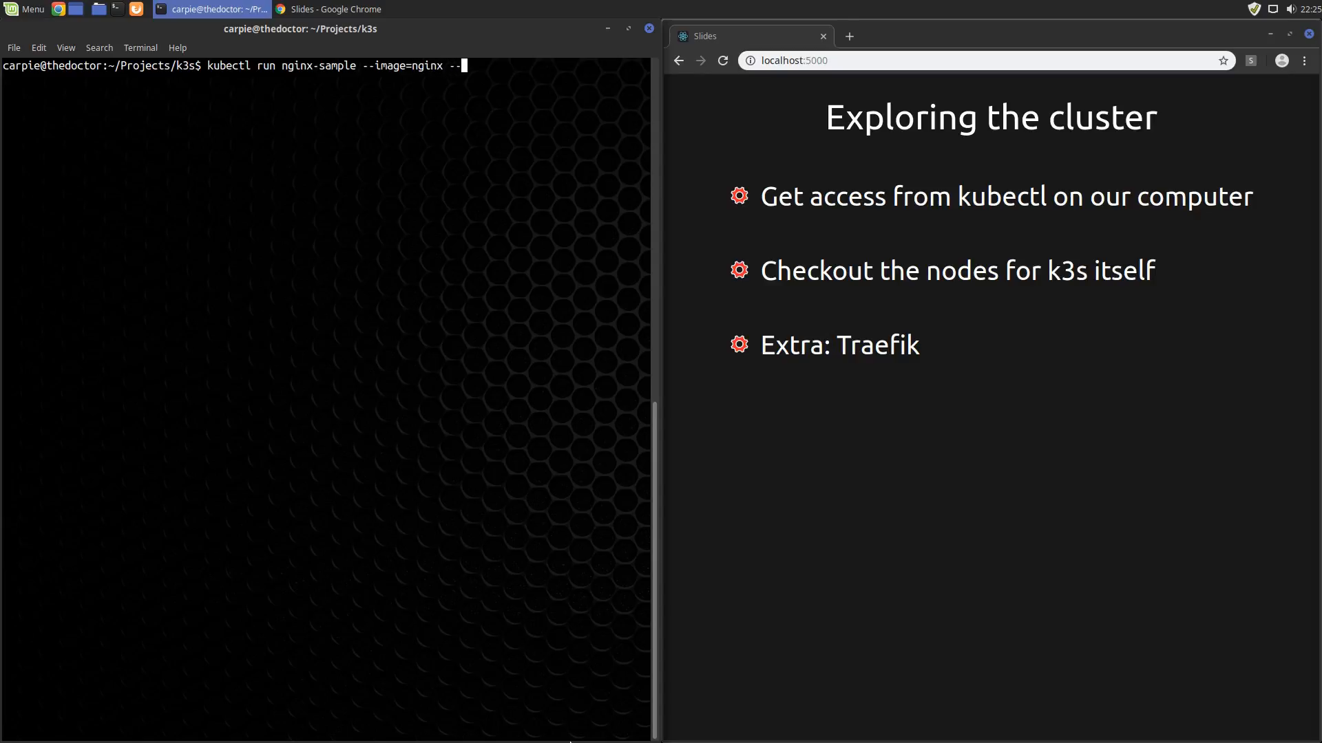
text(port=80)
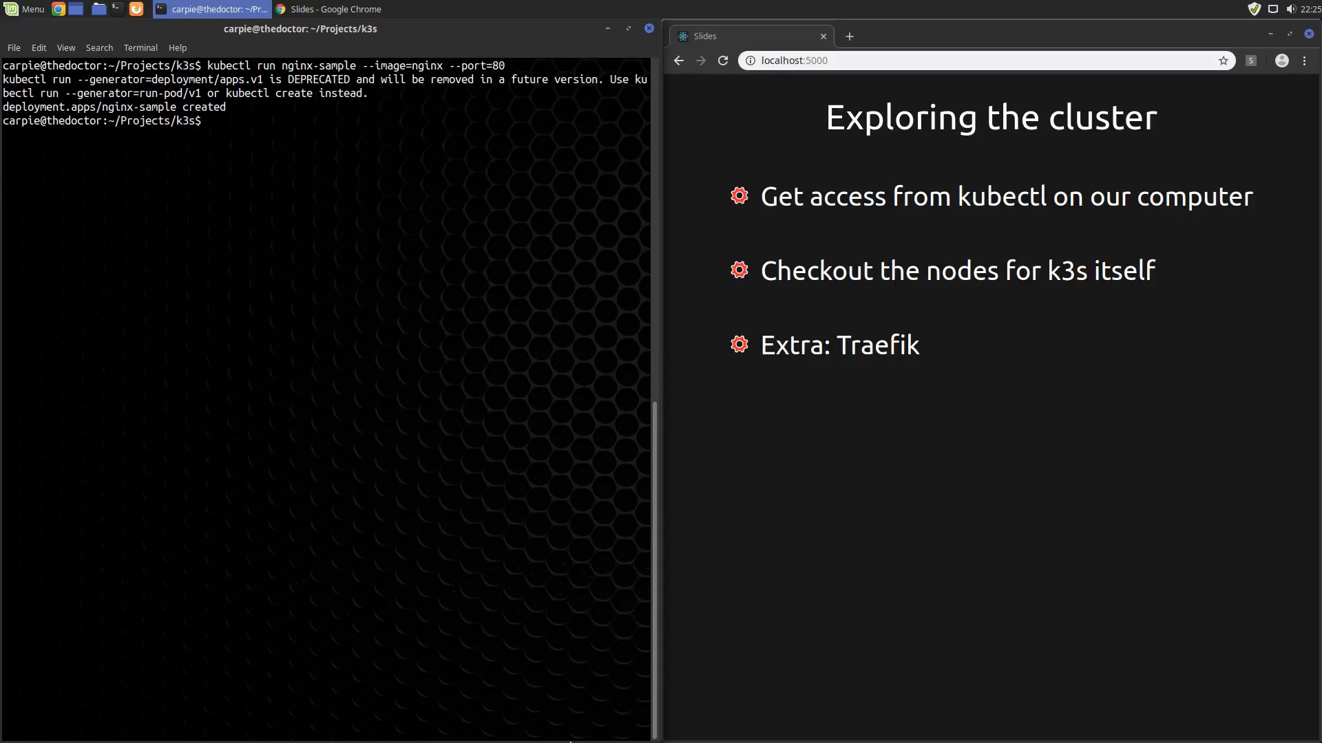
Check the pod with kubectl get pods twice and kubectl get pods -o wide showing it on knode1
text(kubectl get pods)
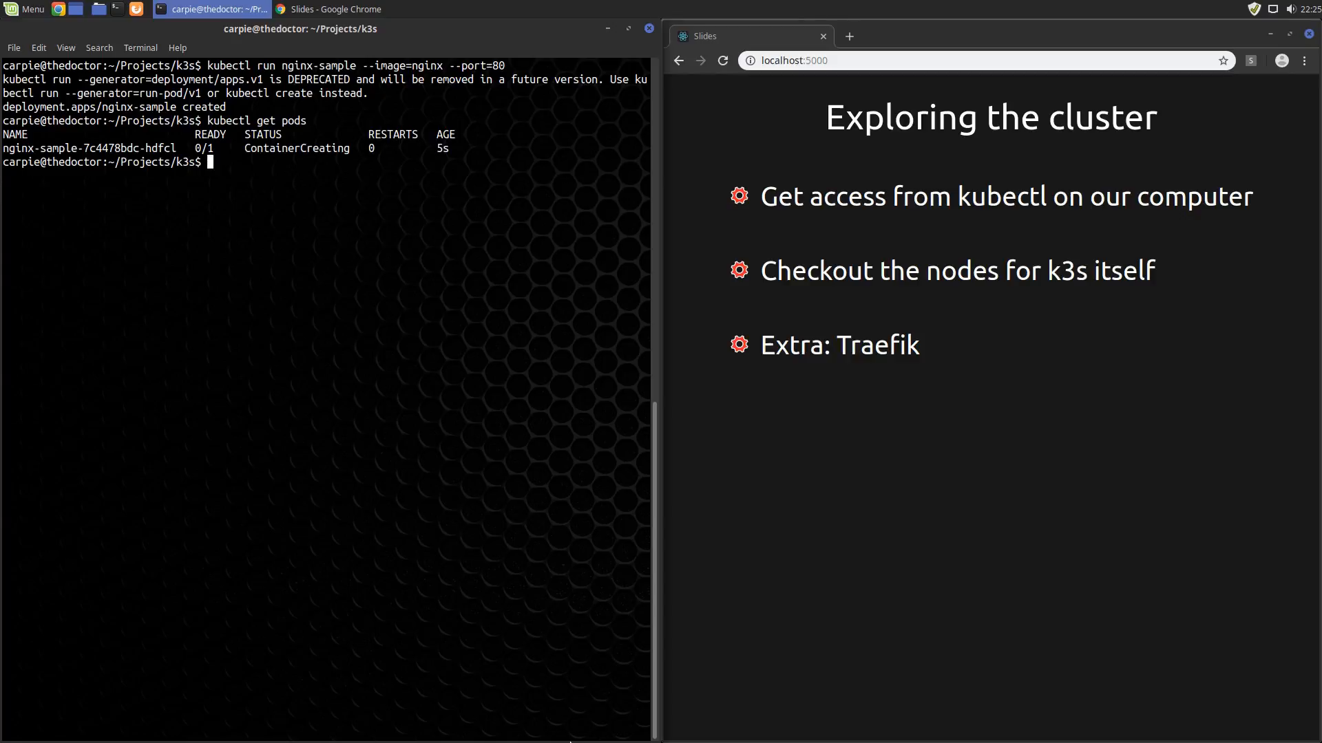
text(kubectl get pods)
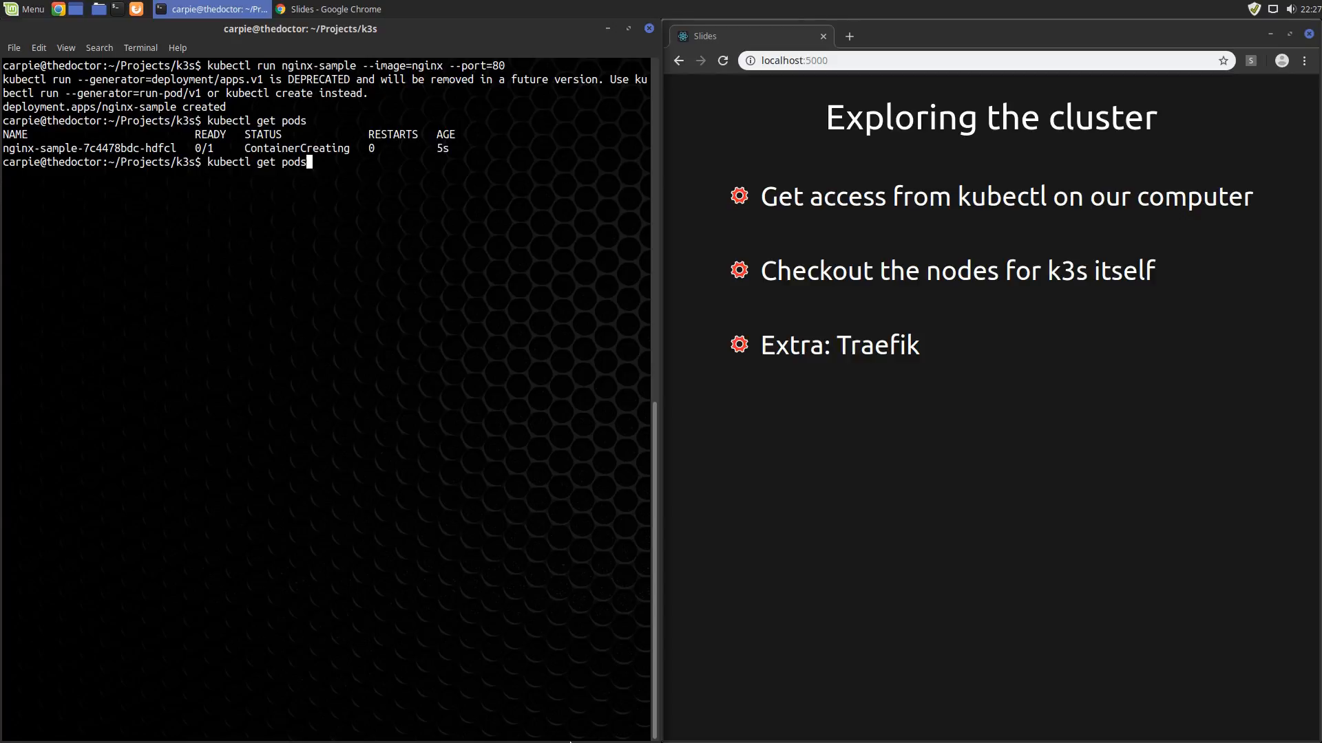
key(Return)
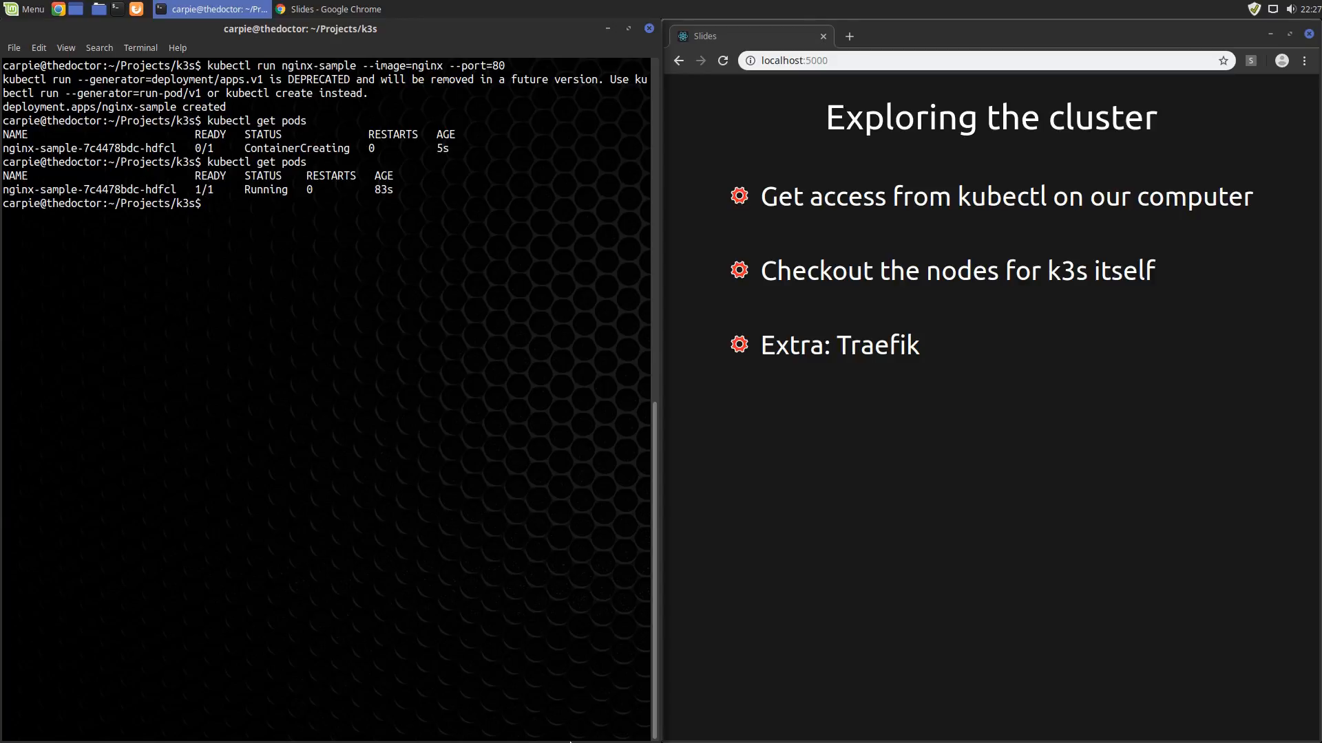
text(kubectl get pods -o wide)
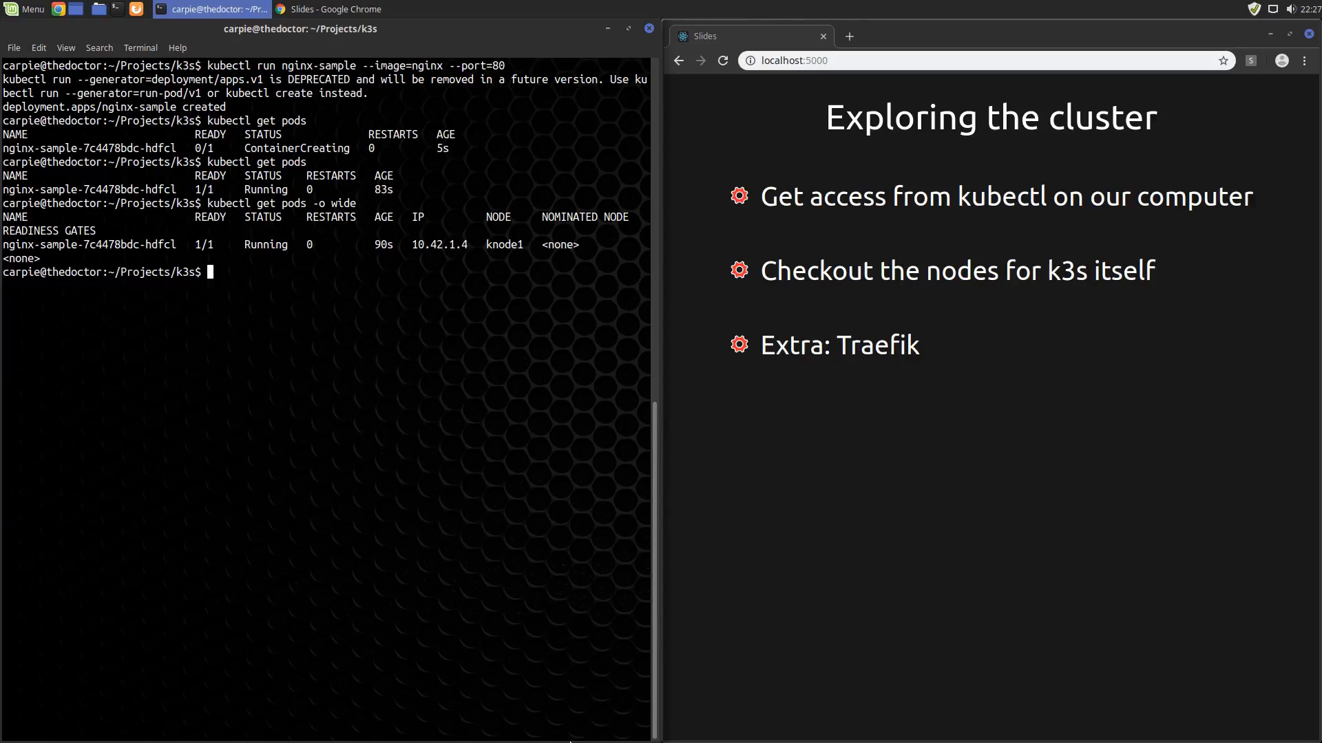
text(kubectl)
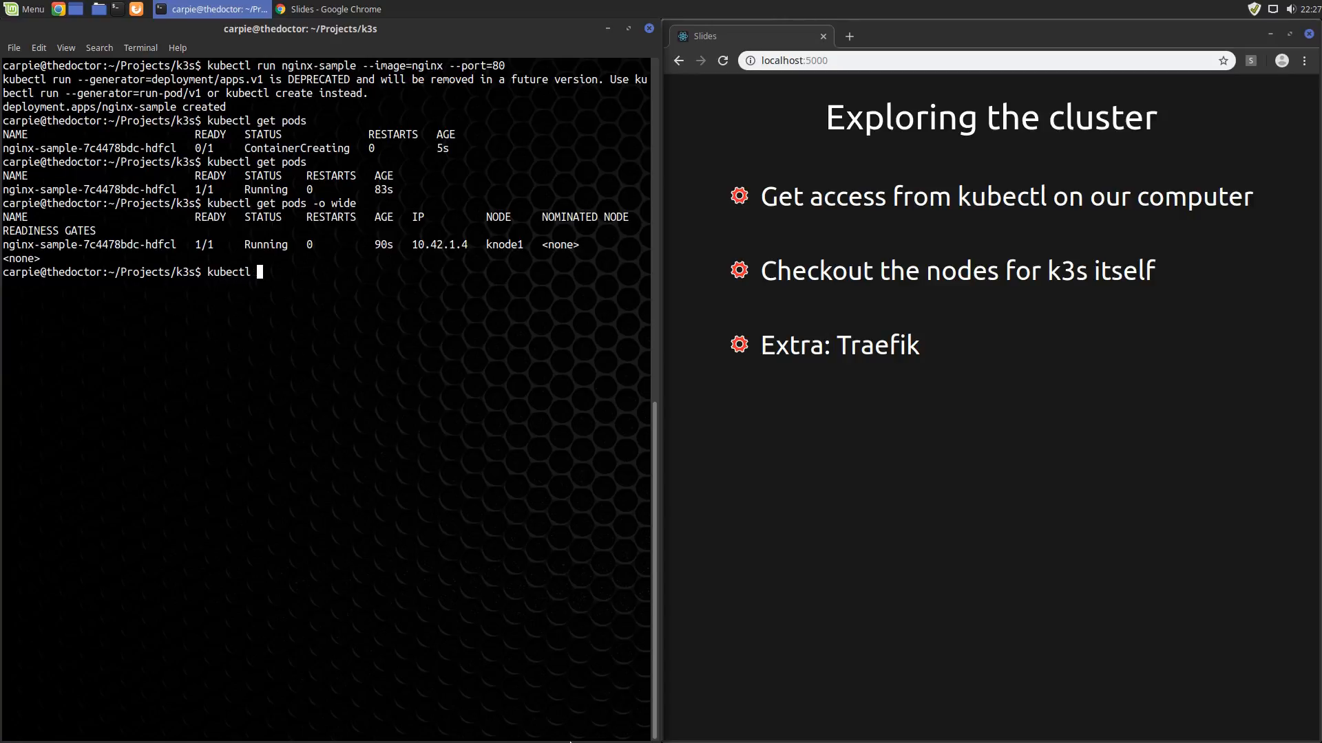
Expose deployment/nginx-sample as a NodePort service on port 80
text(expose)
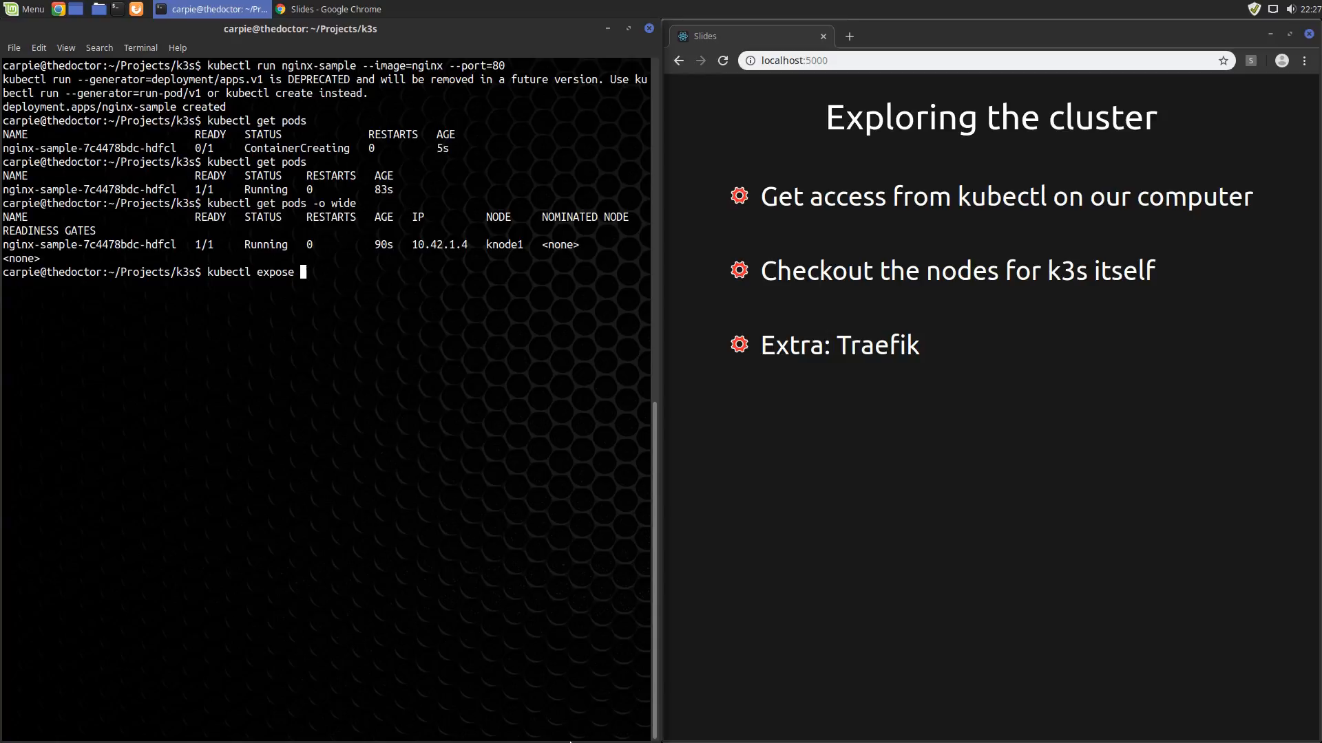
text(deployment/)
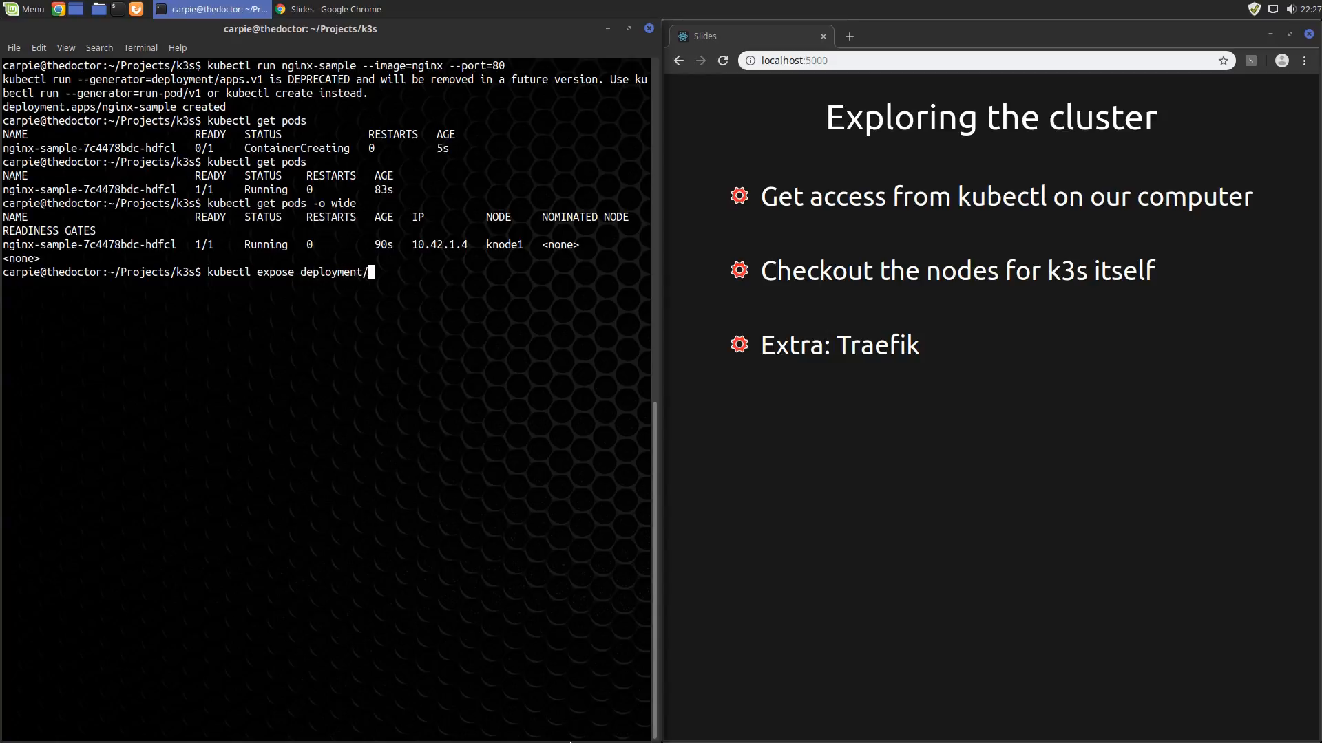
text(ng)
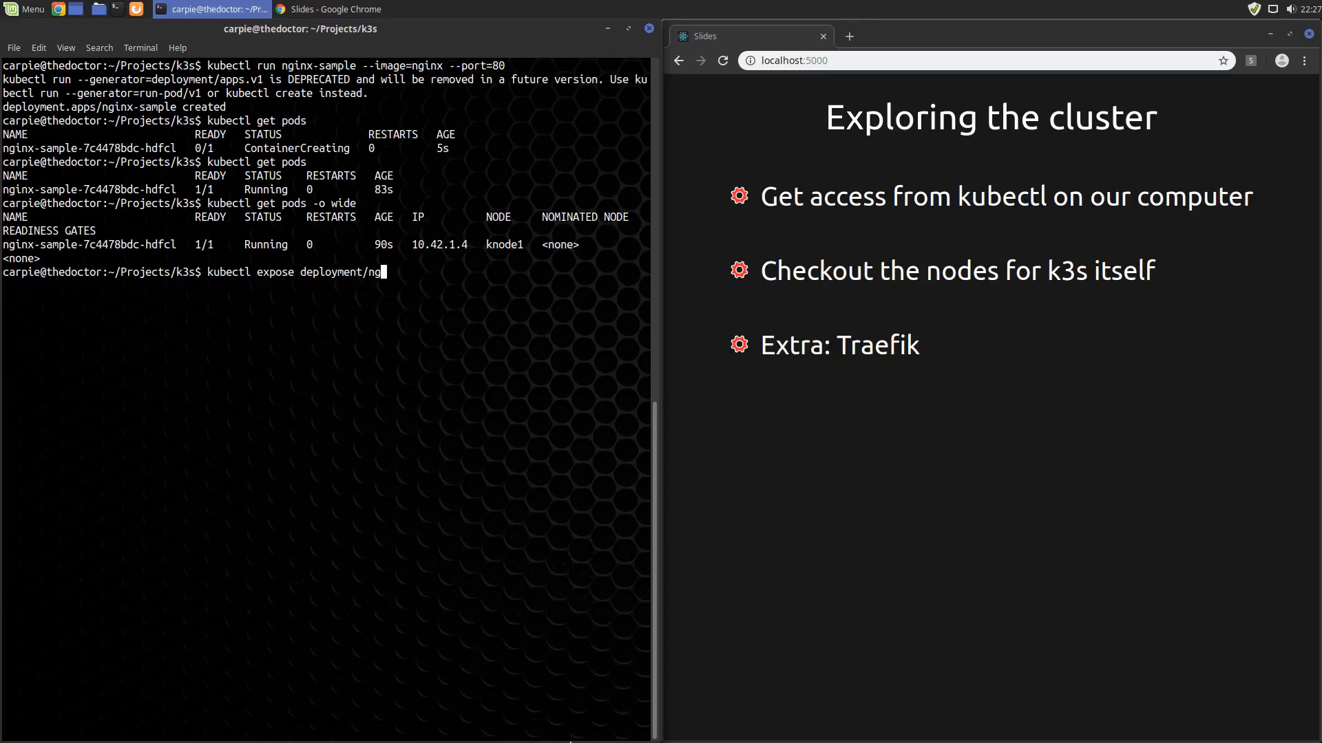
text(inx-sample)
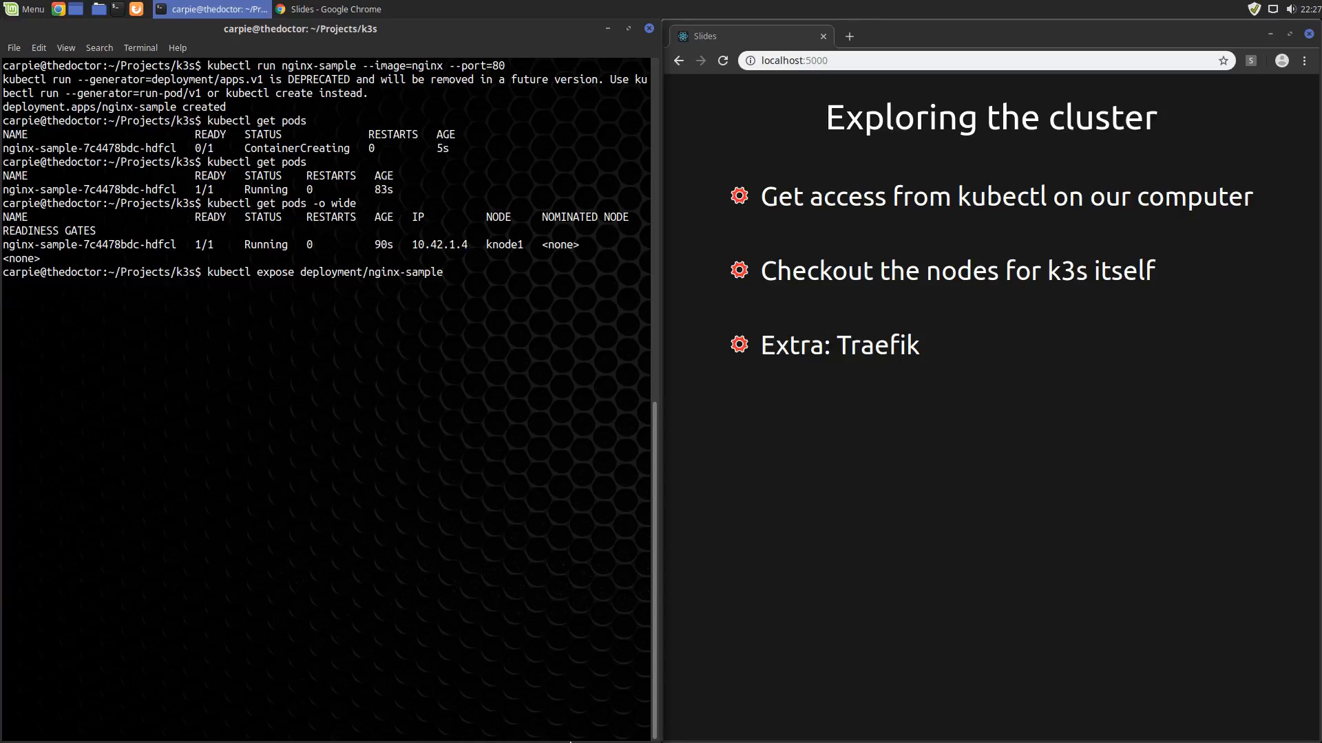
text(--type=")
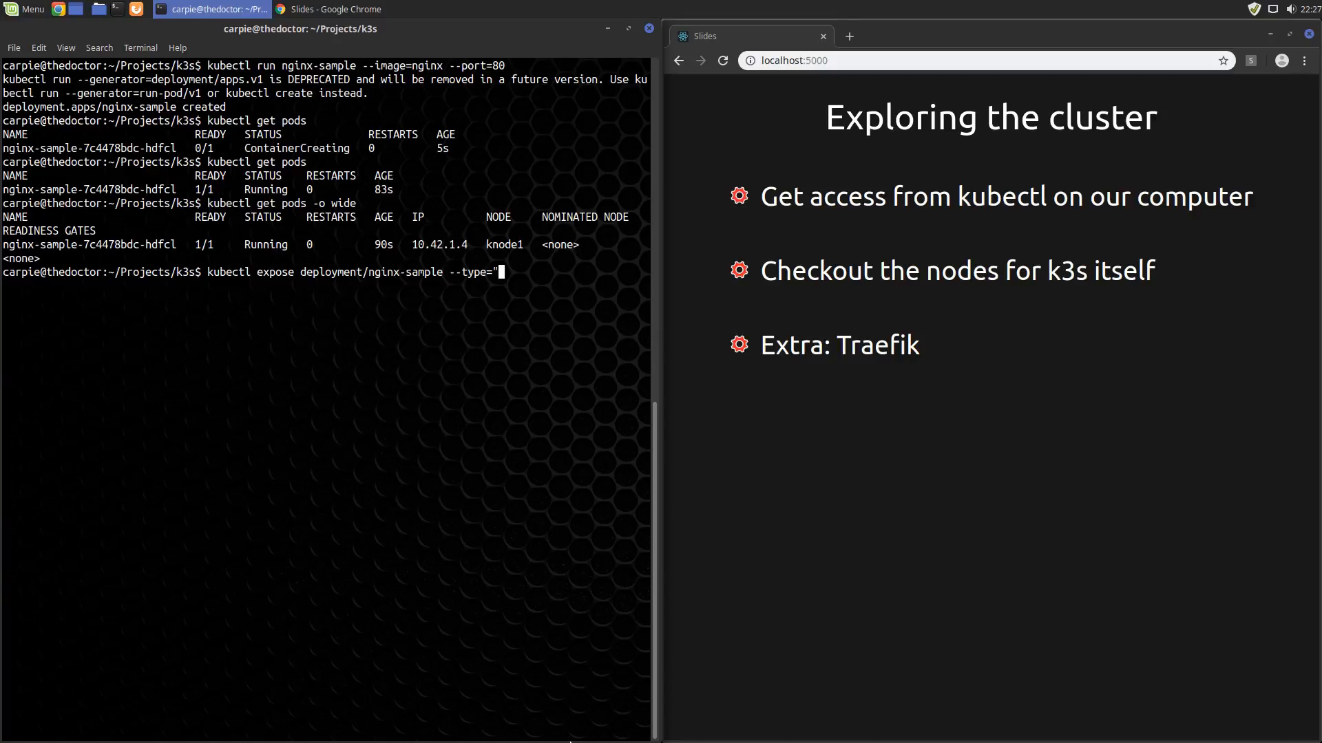
text(NodePort" --port 80)
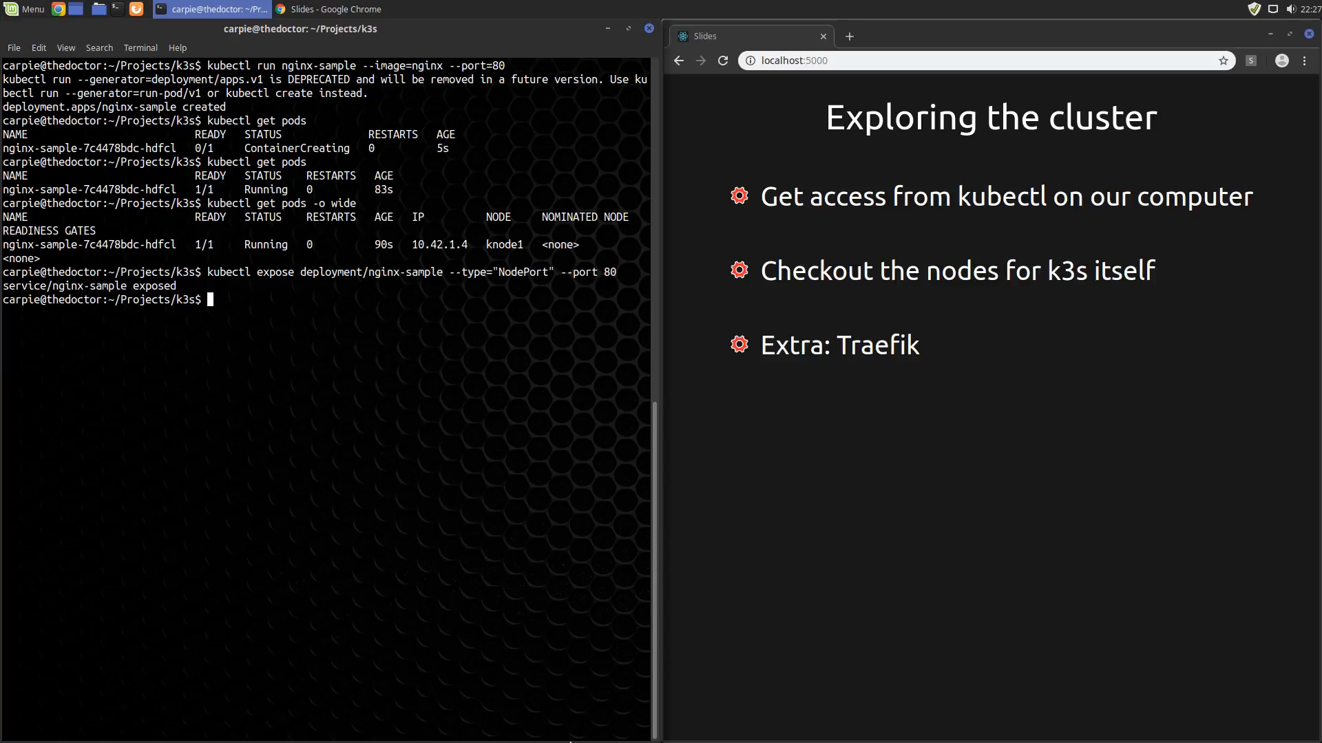
List the cluster's services with kubectl get services
text(kubectl get)
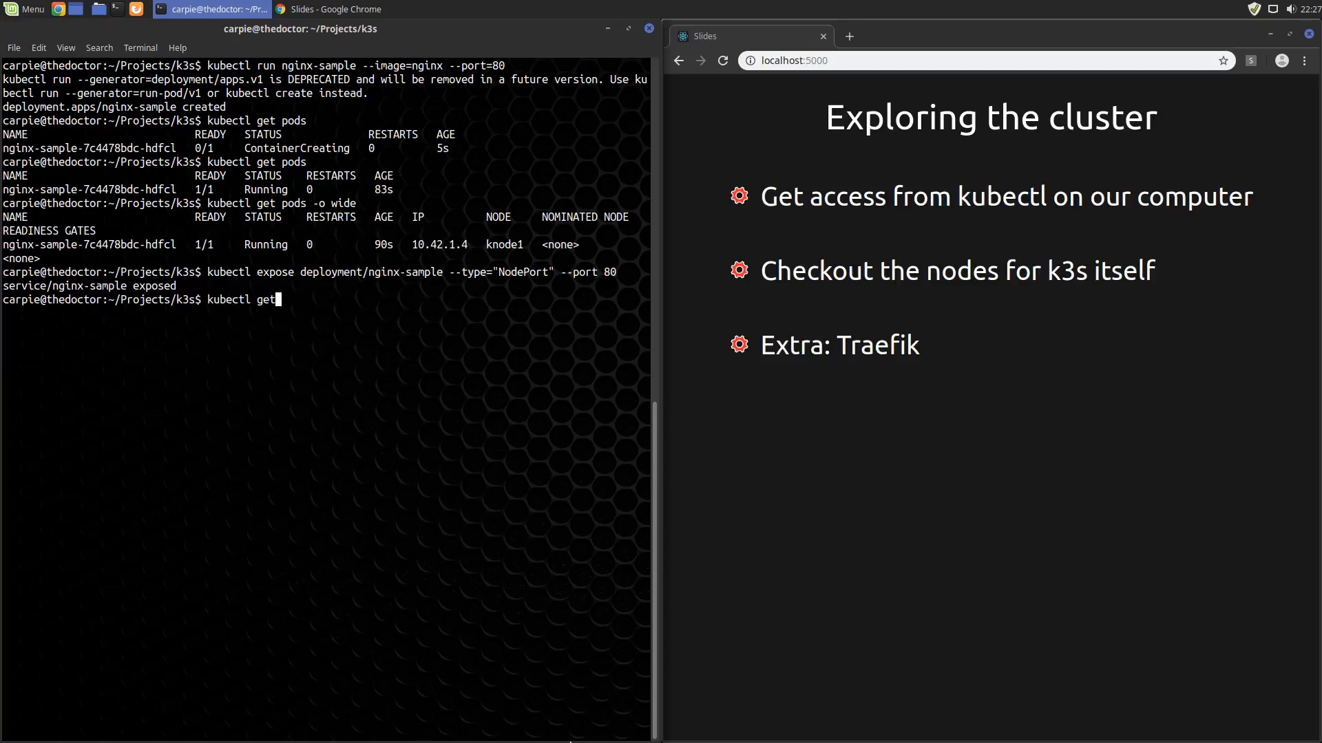
text(services)
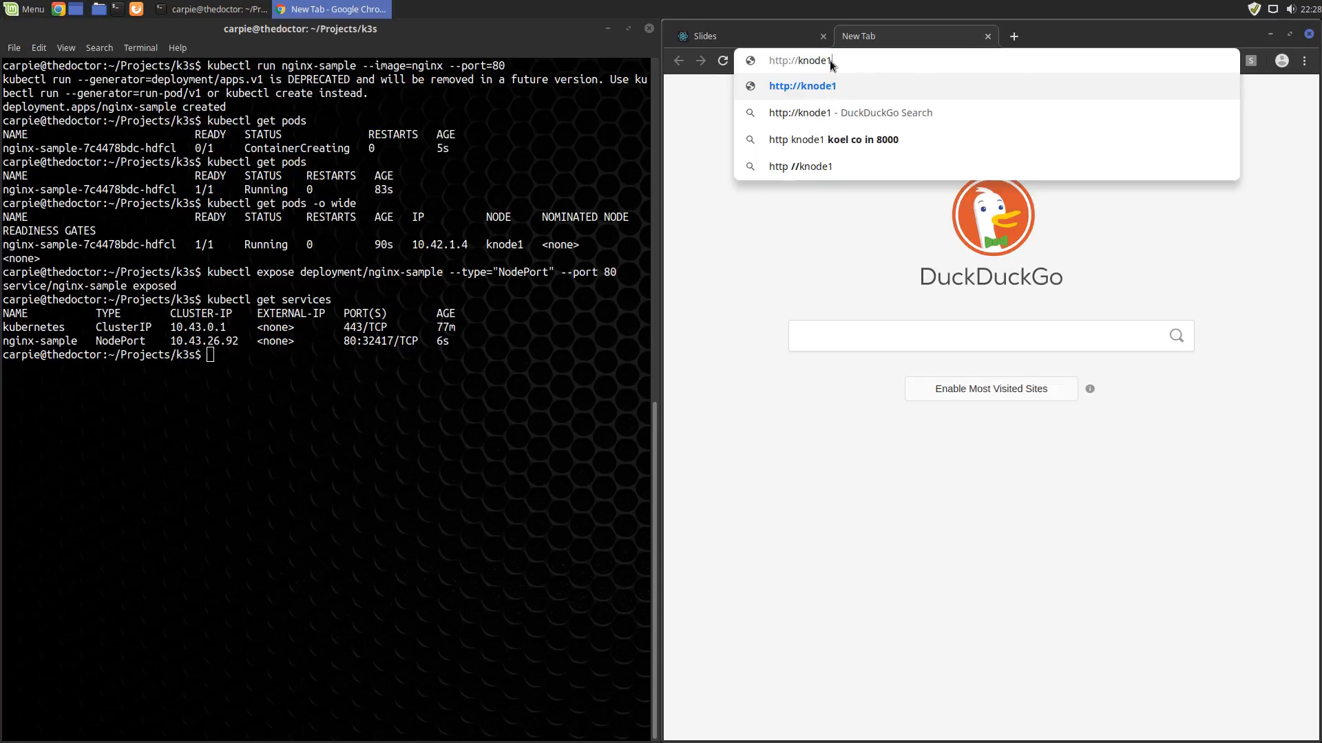
text(:3)
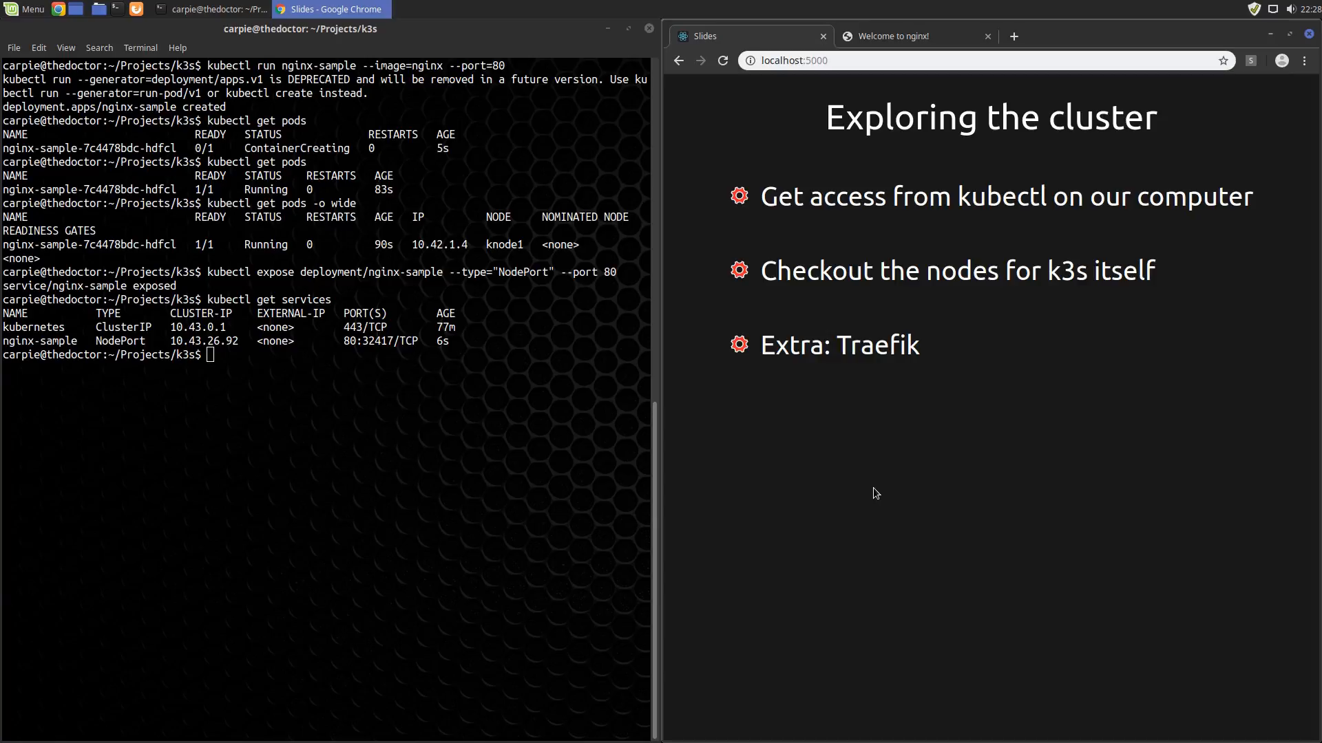
mouse_move(439, 372)
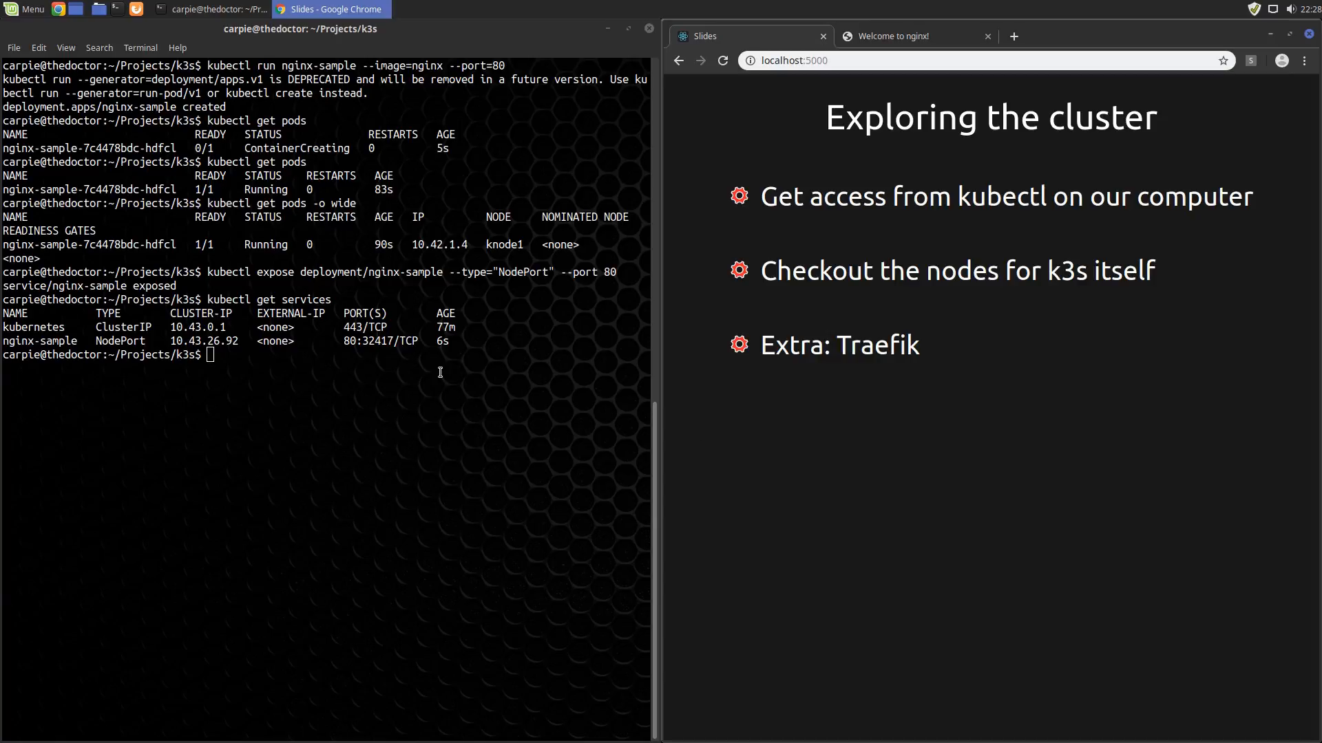